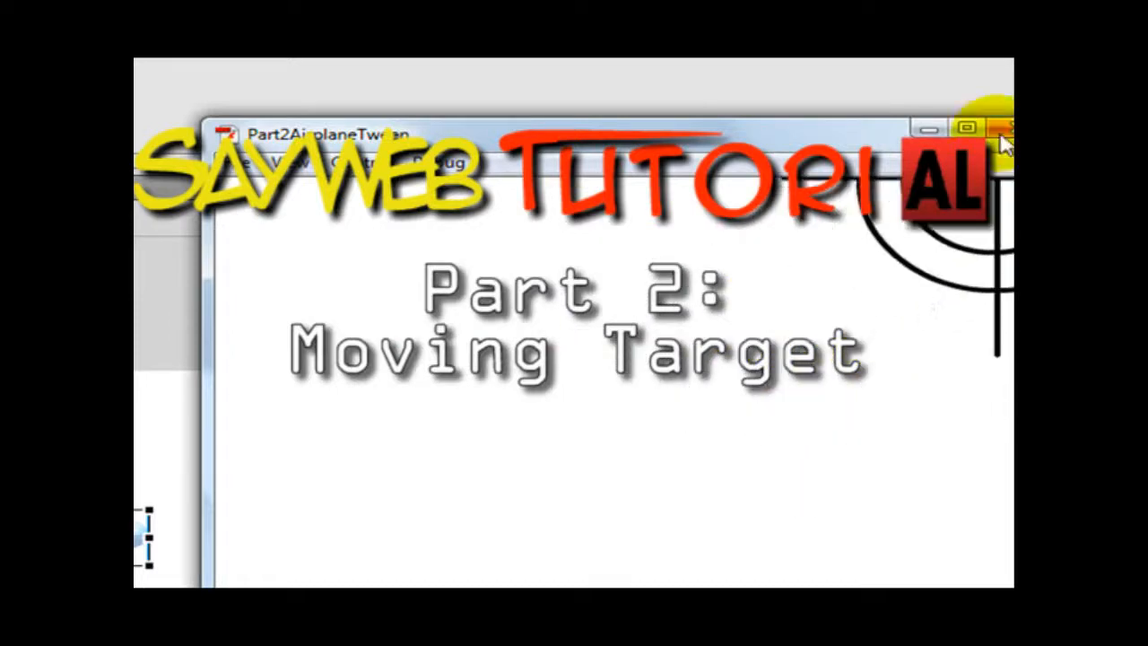
# Step: Close the old test movie, replay the movie, and rename Layer 3 to 'Scrap'
pyautogui.click(407, 71)
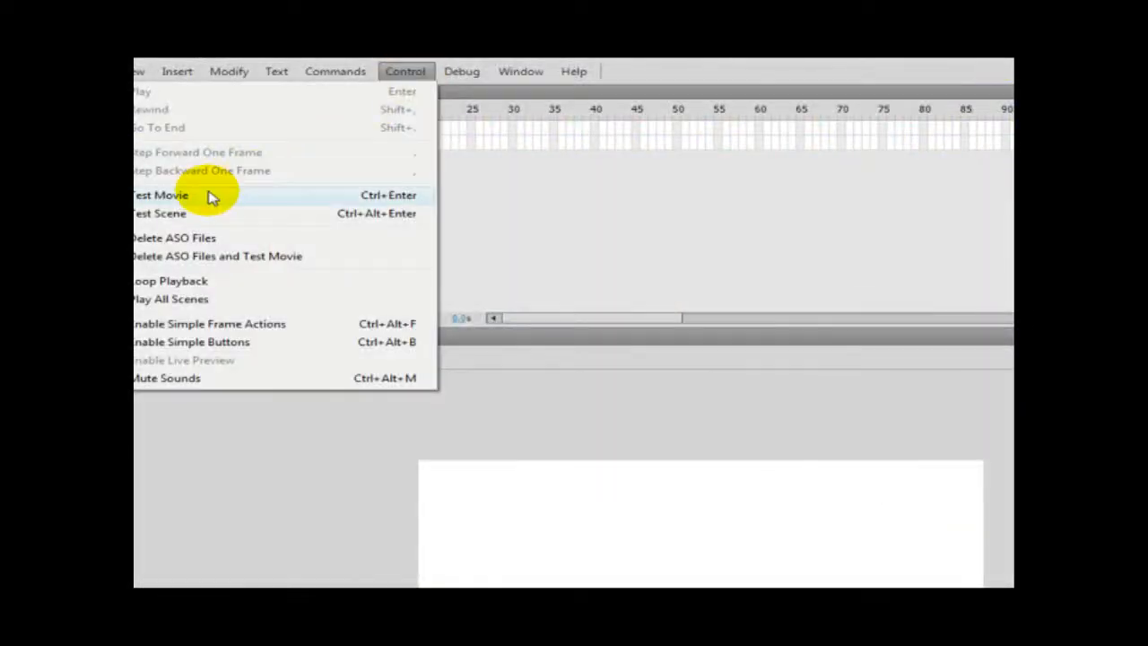
pyautogui.click(159, 195)
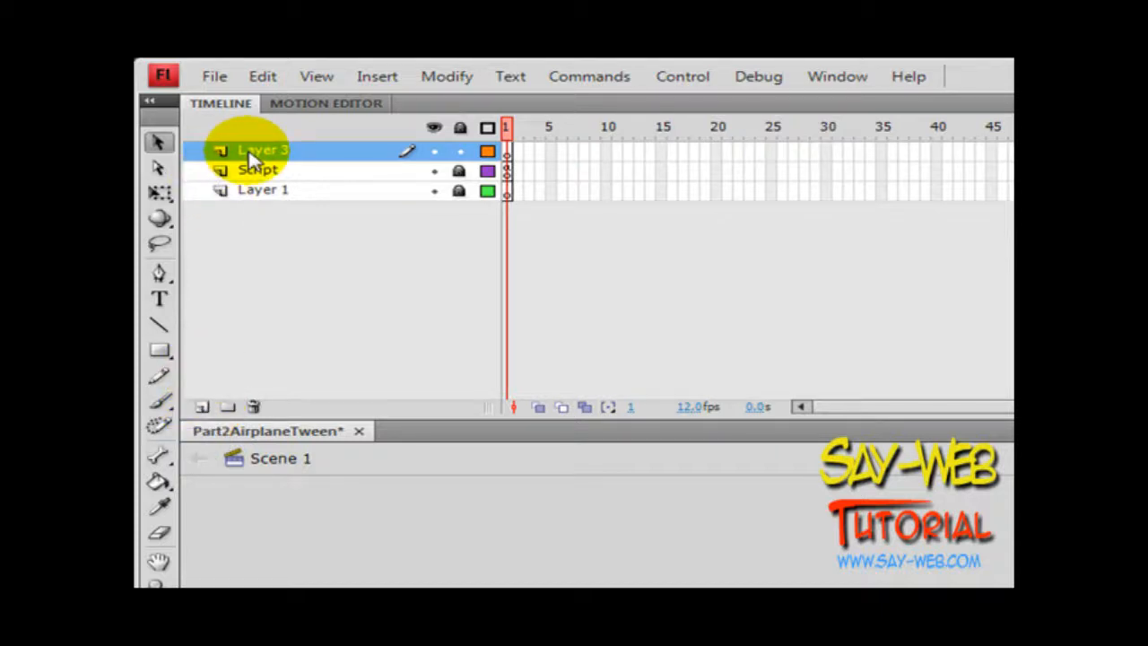
pyautogui.doubleClick(263, 149)
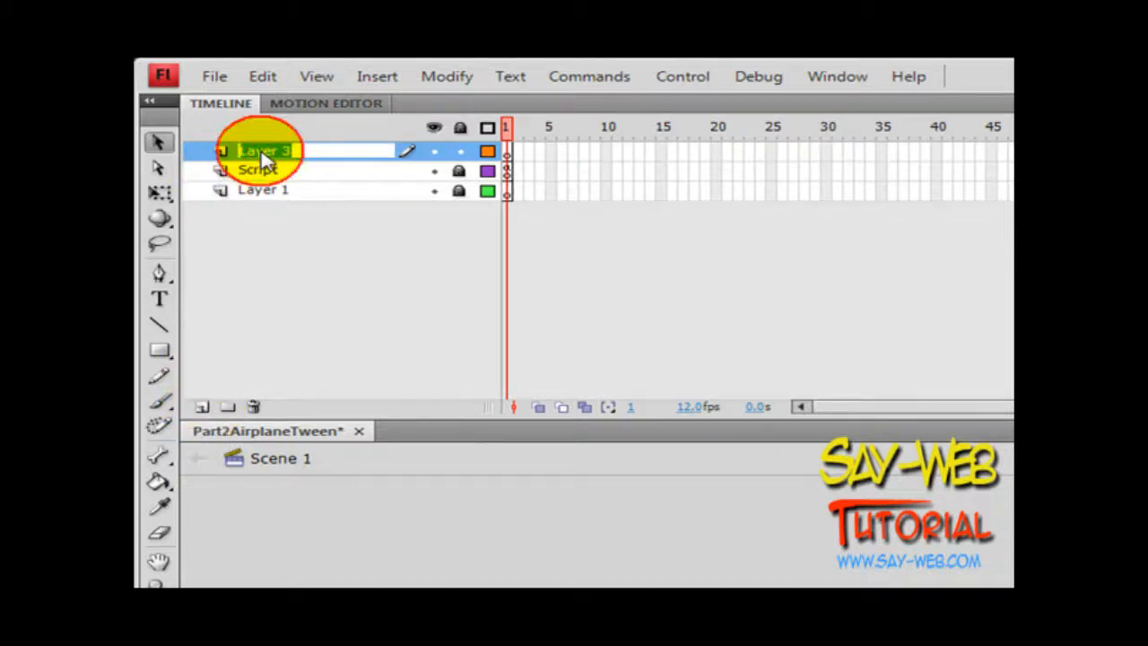
pyautogui.write('Scr3')
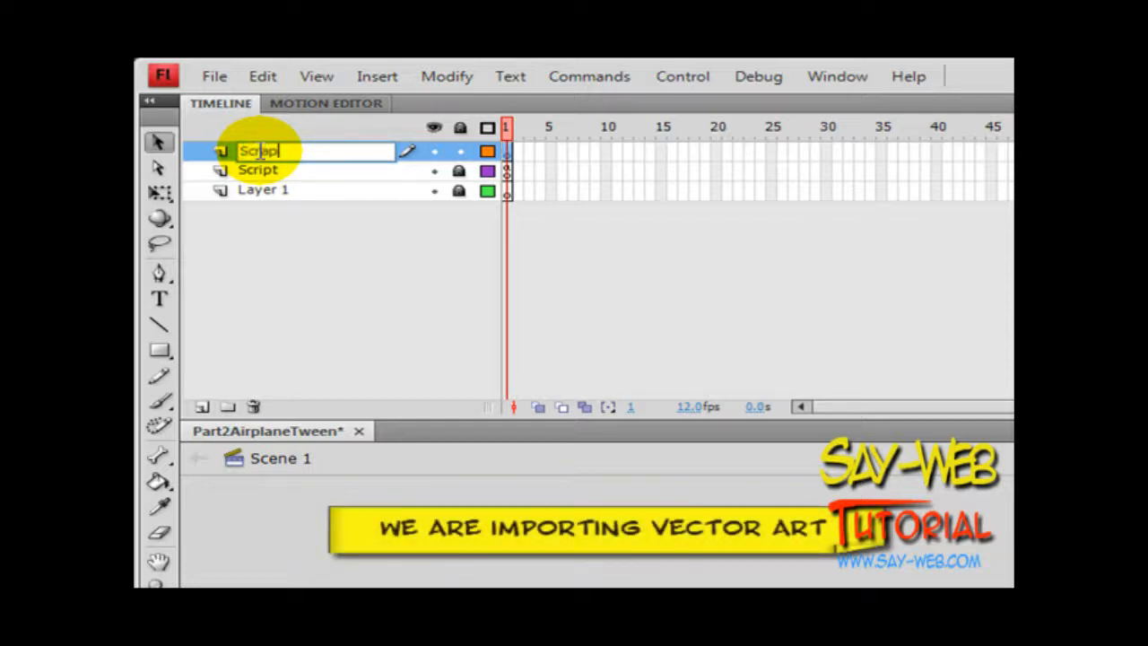
pyautogui.click(215, 76)
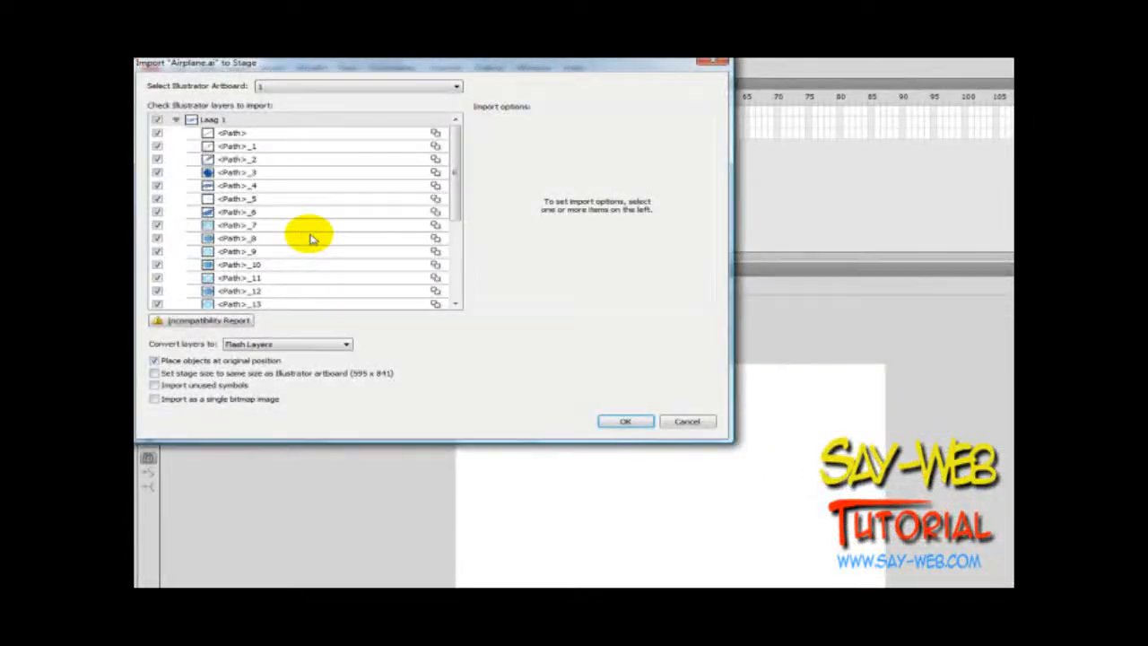
# Step: Accept the Airplane.ai import with all its layers checked
pyautogui.click(624, 421)
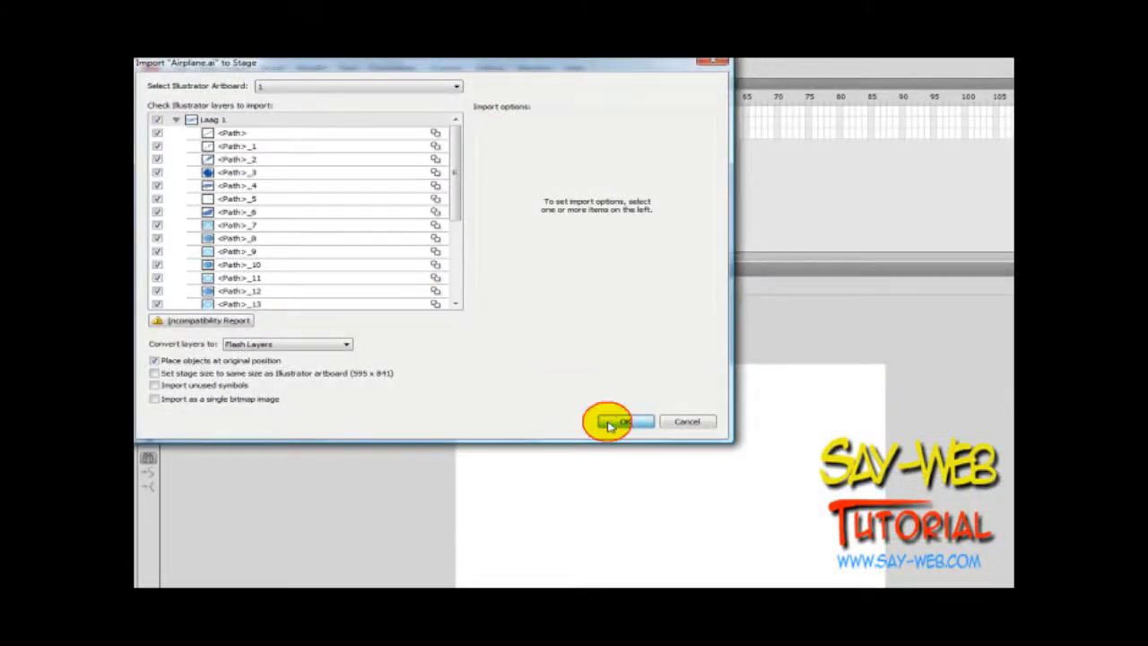
pyautogui.click(622, 422)
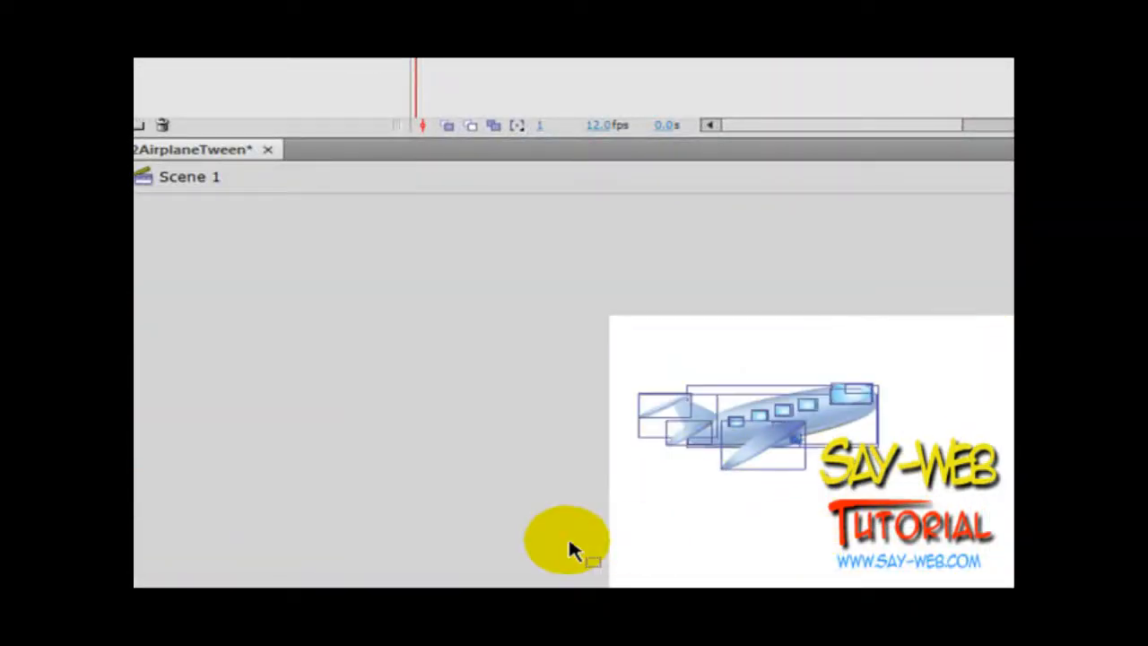
# Step: Convert the airplane artwork into movie clip 'Airplane', exported for ActionScript, accepting the warning
pyautogui.rightClick(753, 426)
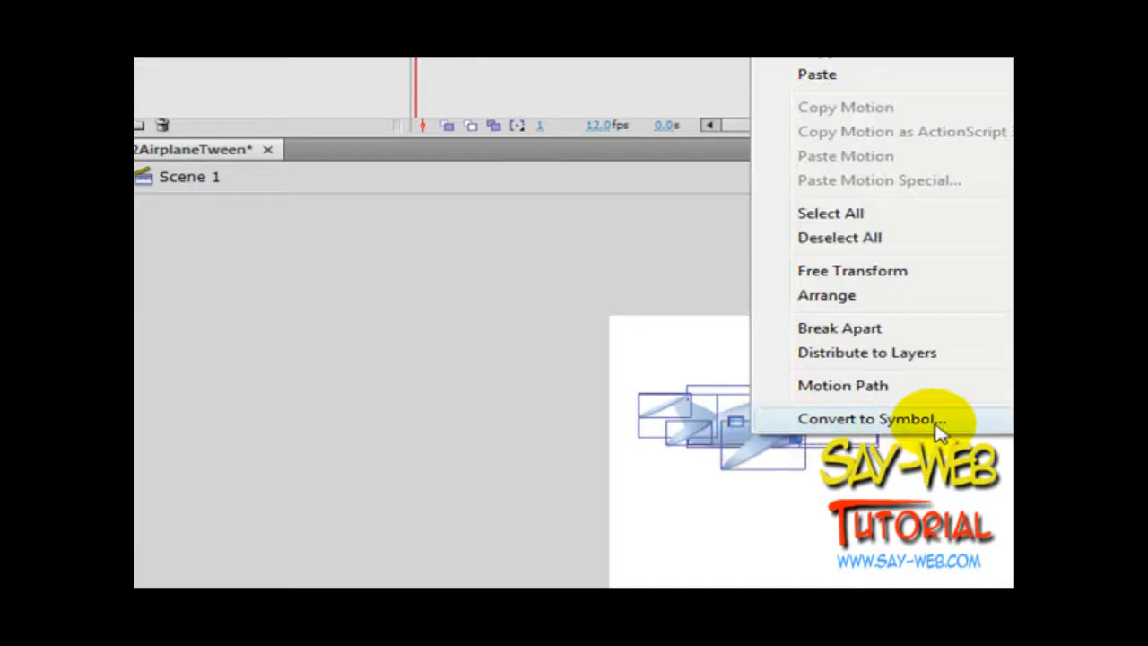
pyautogui.click(868, 418)
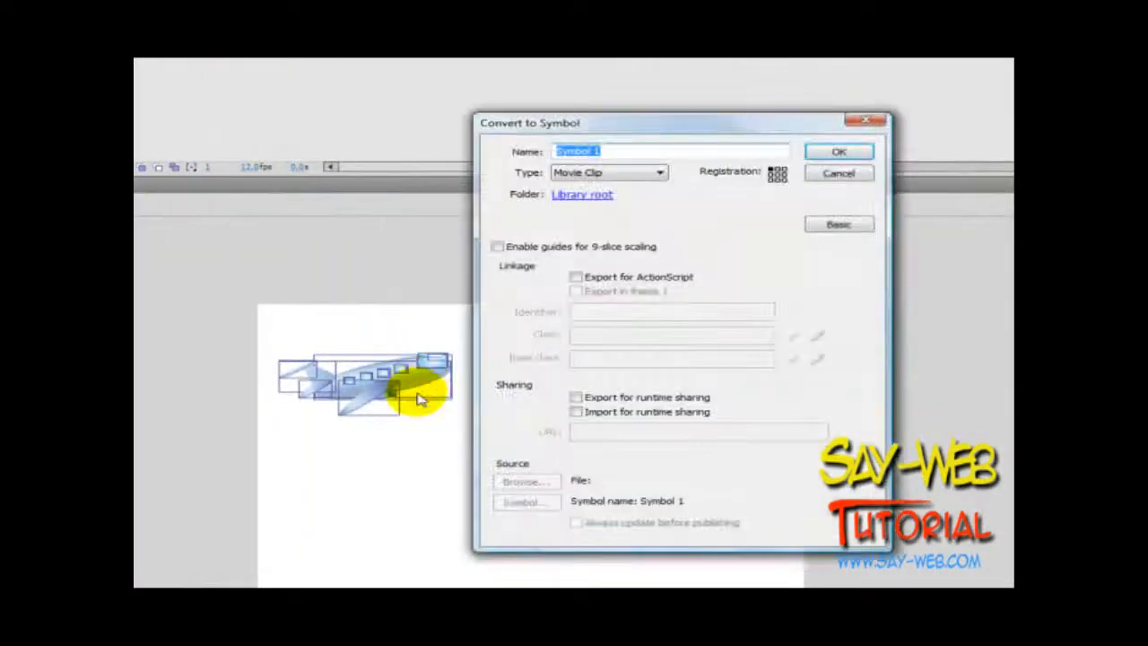
pyautogui.write('Airpla')
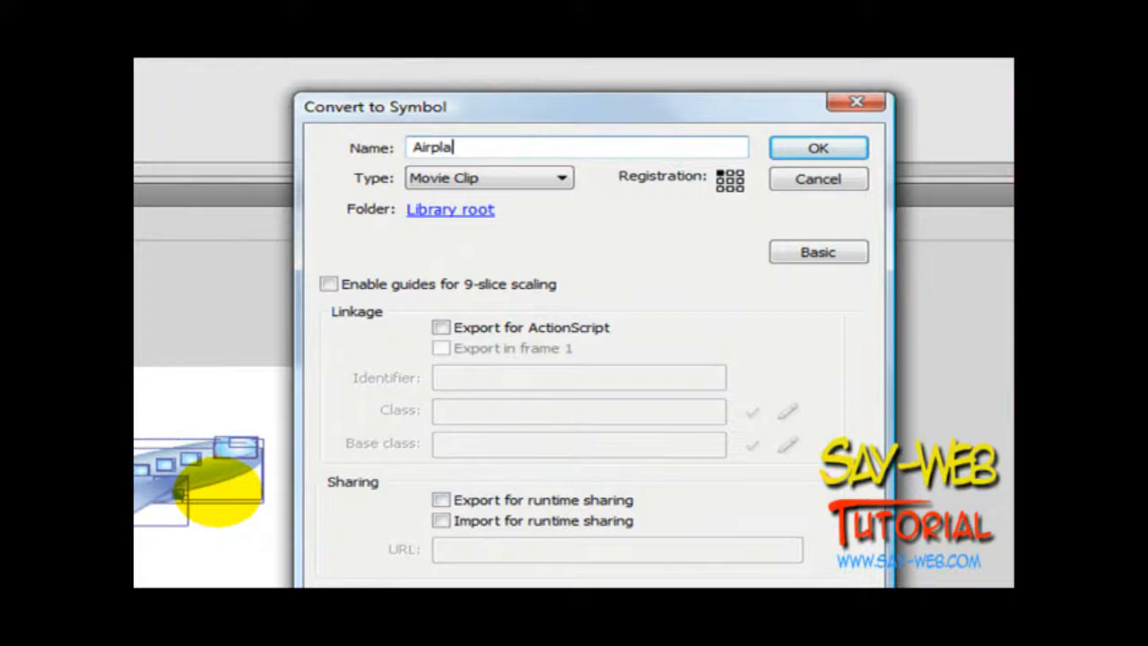
pyautogui.write('ne')
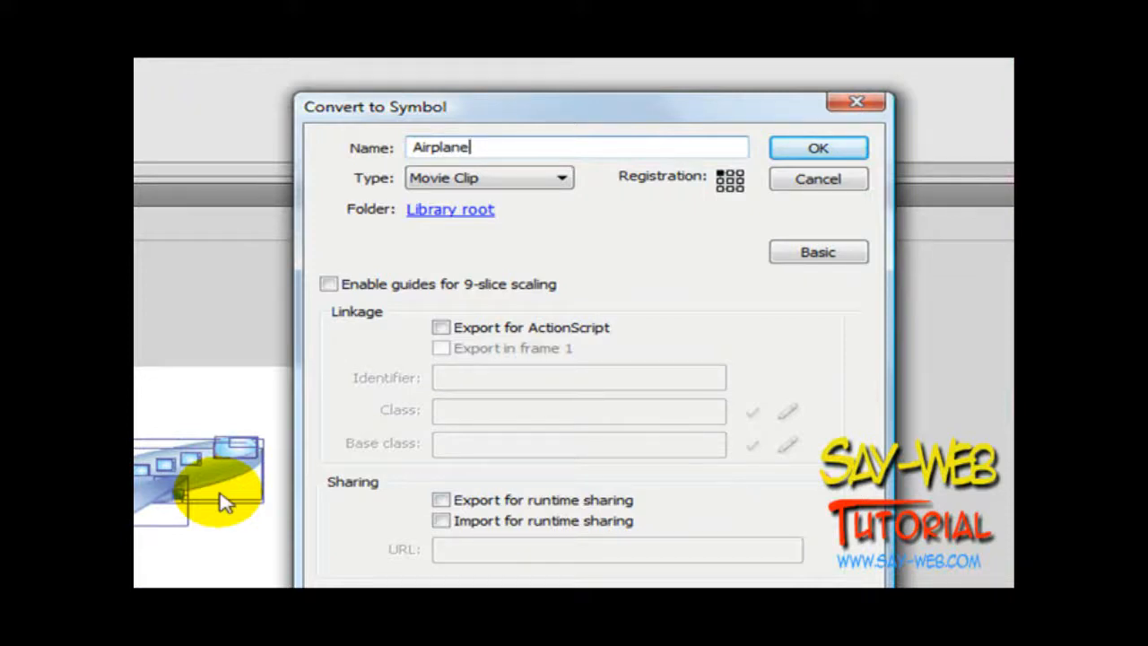
pyautogui.moveTo(738, 227)
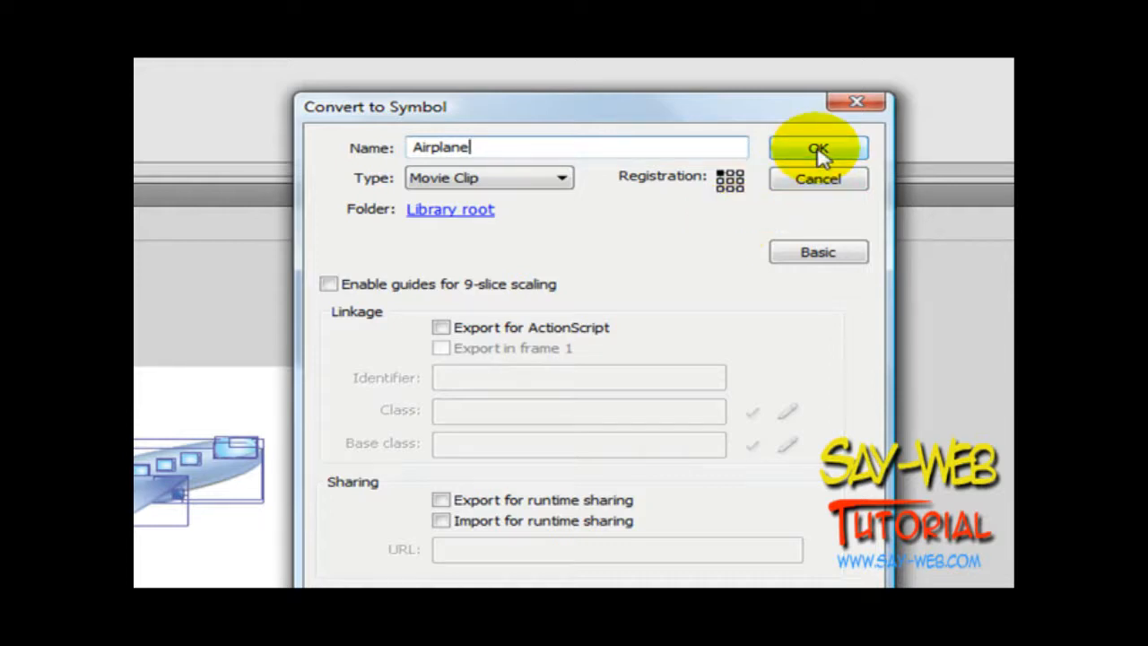
pyautogui.click(440, 328)
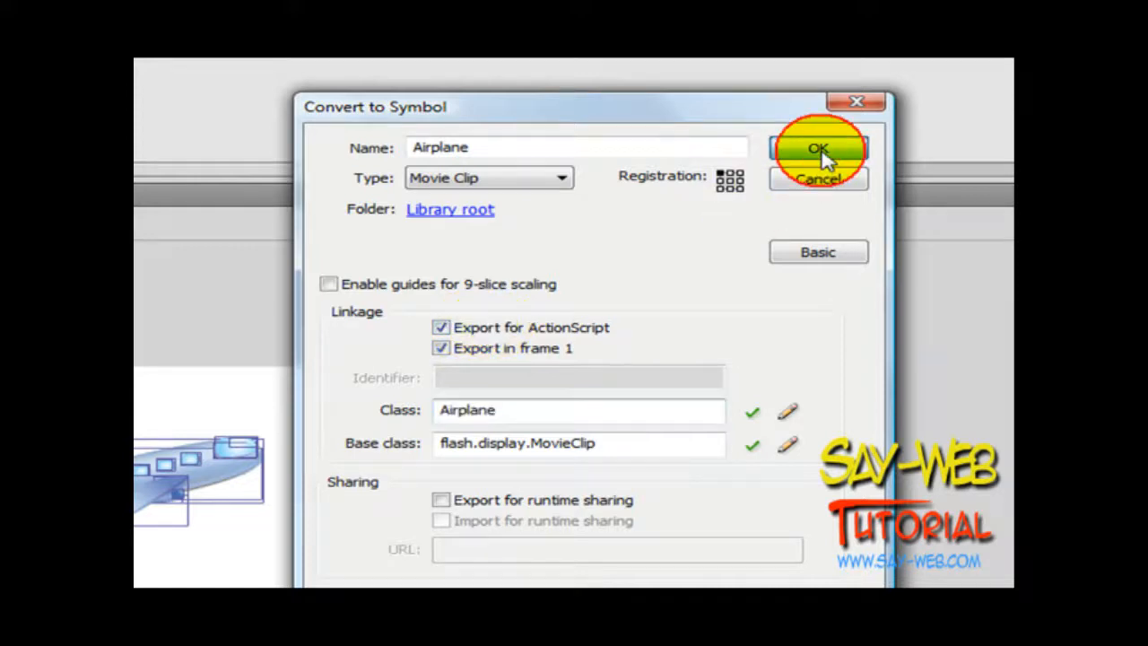
pyautogui.click(818, 148)
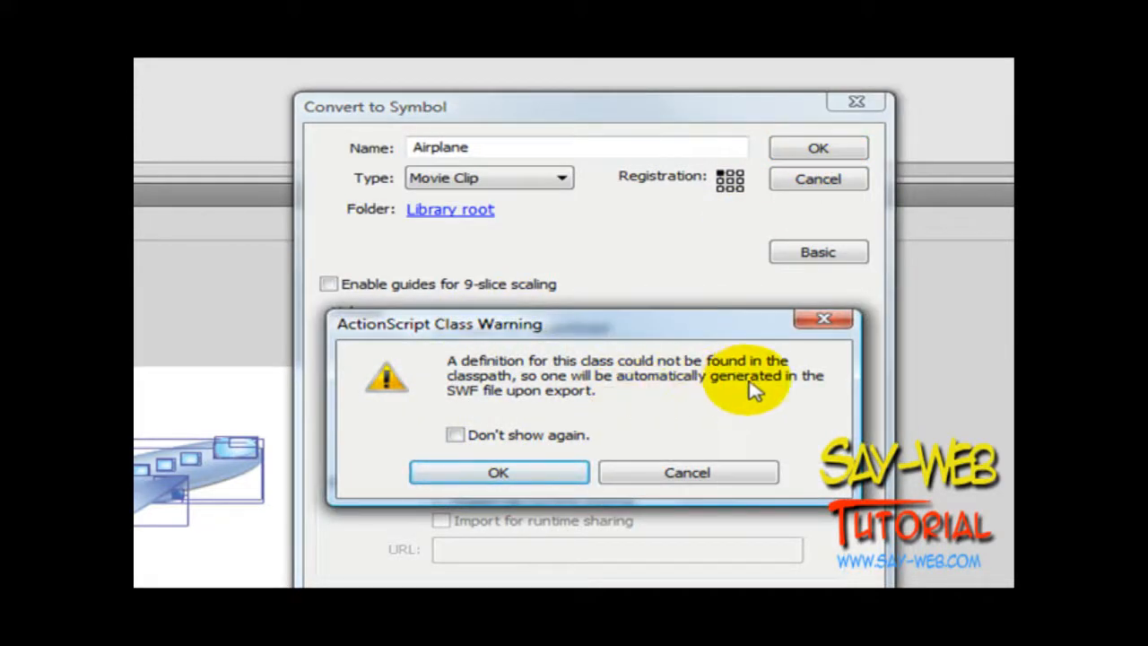
pyautogui.click(497, 472)
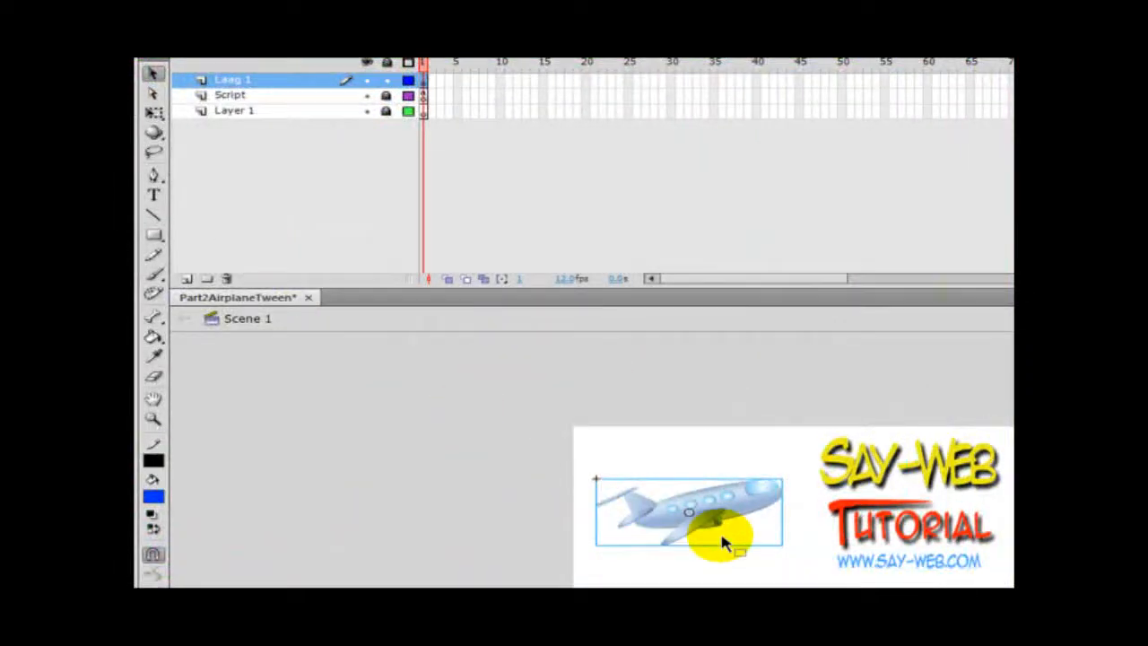
# Step: Scale the Airplane instance down to a much smaller size on stage
pyautogui.doubleClick(709, 533)
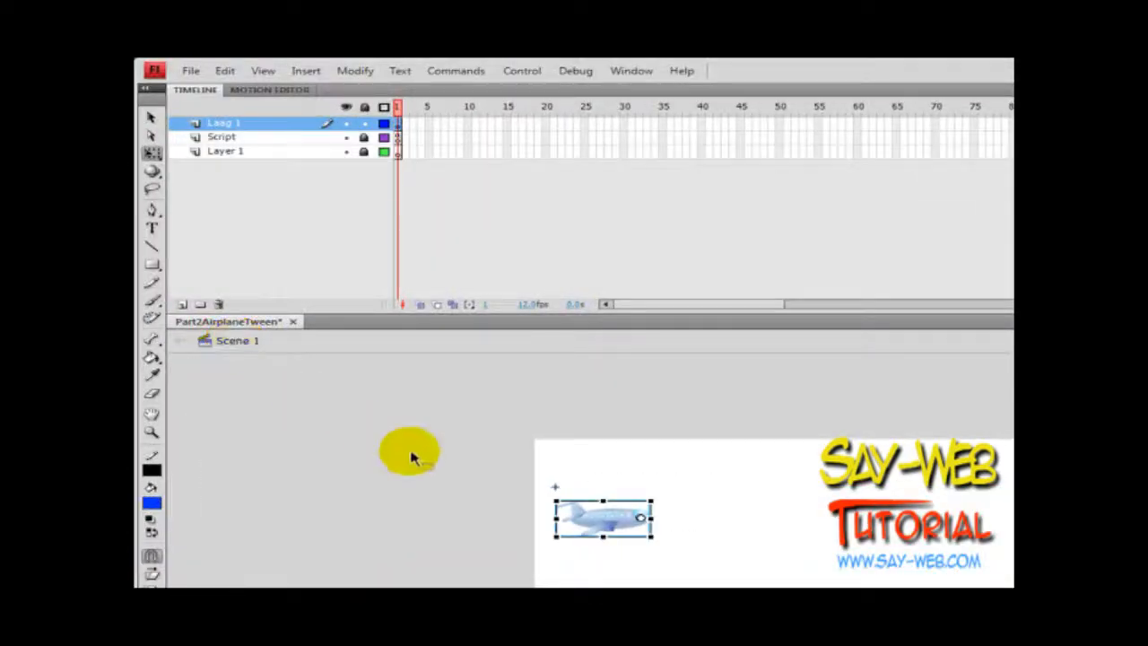
pyautogui.moveTo(509, 131)
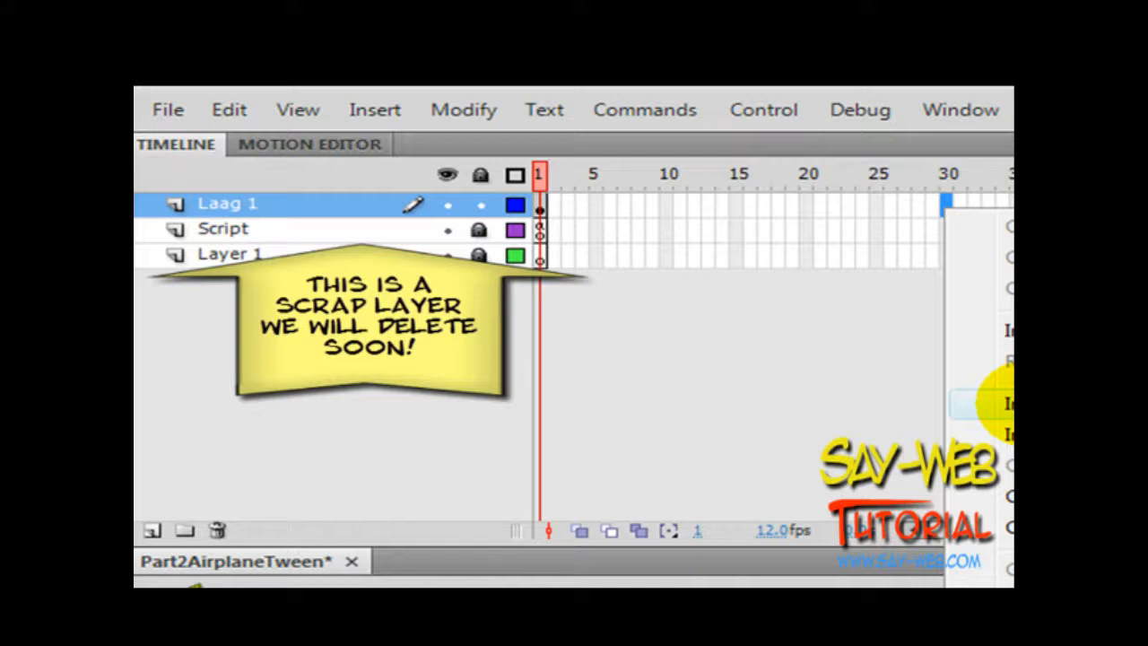
# Step: Insert a keyframe at frame 30 and create a classic tween over frames 1–30
pyautogui.click(947, 173)
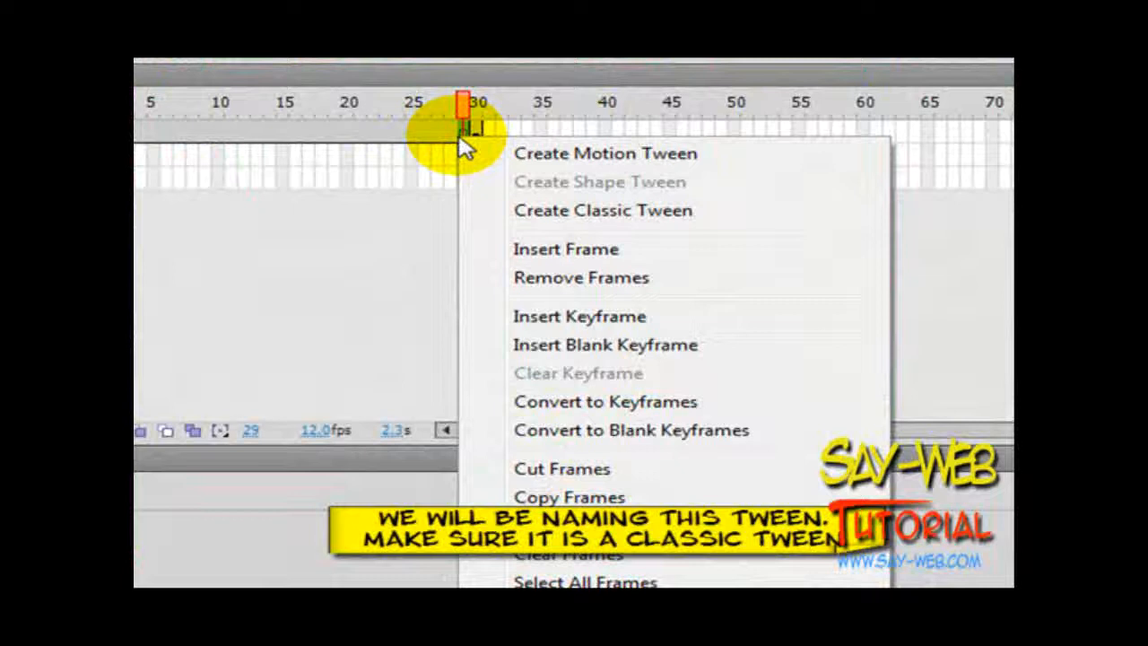
pyautogui.moveTo(604, 224)
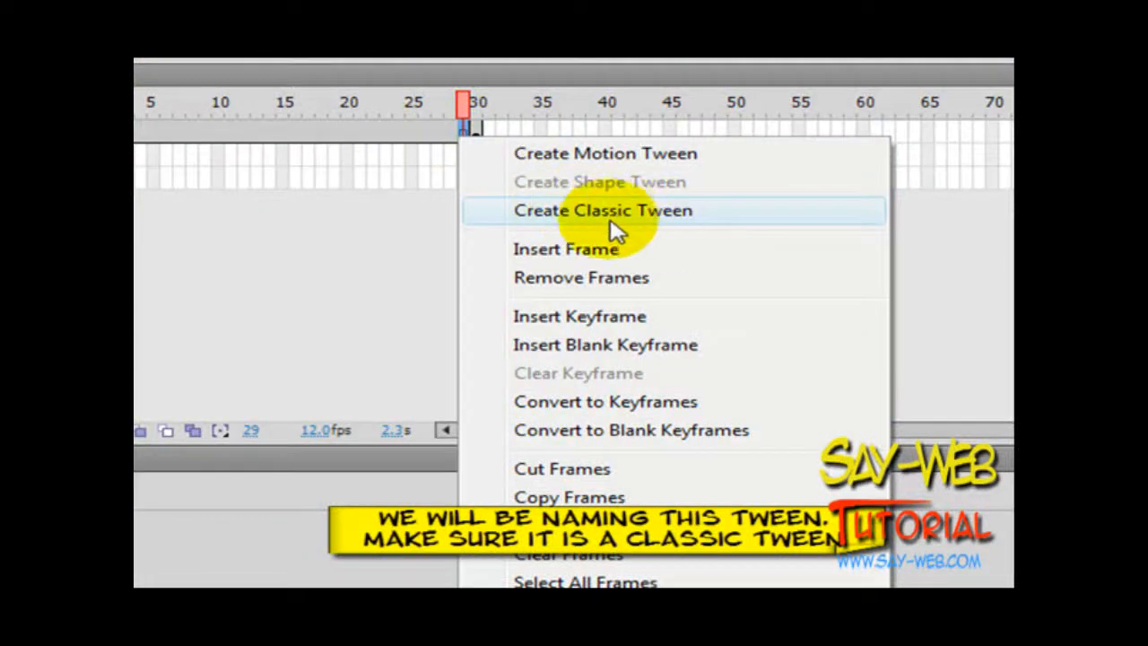
pyautogui.click(616, 213)
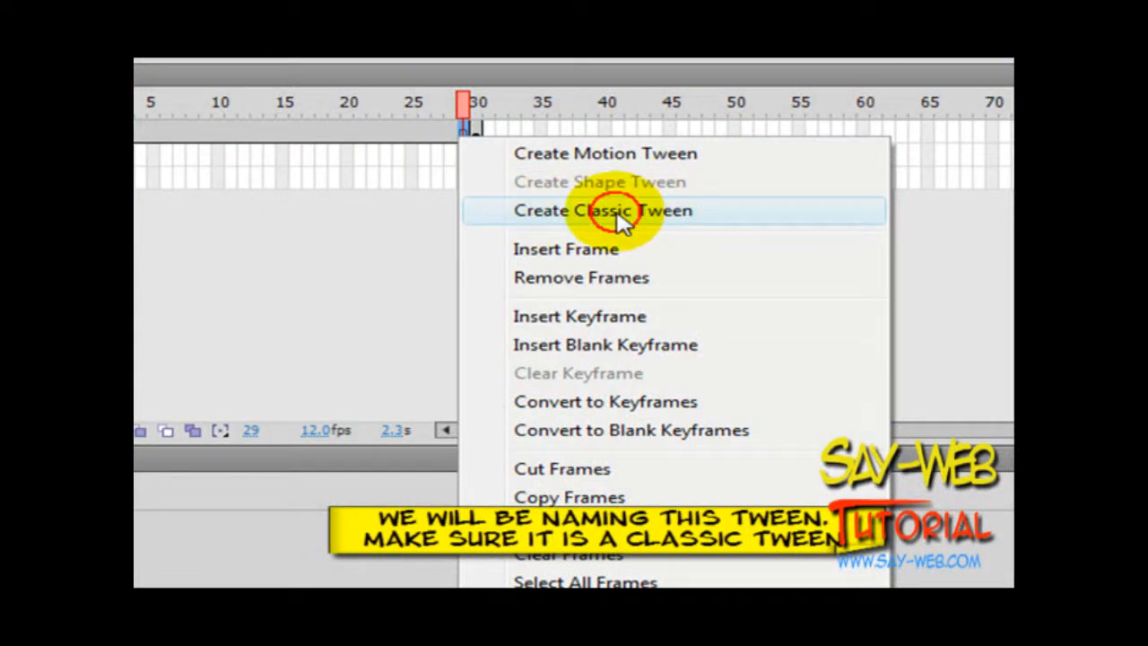
pyautogui.click(599, 210)
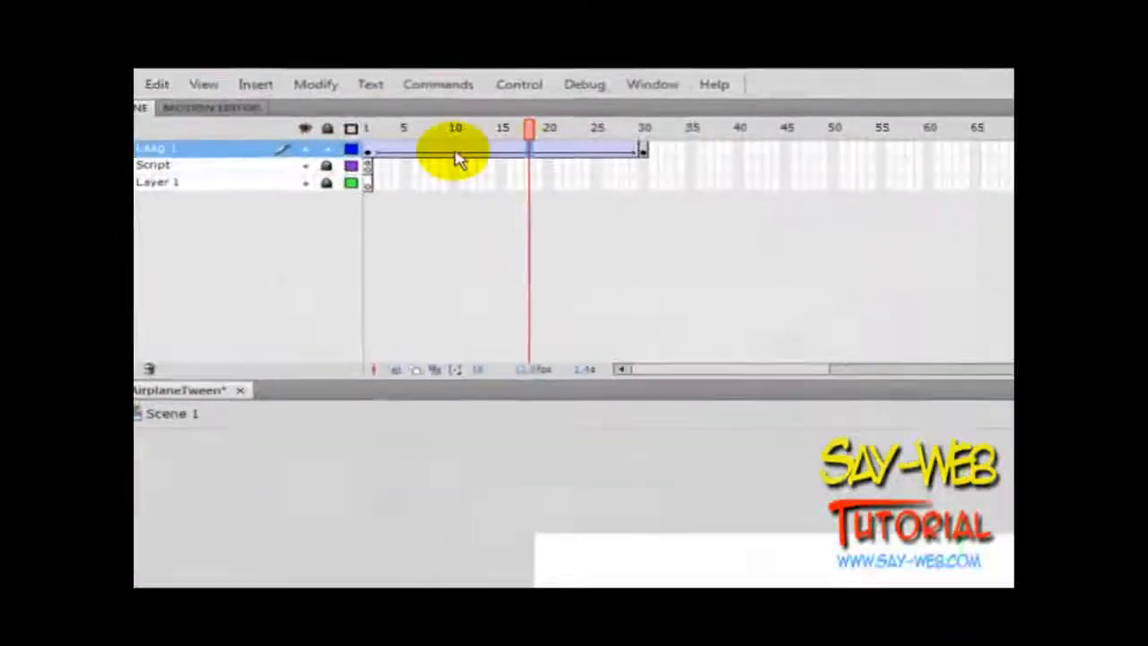
# Step: Copy the tween frames' motion as ActionScript 3.0 with instance name 'this'
pyautogui.click(369, 128)
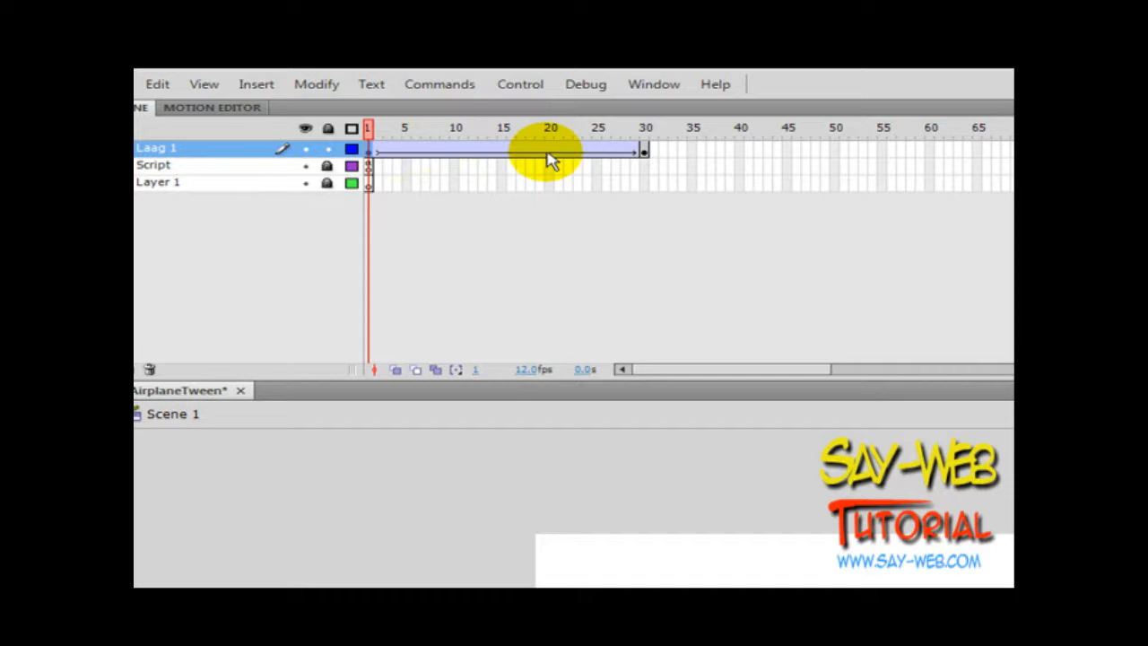
pyautogui.rightClick(644, 151)
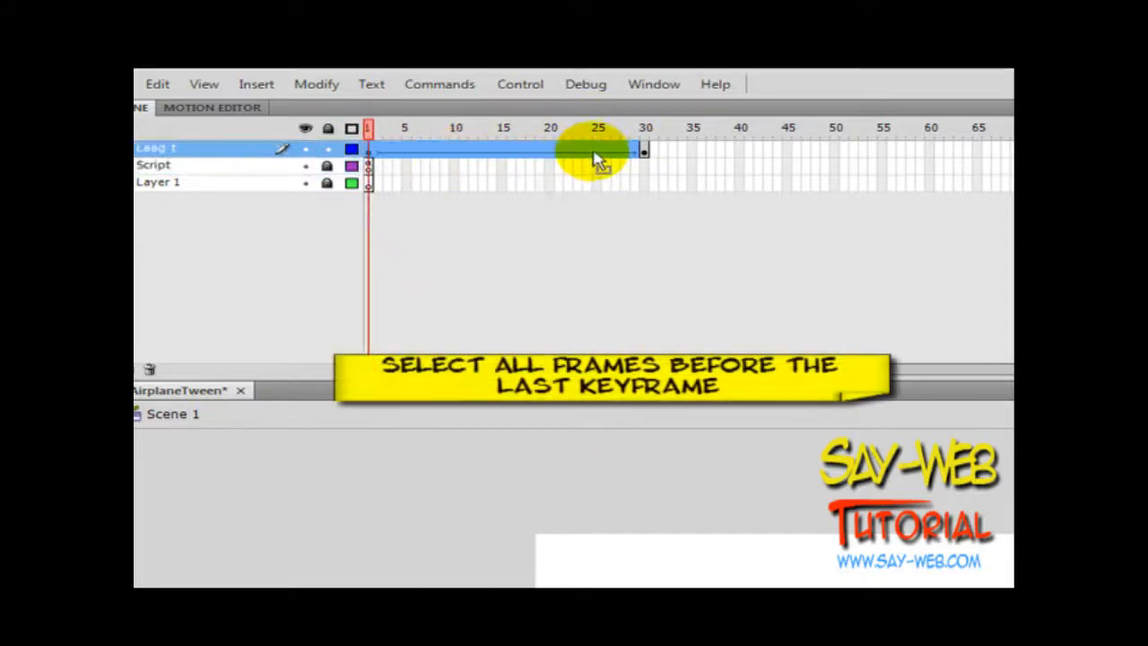
pyautogui.rightClick(595, 153)
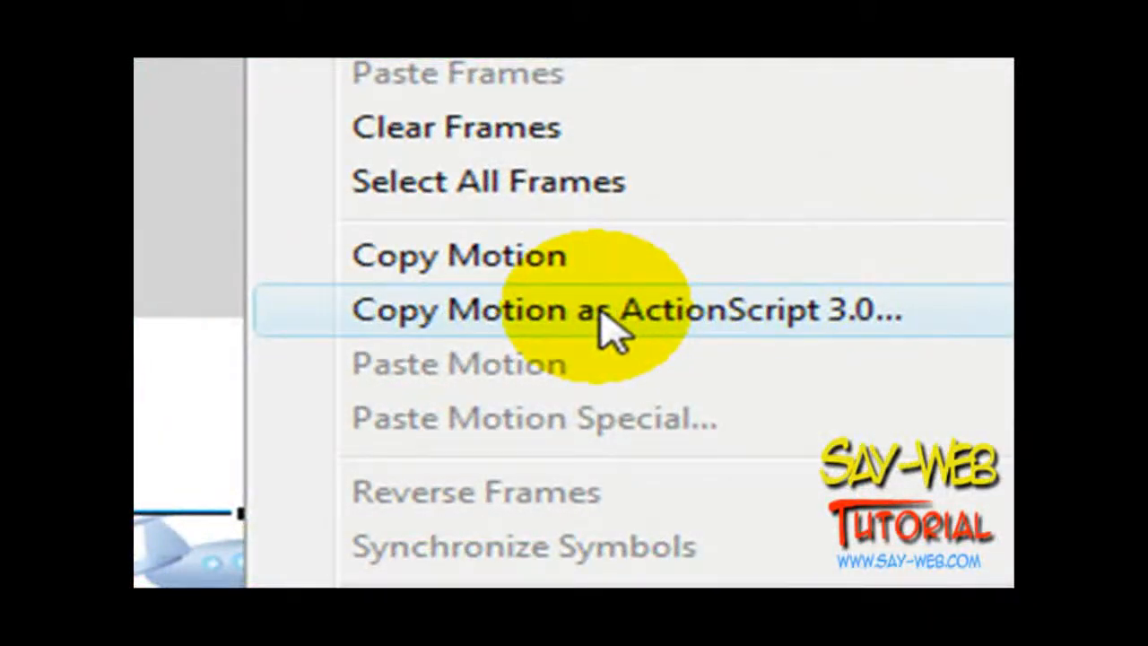
pyautogui.moveTo(669, 337)
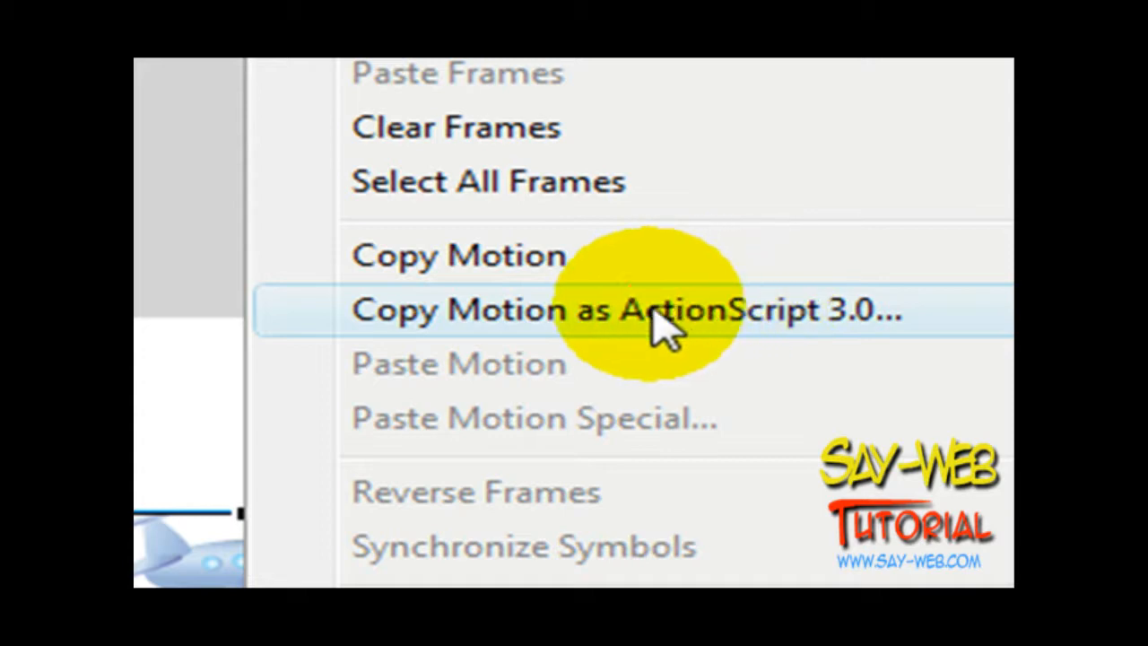
pyautogui.click(655, 312)
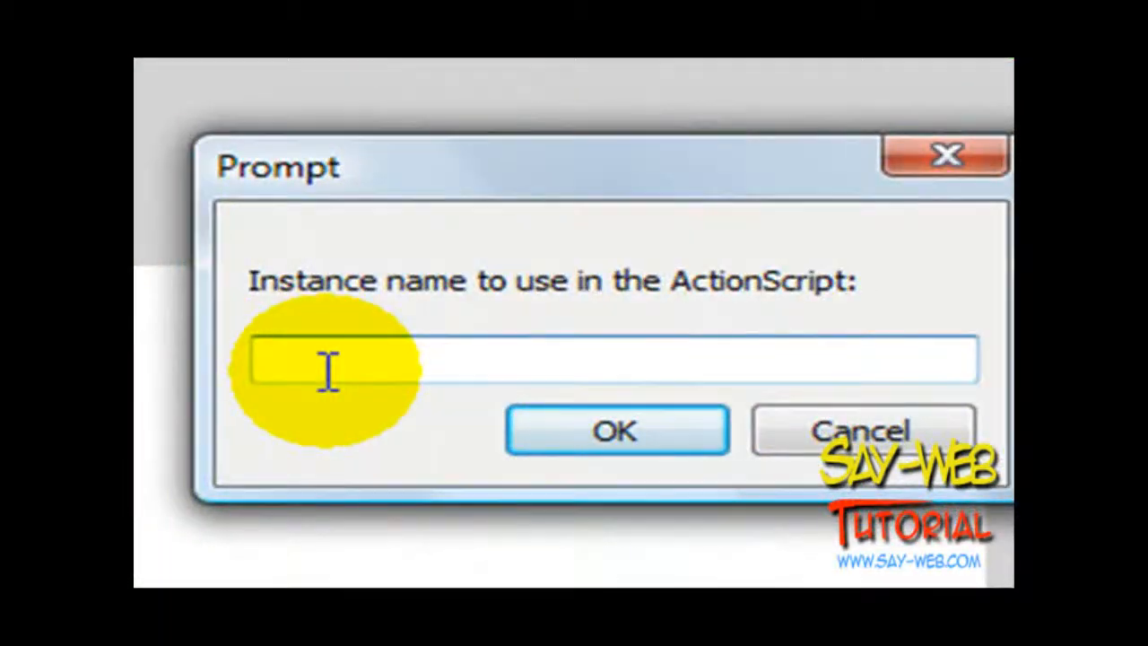
pyautogui.write('this')
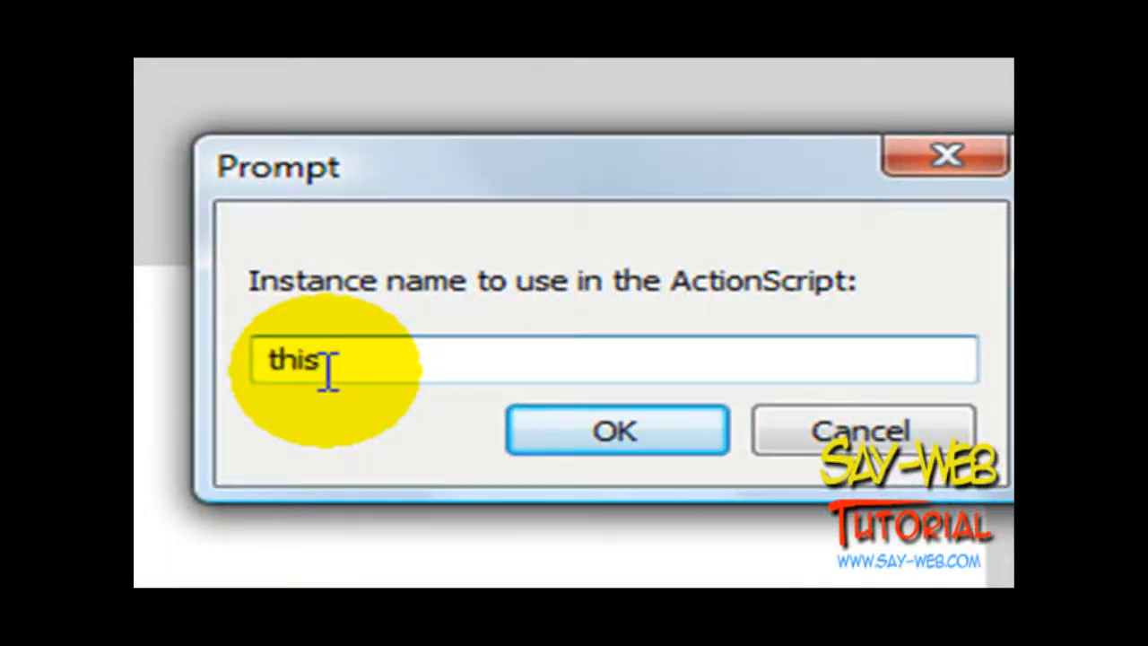
pyautogui.click(618, 431)
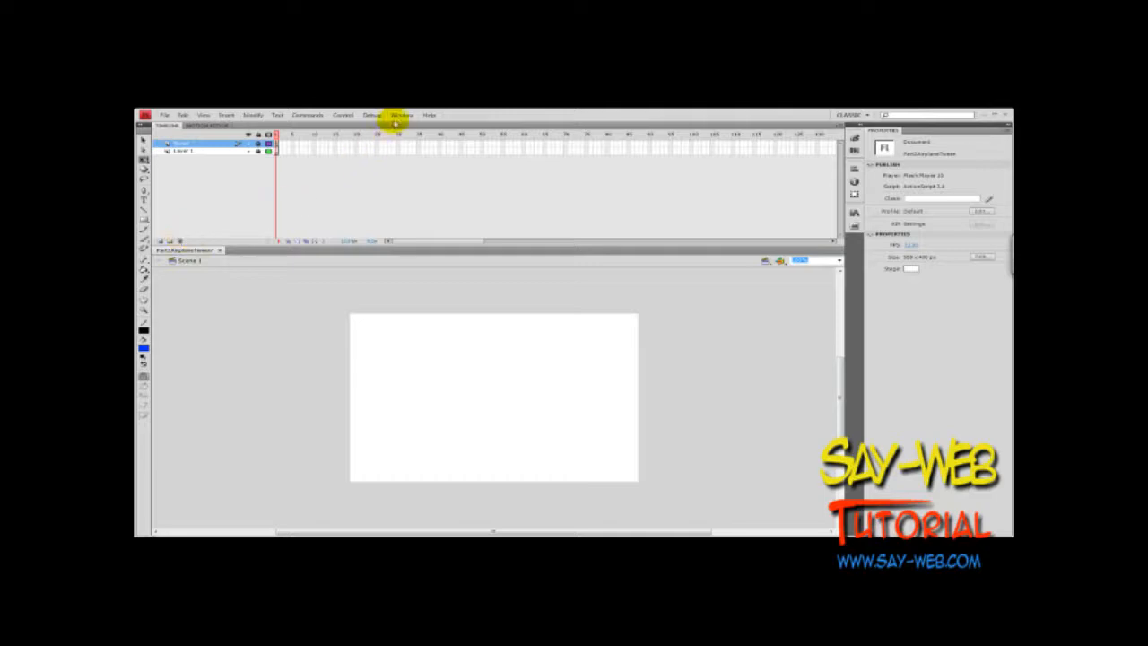
# Step: Rename the layers 'AirplaneVector' and 'Script', then select Script's first frame
pyautogui.click(399, 115)
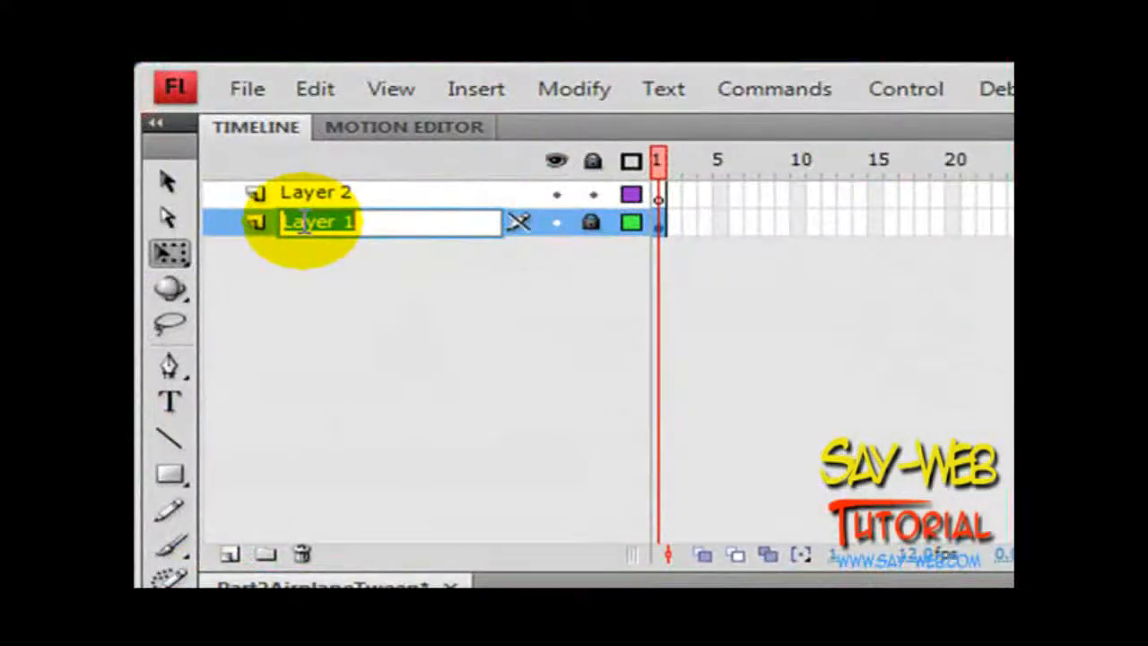
pyautogui.write('AirplaneVector')
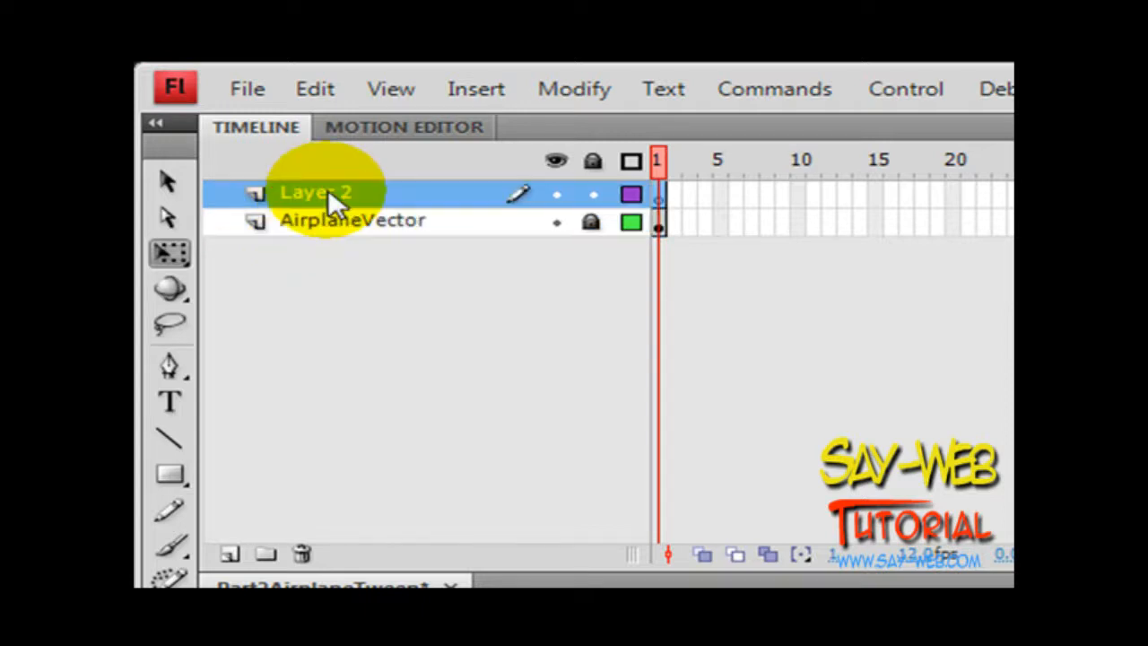
pyautogui.doubleClick(316, 192)
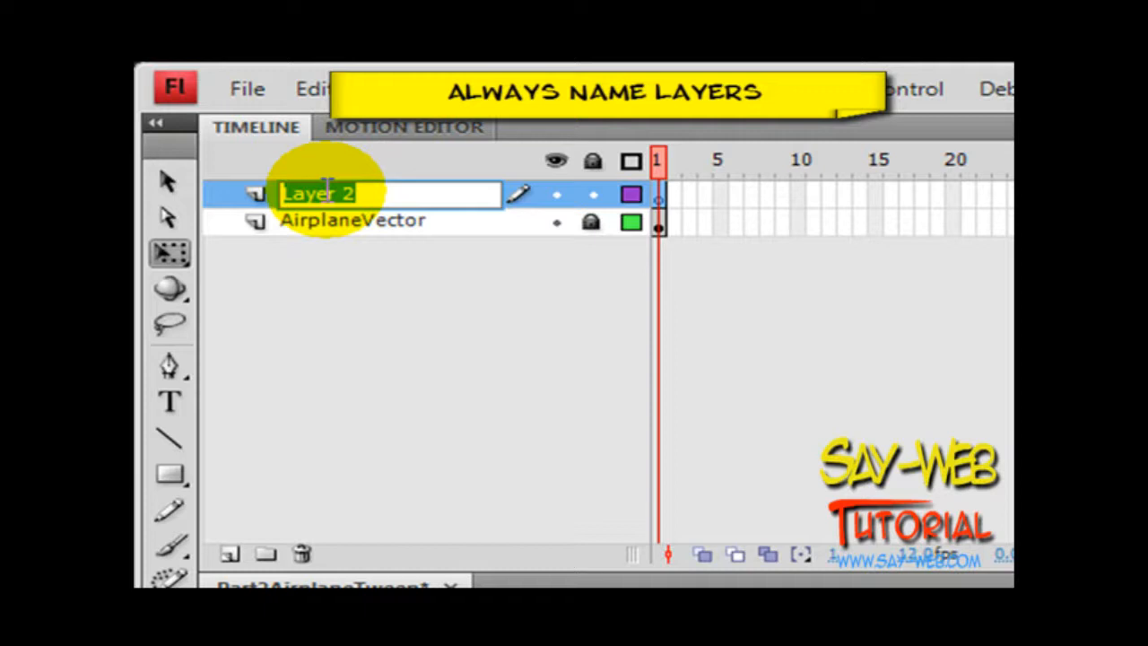
pyautogui.write('S')
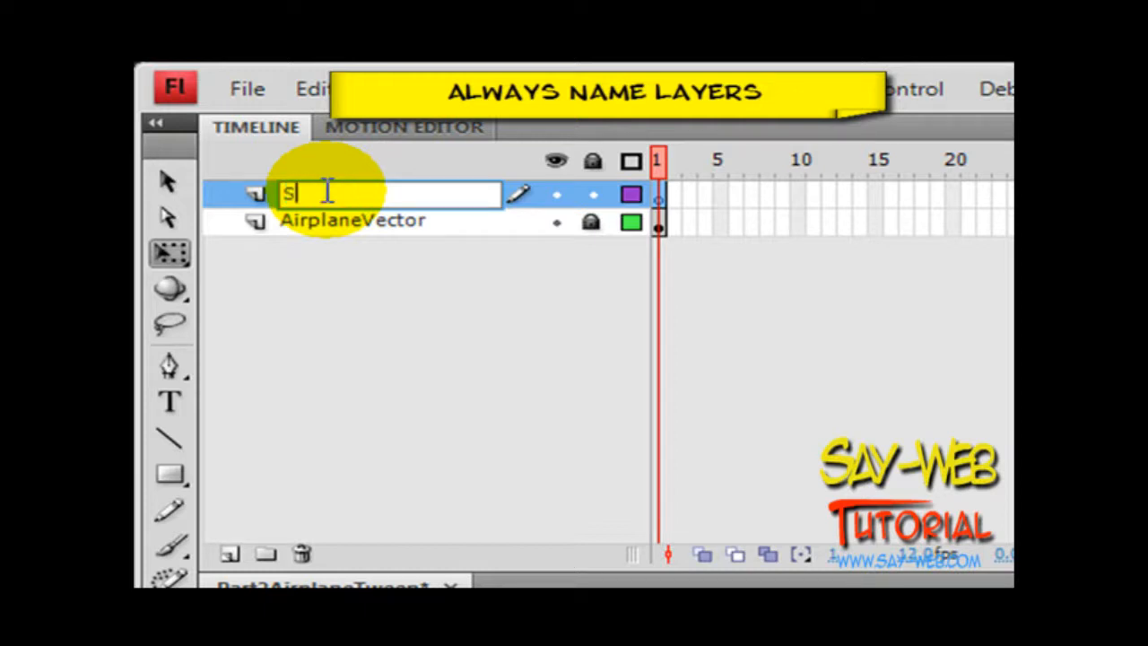
pyautogui.write('cript')
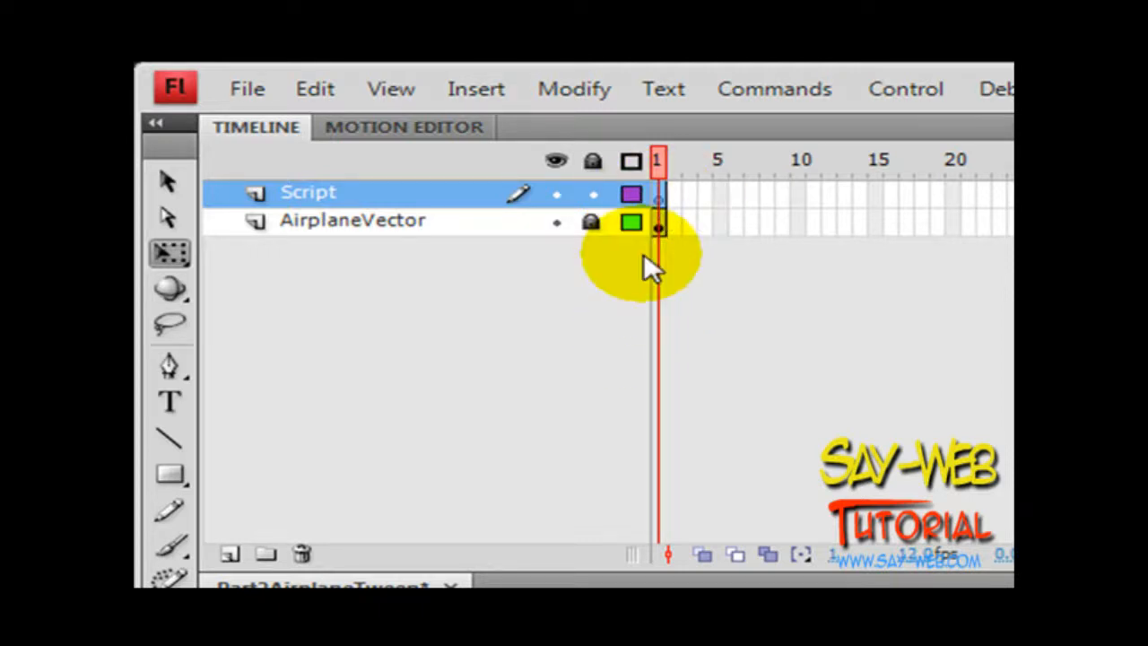
pyautogui.click(721, 80)
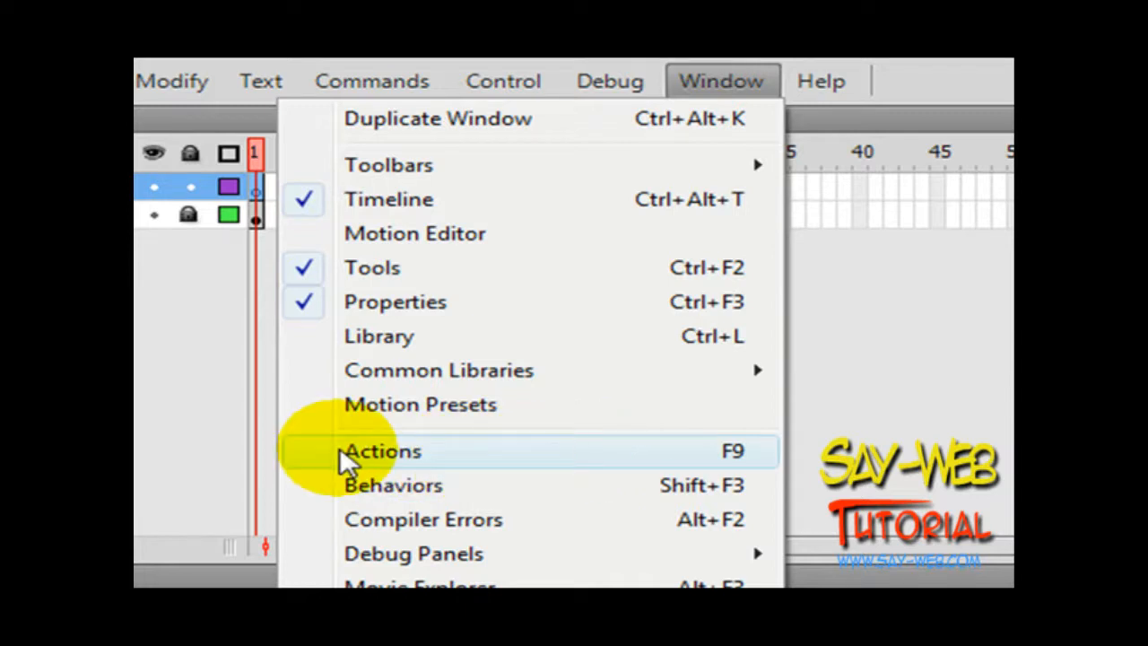
# Step: Open the Actions panel for Script's frame 1, showing the pasted motion code
pyautogui.click(378, 451)
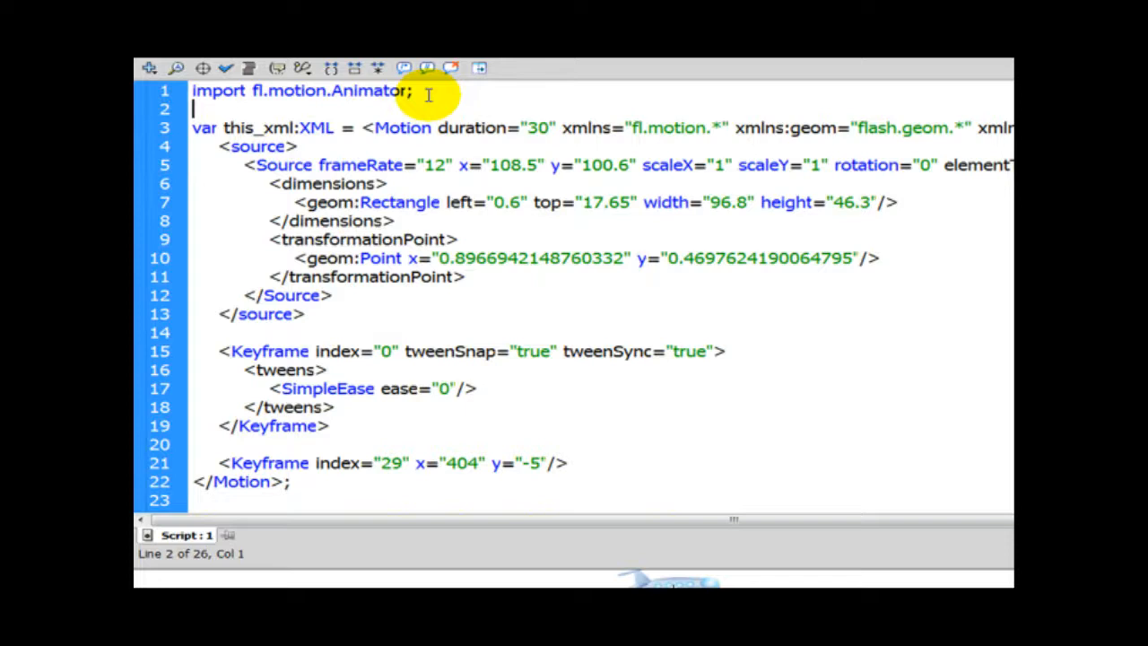
# Step: Add the statement import fl.motion.MotionEvent; to the code
pyautogui.write('import')
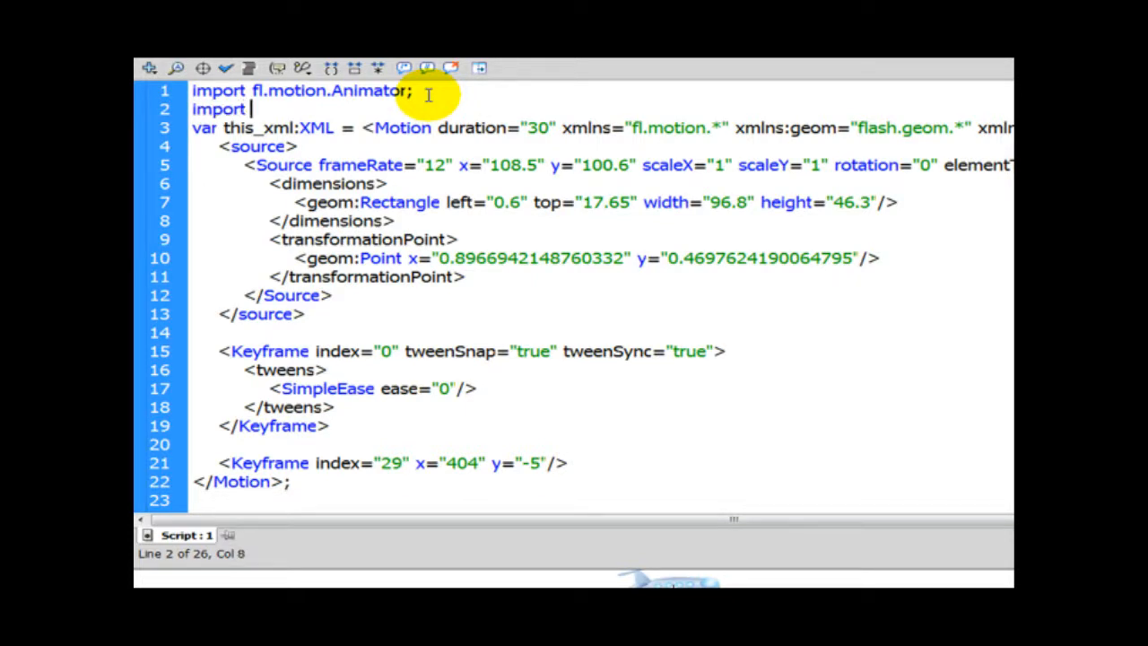
pyautogui.write('fl.motion')
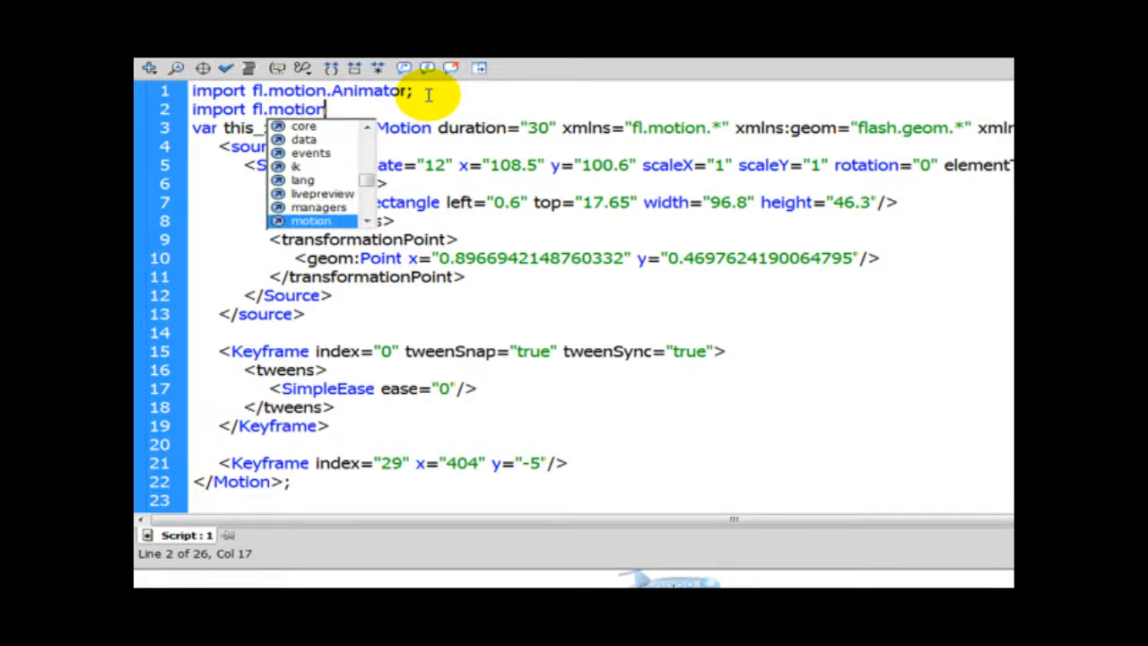
pyautogui.write('.motione')
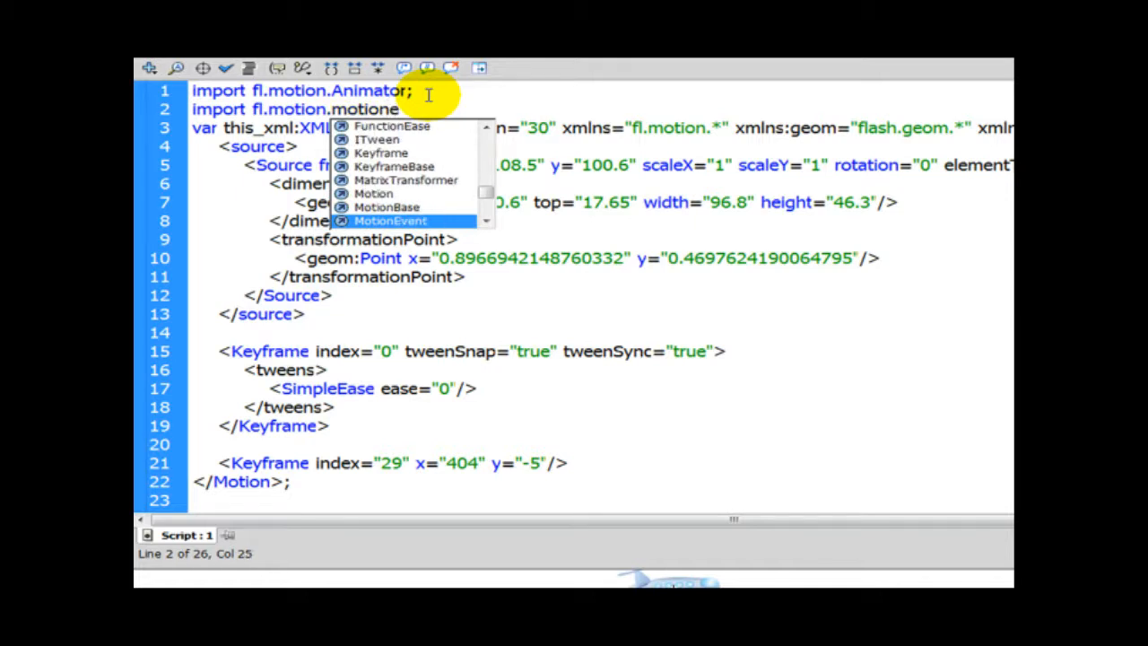
pyautogui.write('vent;')
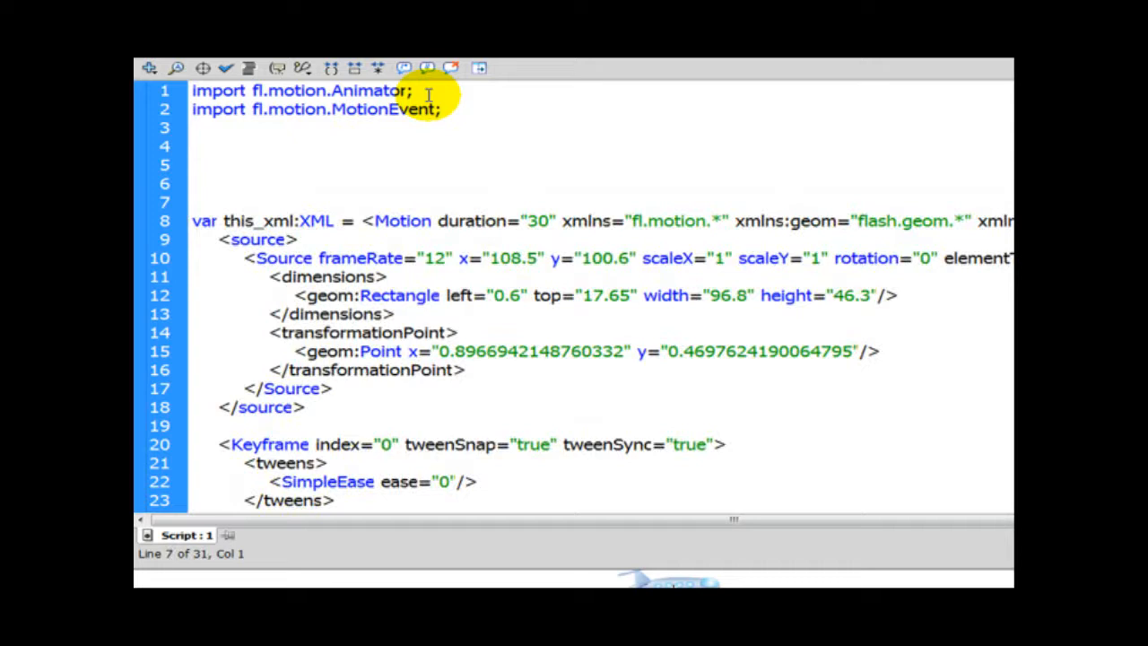
# Step: Write a block comment explaining the code detects the motion's end to call 'hurt player'
pyautogui.write('//')
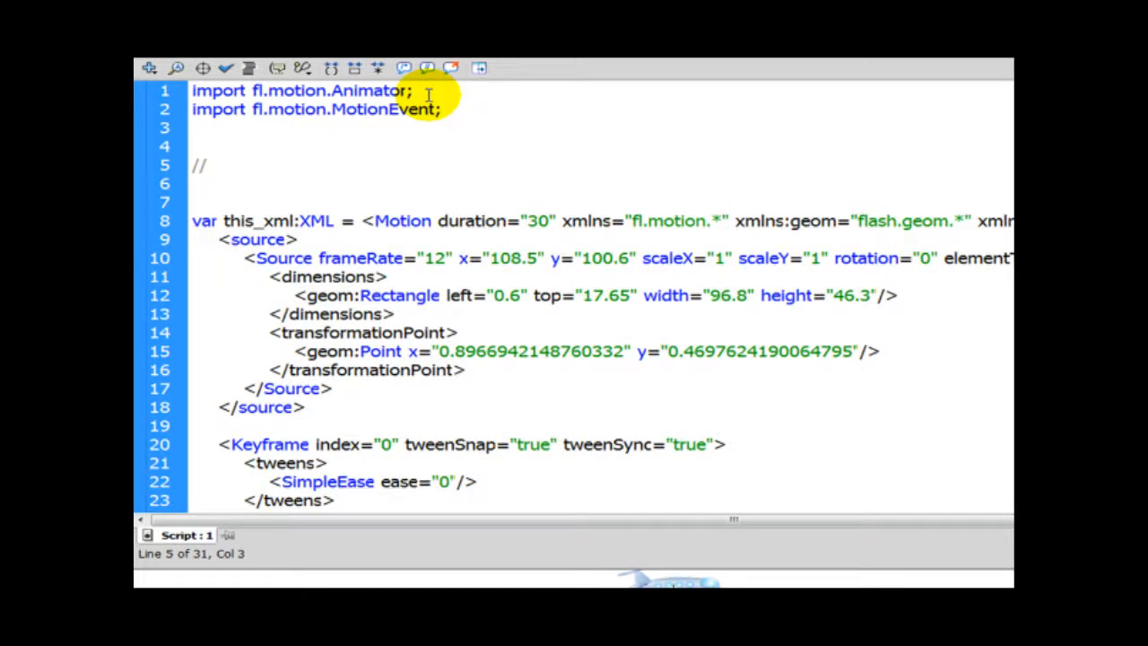
pyautogui.write('*')
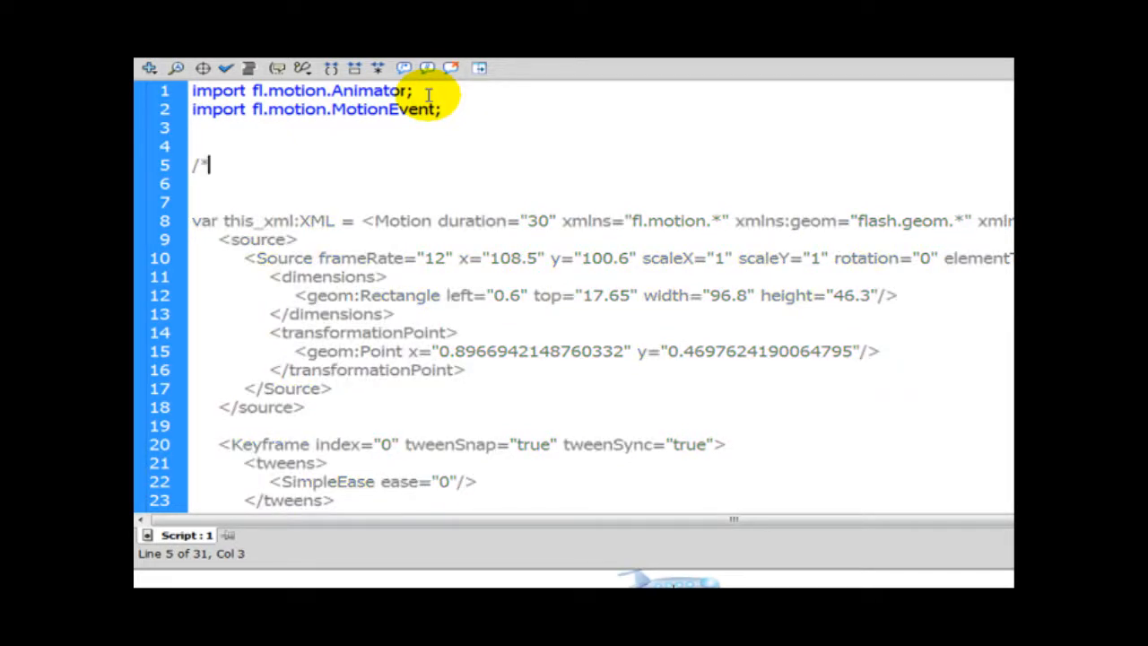
pyautogui.write('This w')
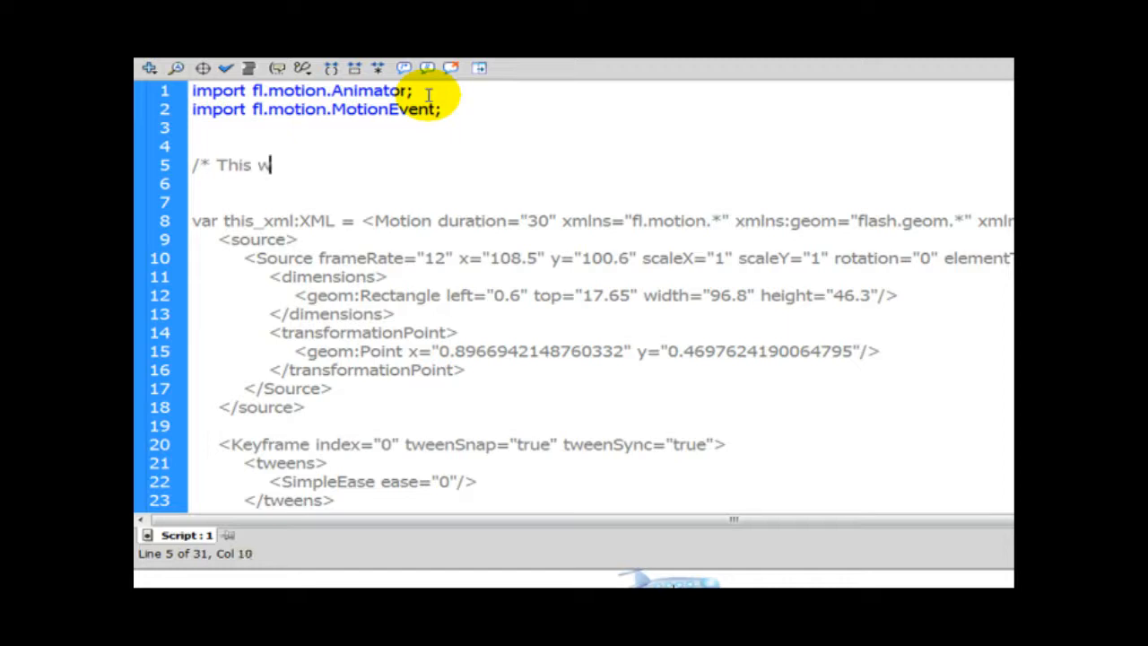
pyautogui.write('ill enable to identify')
pyautogui.click(600, 184)
pyautogui.write('the end of th')
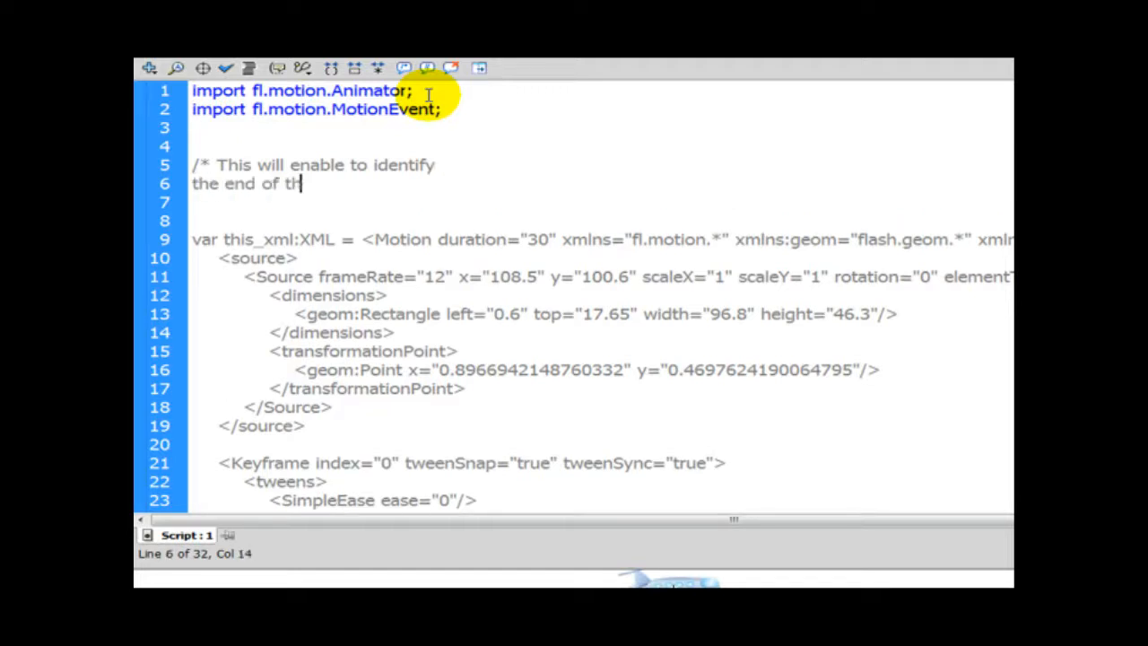
pyautogui.write('e interpolation to')
pyautogui.write('call the function')
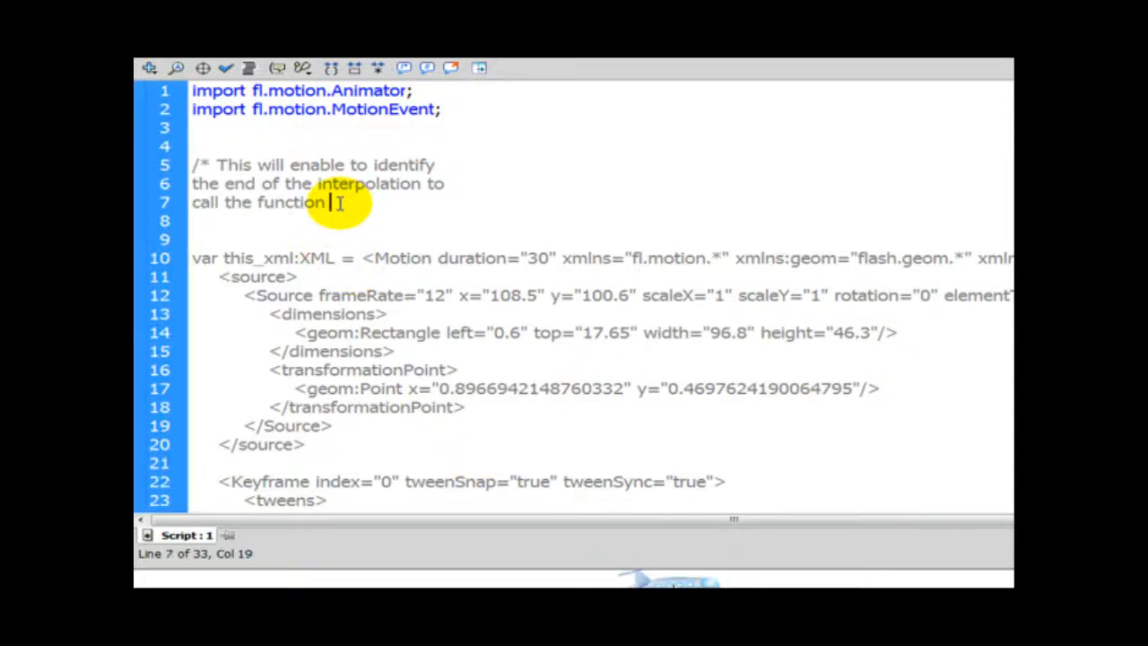
pyautogui.write('"I')
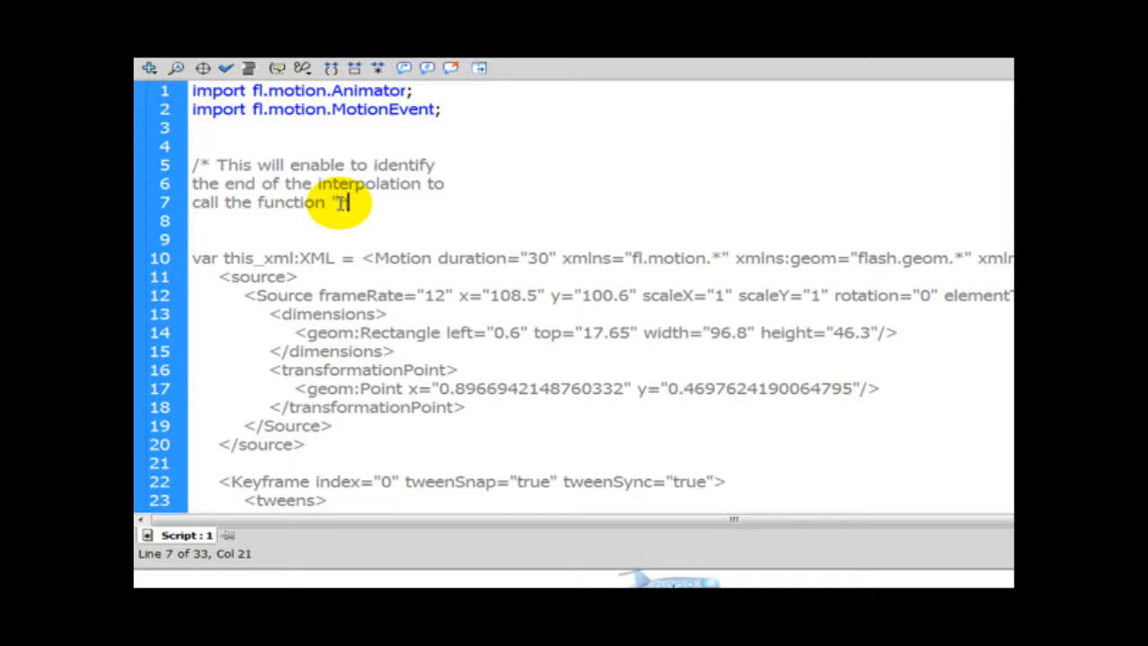
pyautogui.write('hurt player')
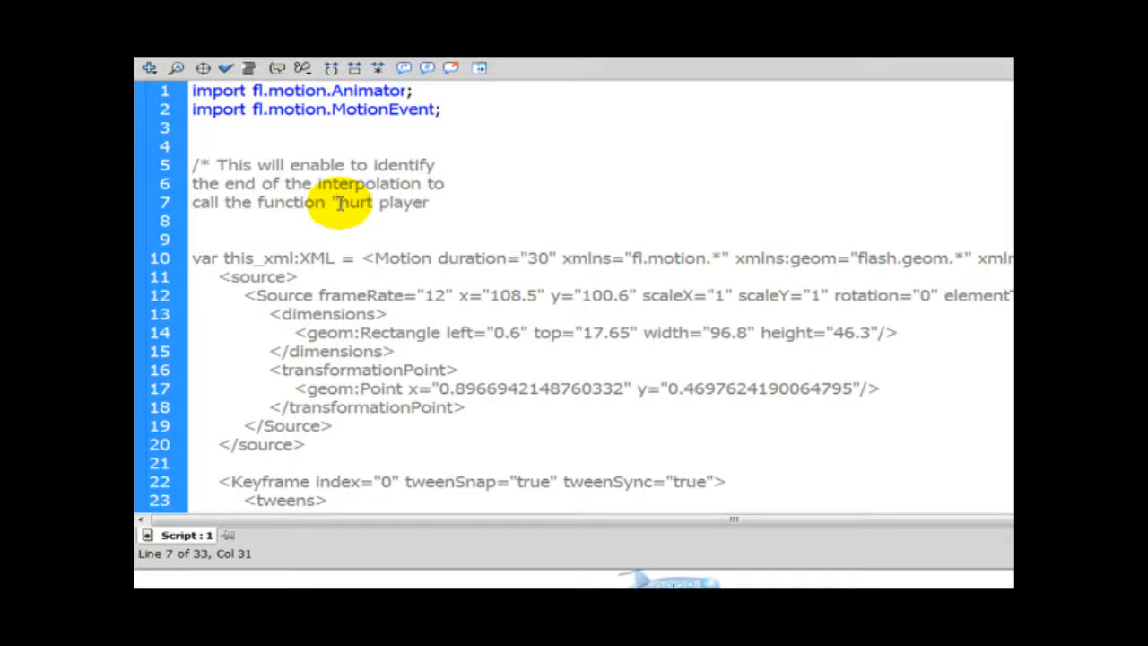
pyautogui.write('"')
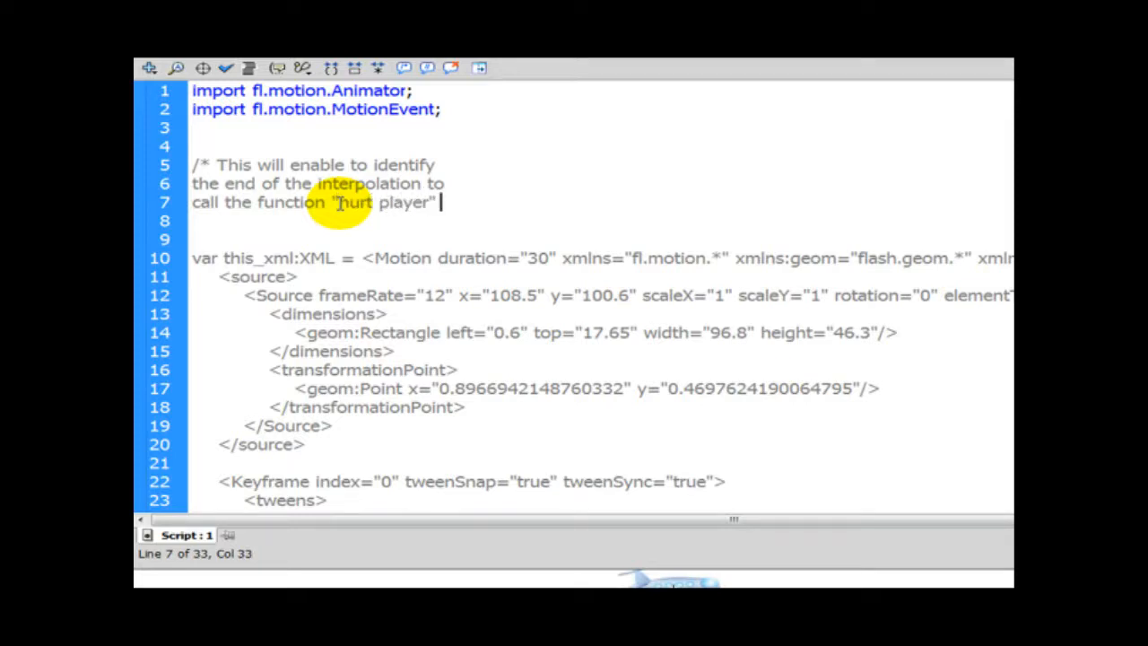
pyautogui.write('*/')
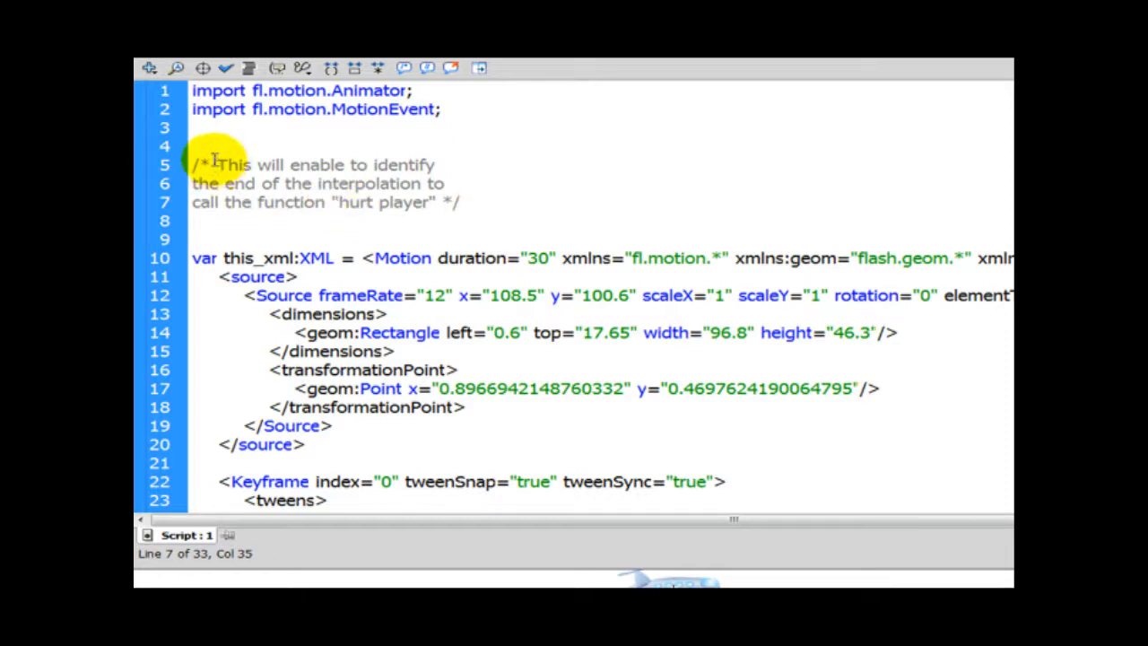
pyautogui.click(258, 166)
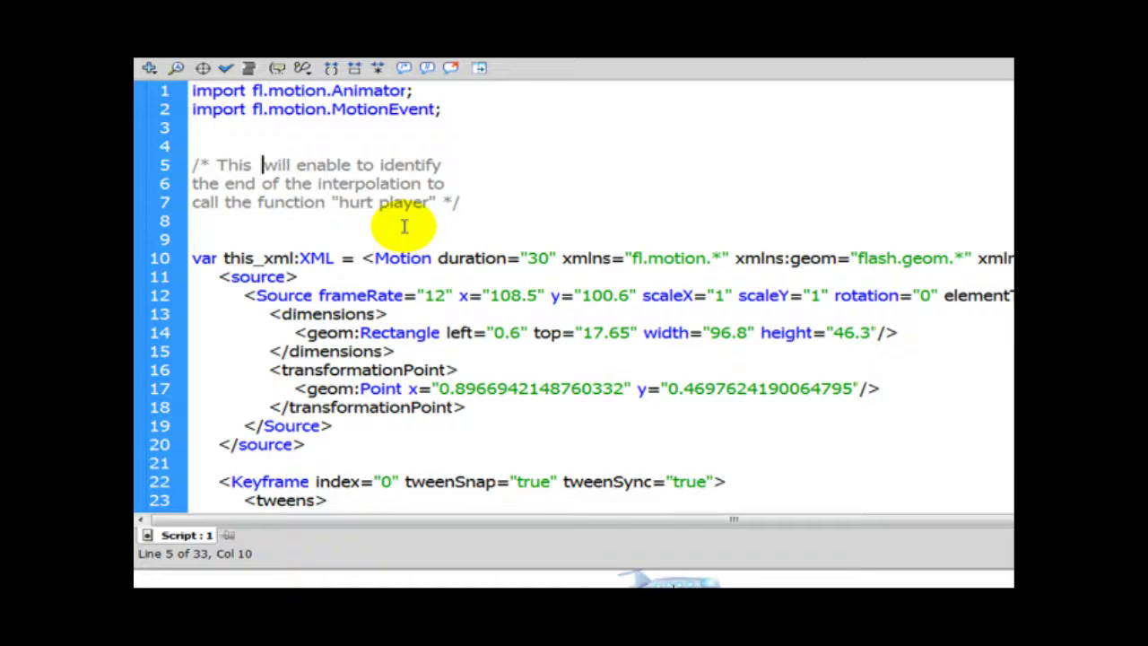
pyautogui.write('motion')
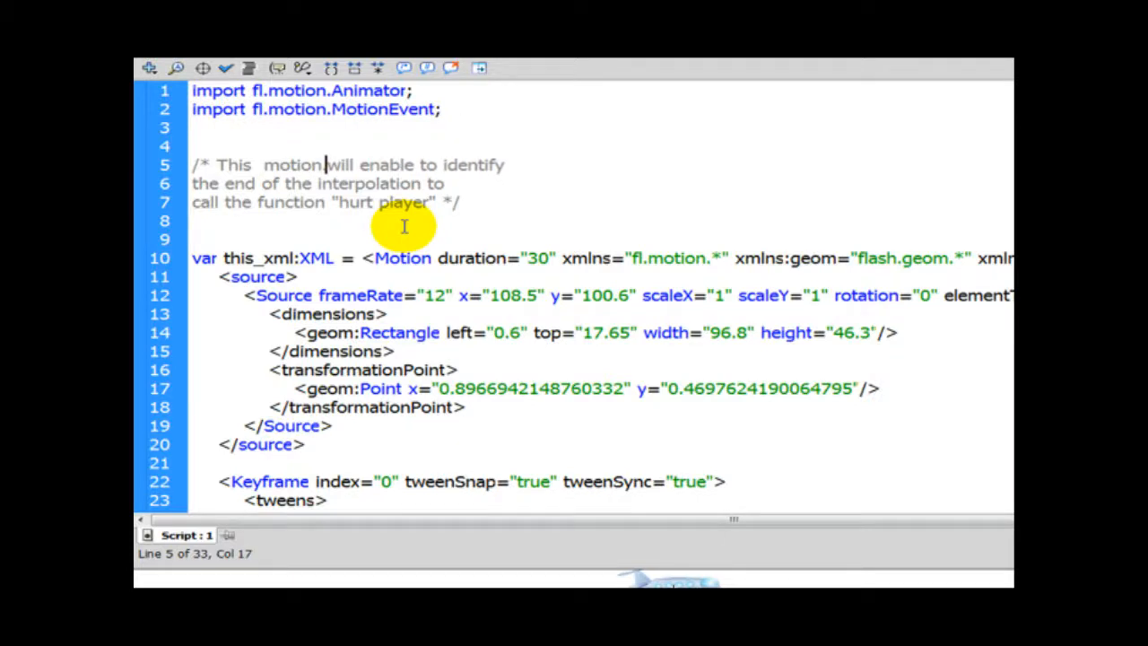
pyautogui.write('.motionevent')
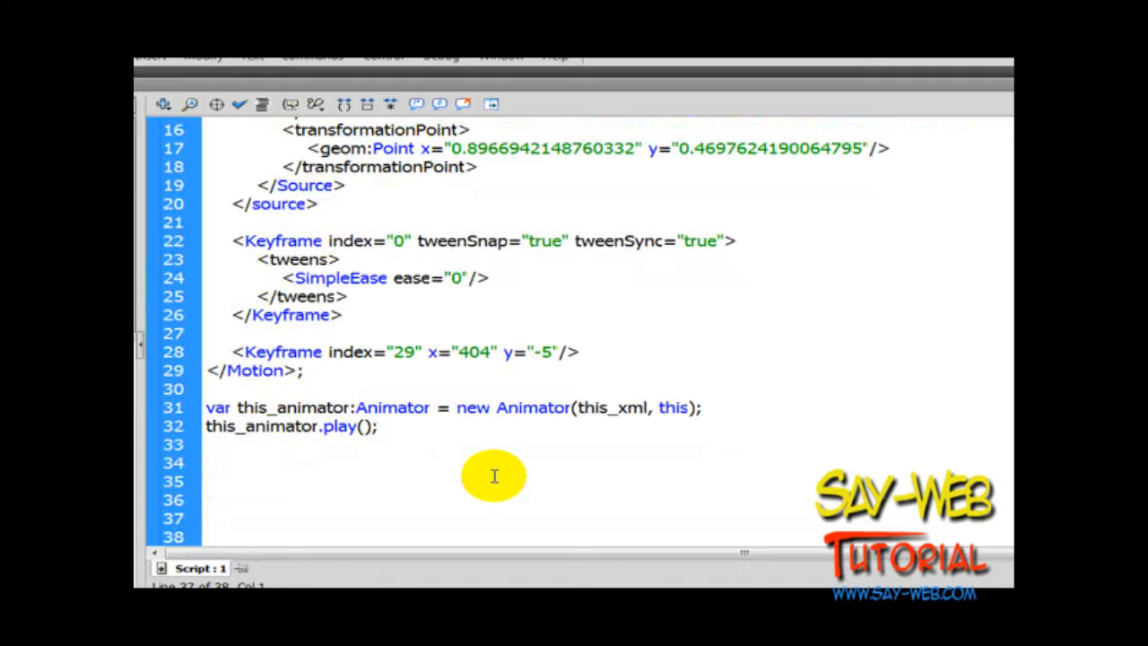
# Step: Add this_animator.addEventListener(MotionEvent.MOTION_END, hurtPlayer); after play()
pyautogui.write('tH')
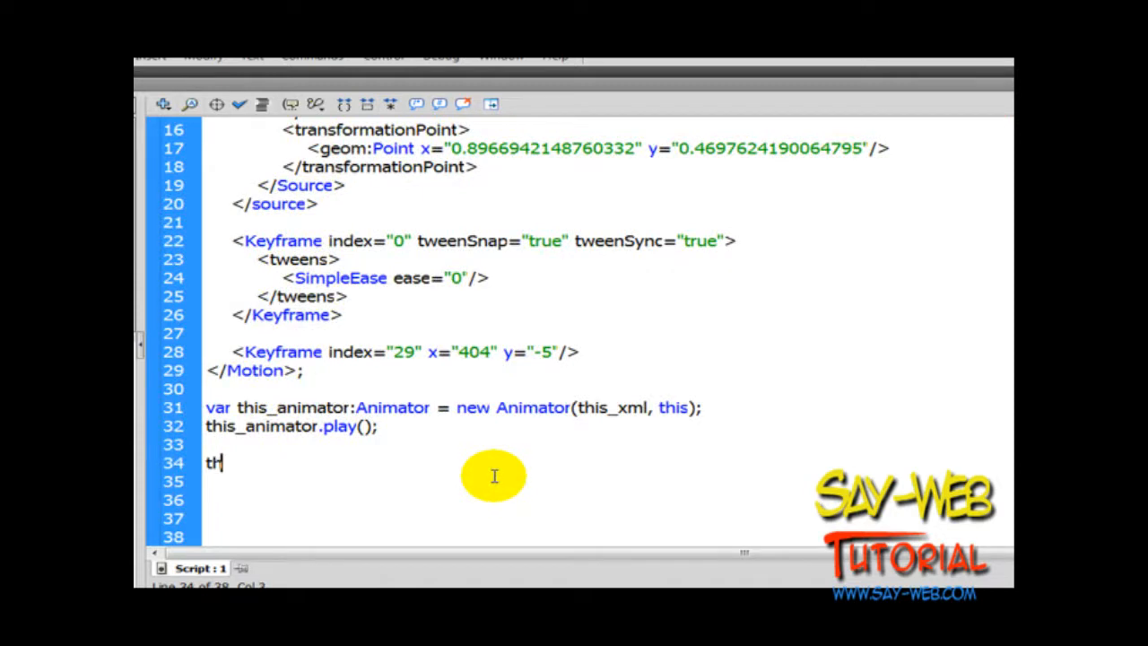
pyautogui.write('is_animator')
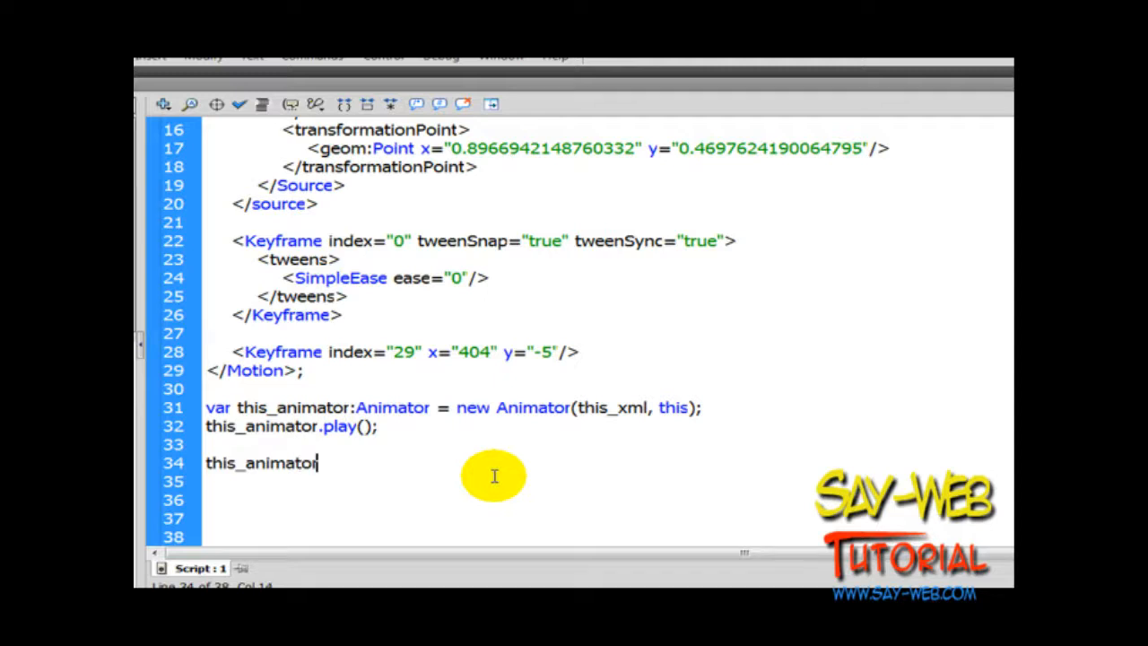
pyautogui.write('.')
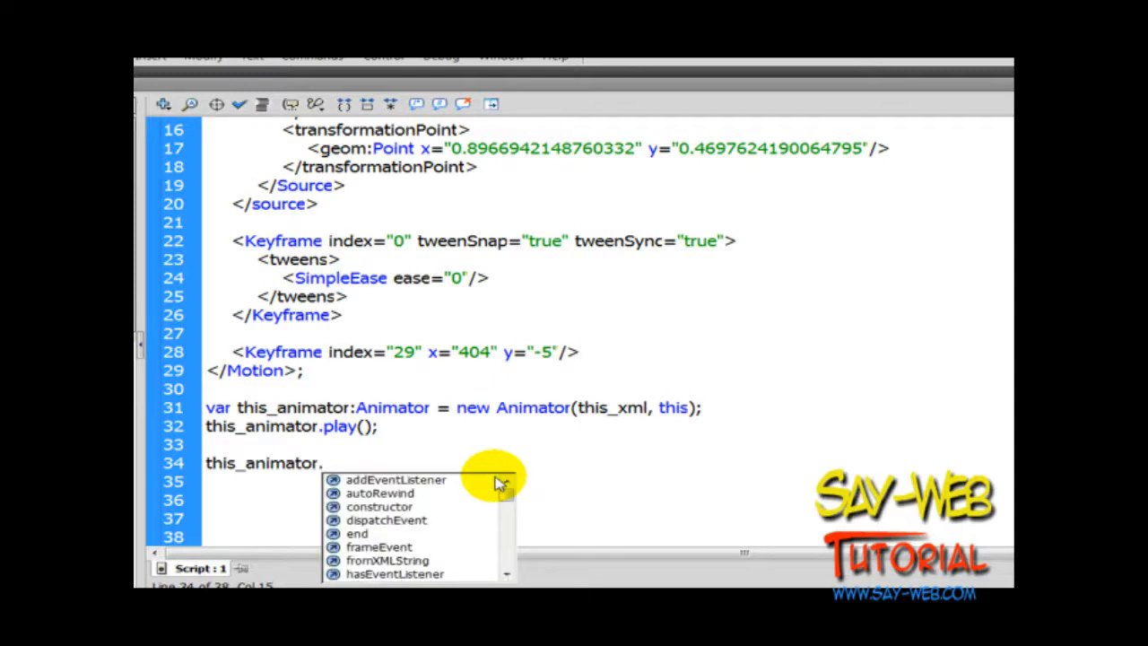
pyautogui.write('addEvent')
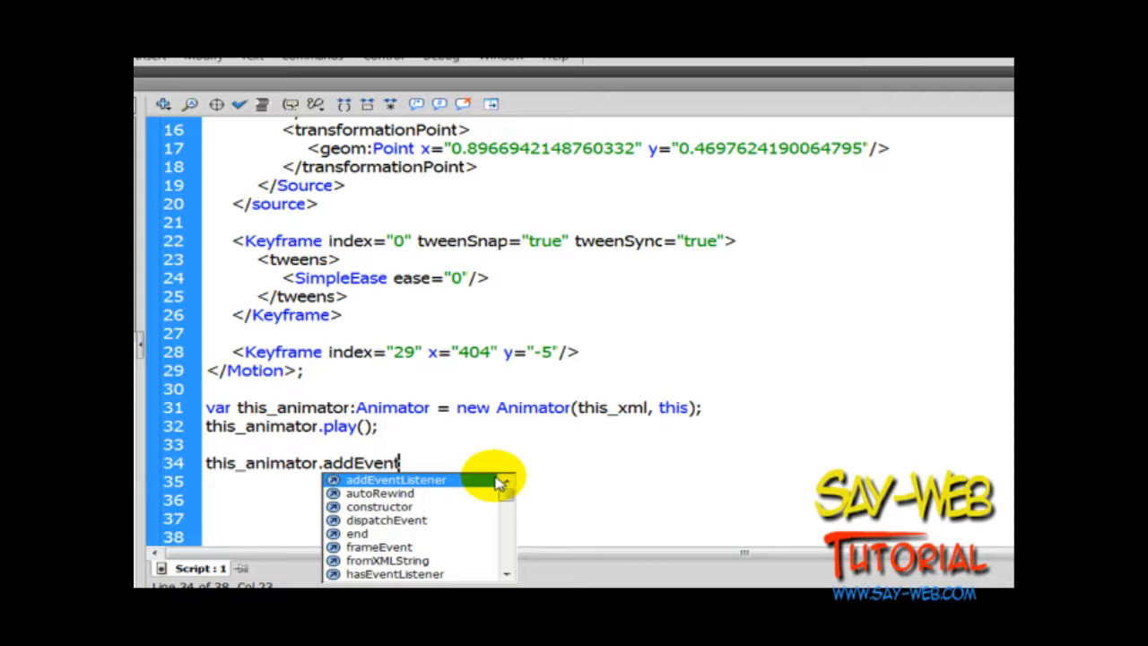
pyautogui.click(395, 480)
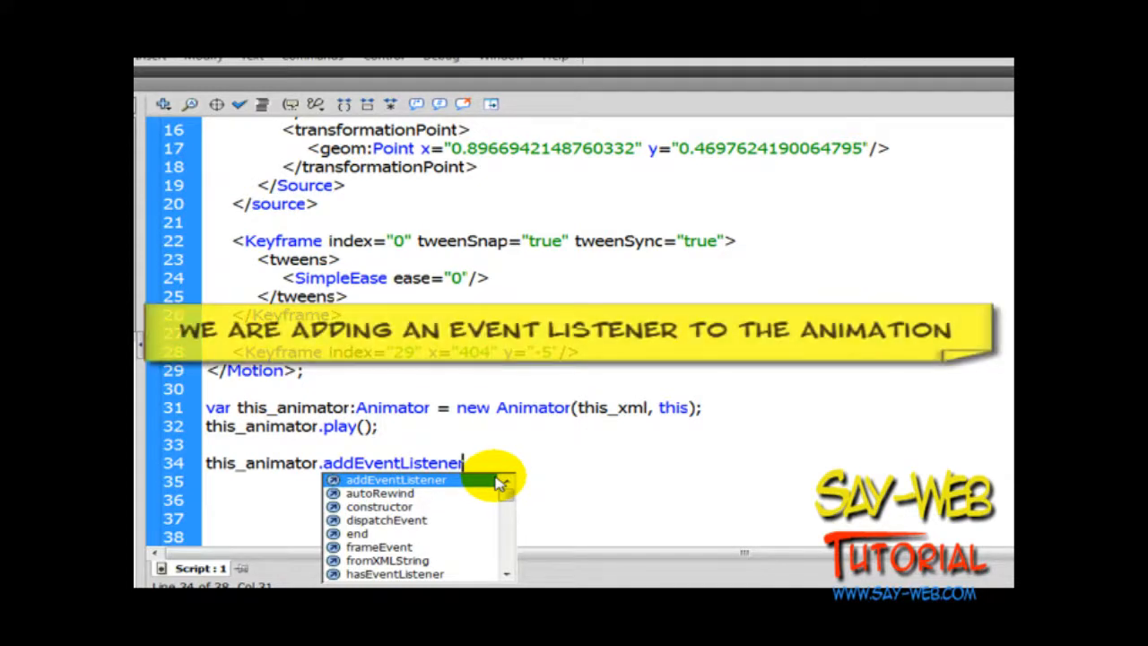
pyautogui.write('(')
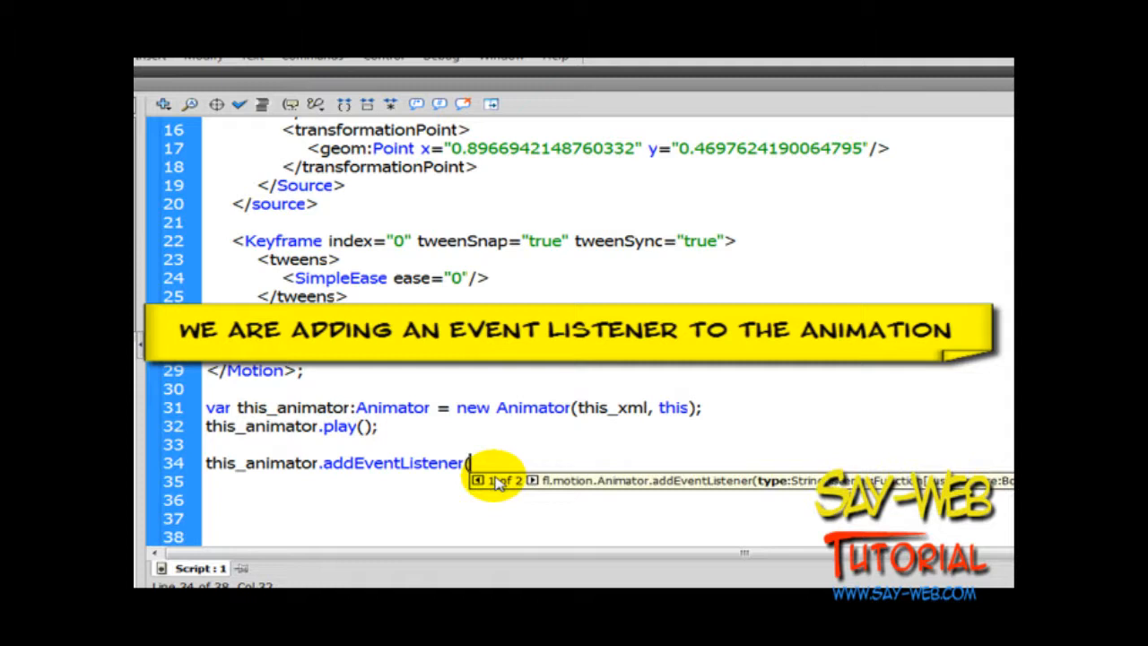
pyautogui.write('MotionEvent')
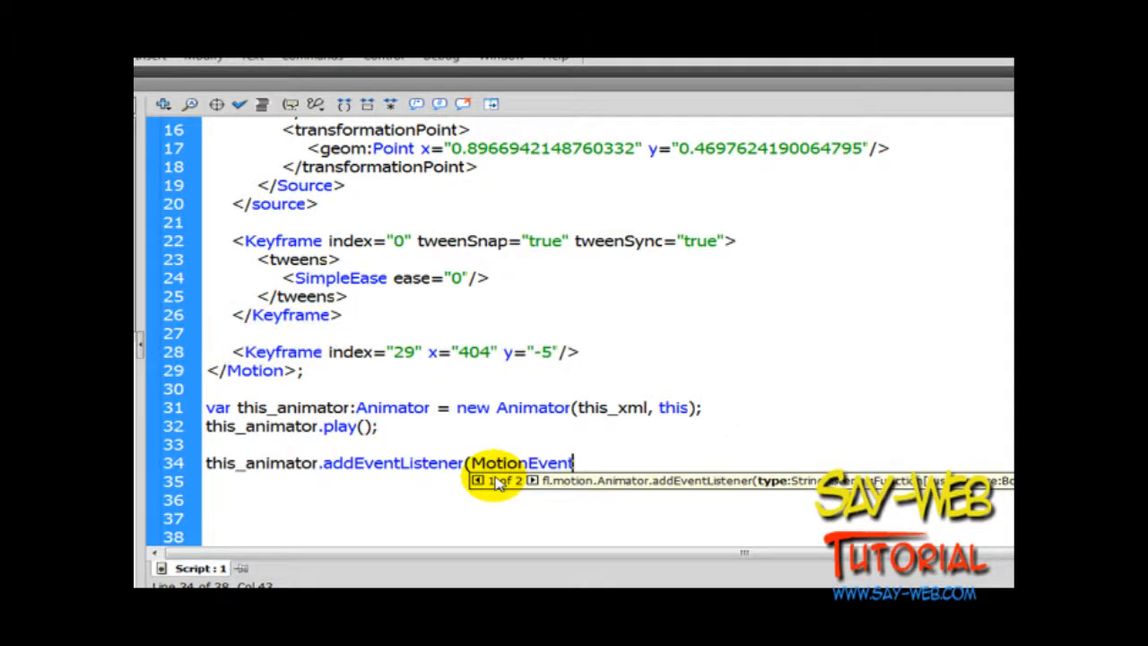
pyautogui.write('.M')
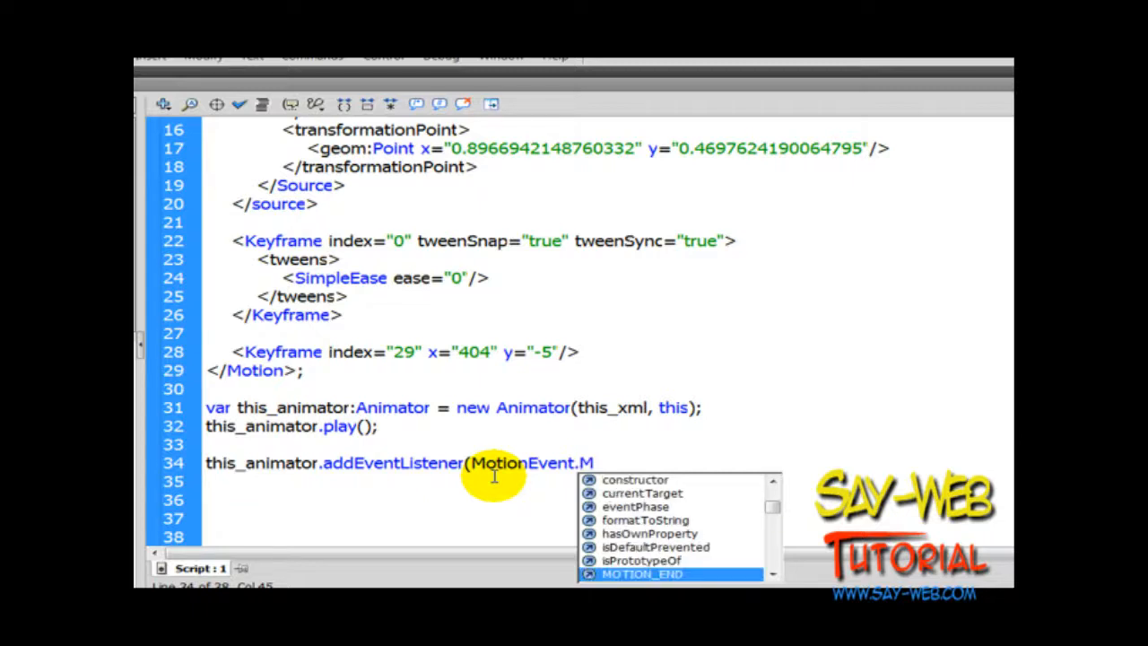
pyautogui.write('otion')
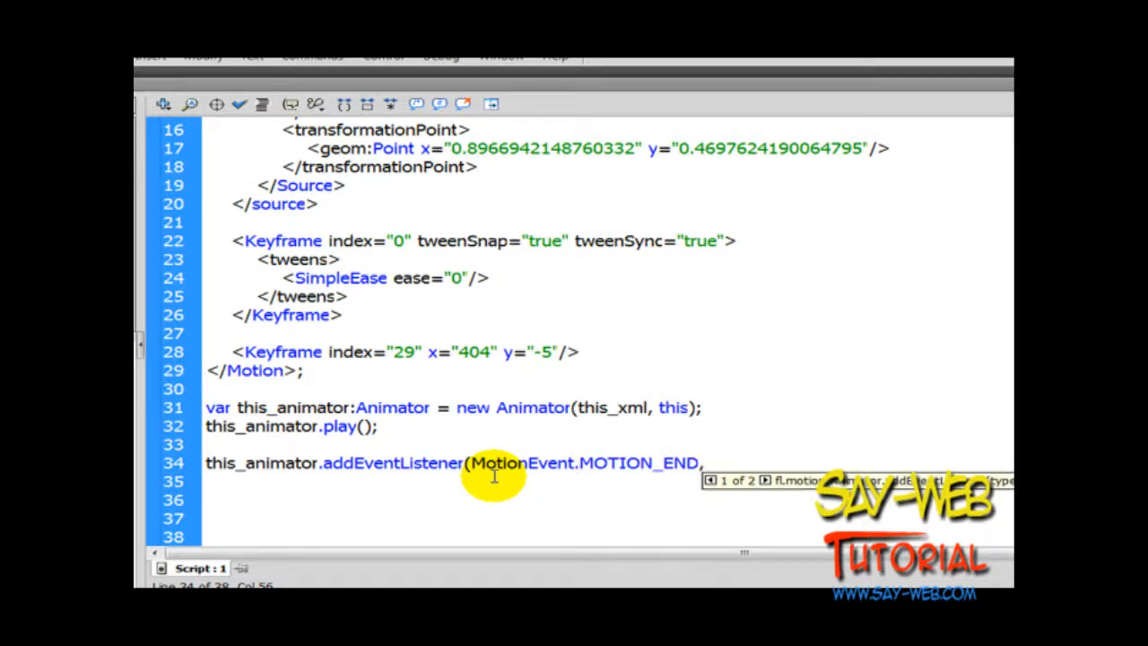
pyautogui.write('hurtP')
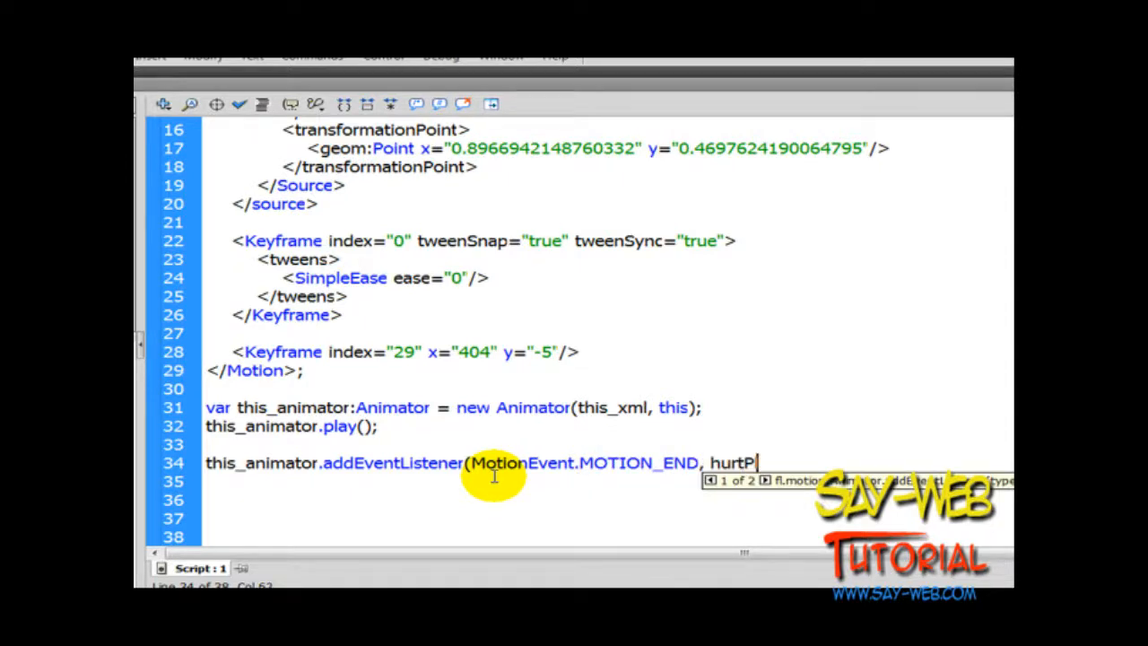
pyautogui.write('layer')
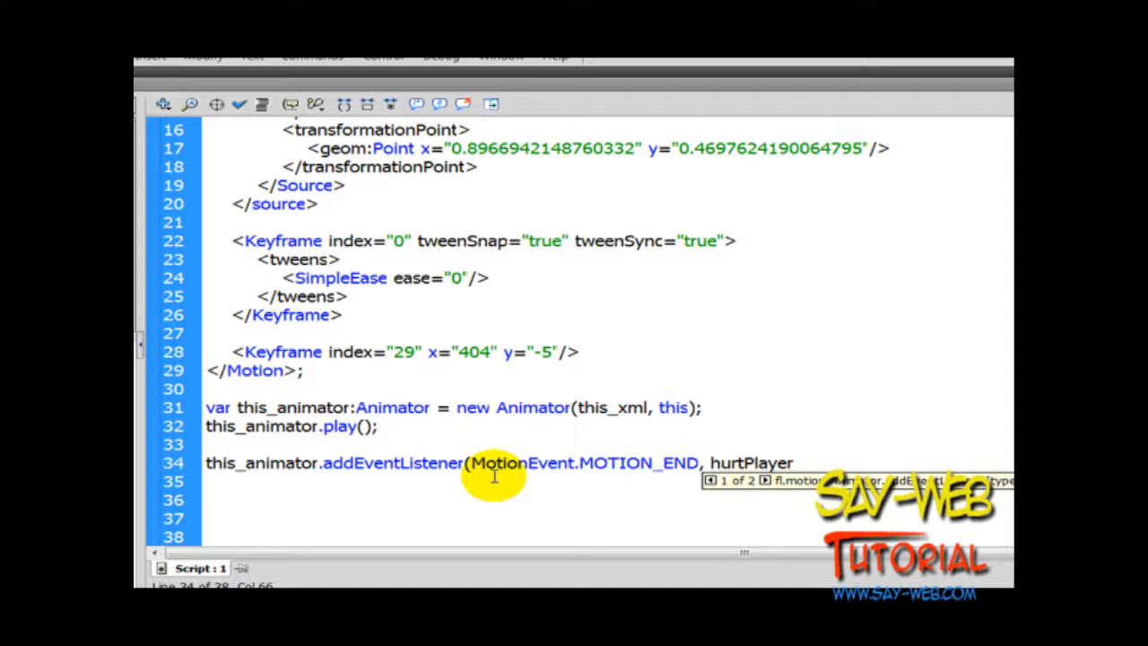
pyautogui.write(');')
pyautogui.click(607, 481)
pyautogui.write('// This will call')
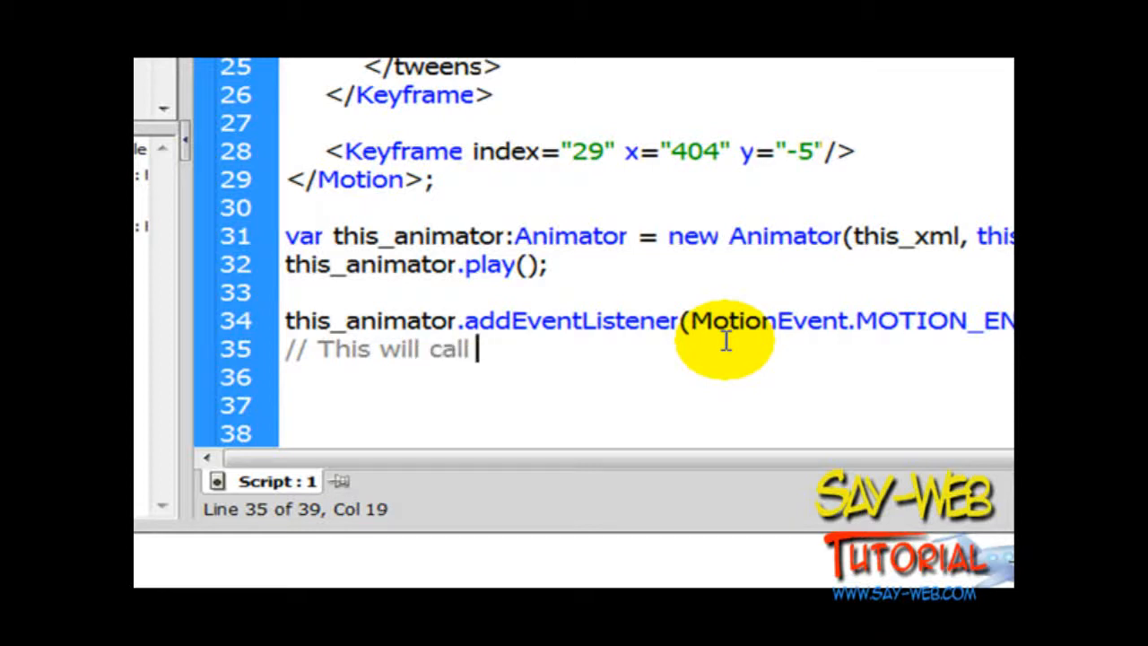
# Step: Comment that hurt player is called when the animation finishes, meaning the plane was not shot
pyautogui.write('"hu')
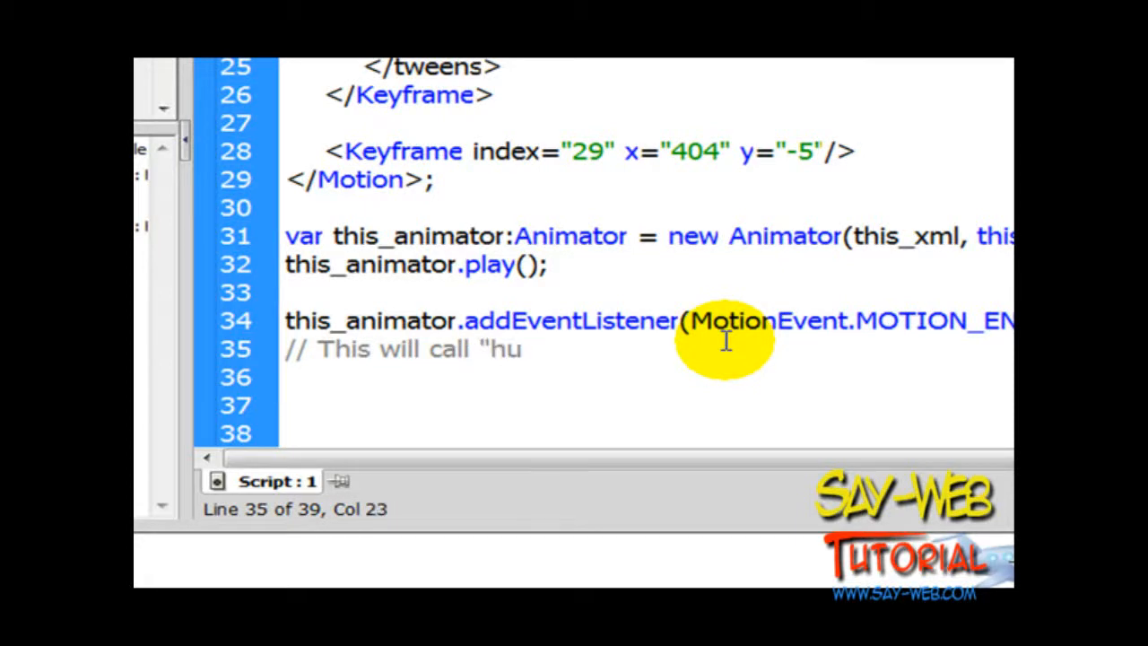
pyautogui.write('rt plae')
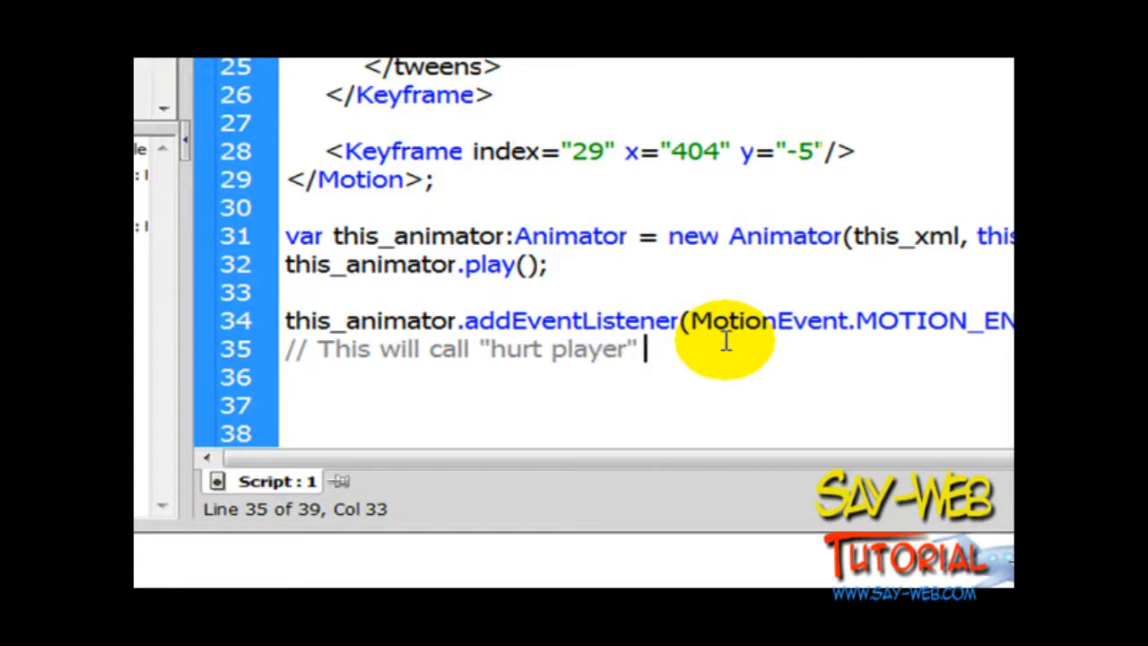
pyautogui.write('when the animatio')
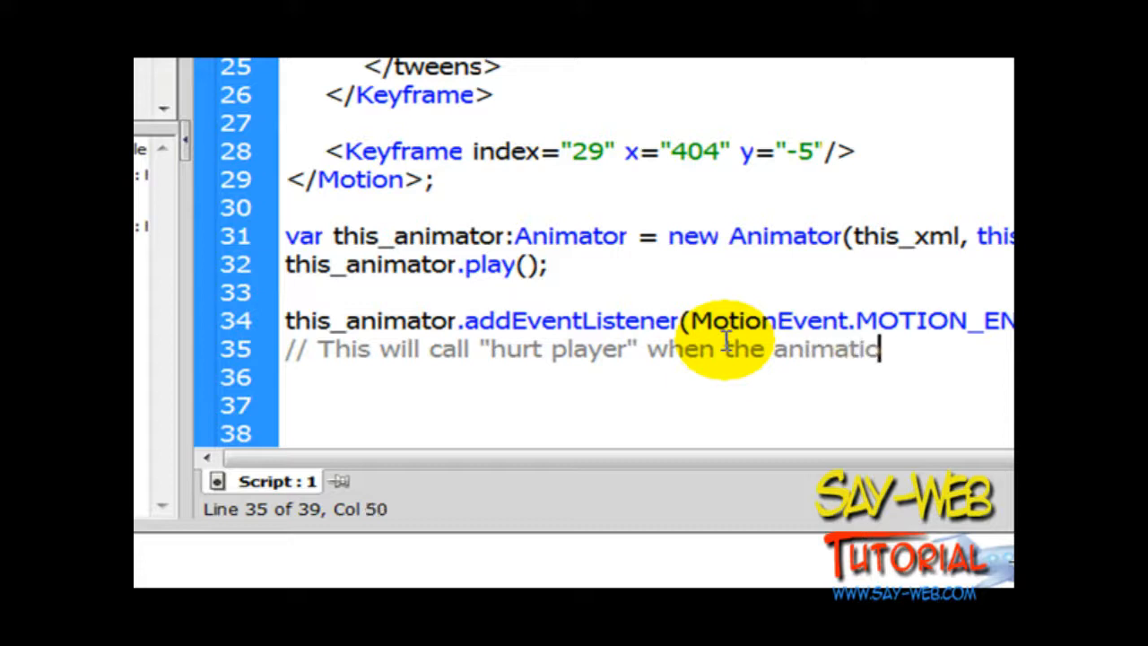
pyautogui.write('n finishes')
pyautogui.click(648, 376)
pyautogui.write('//meani')
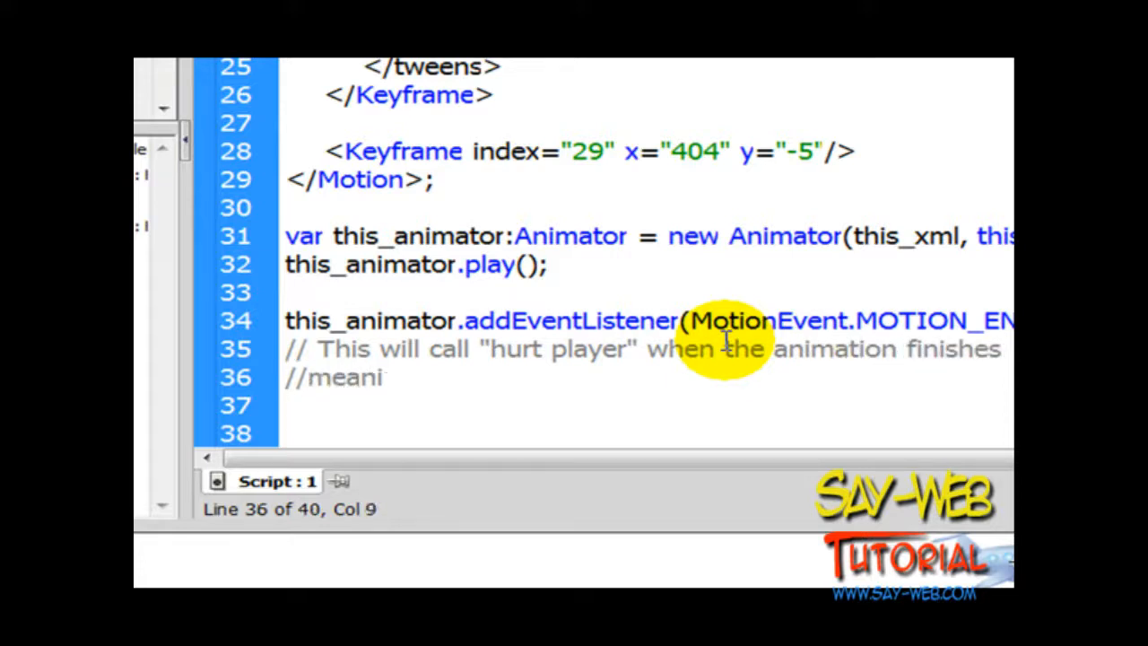
pyautogui.write('ng that')
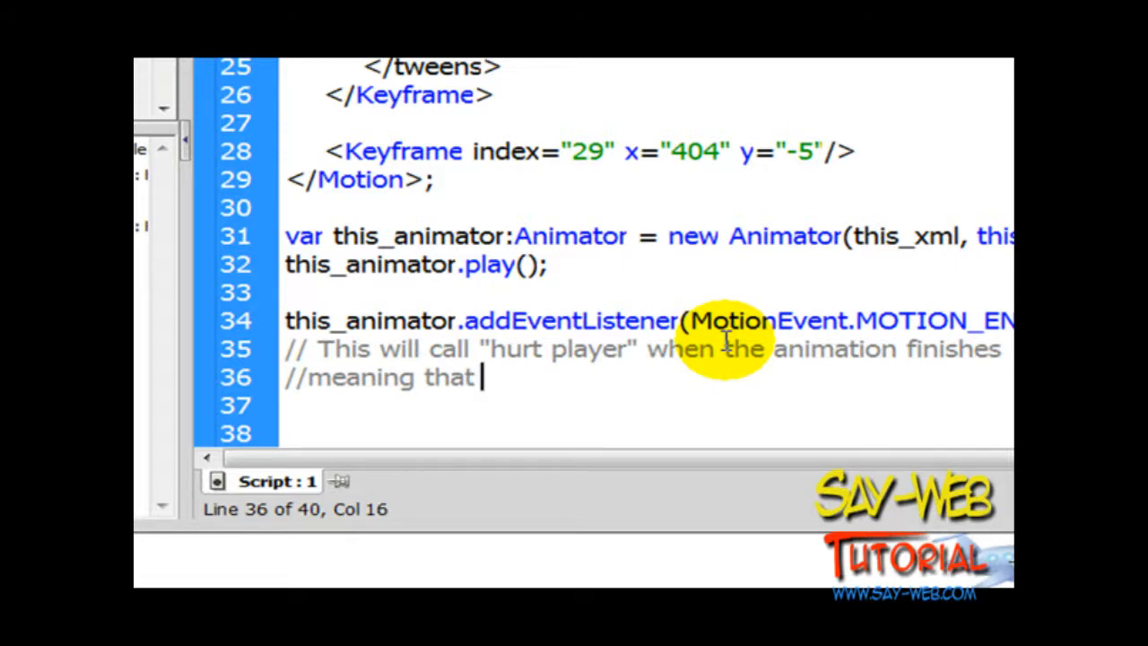
pyautogui.write('the plane w')
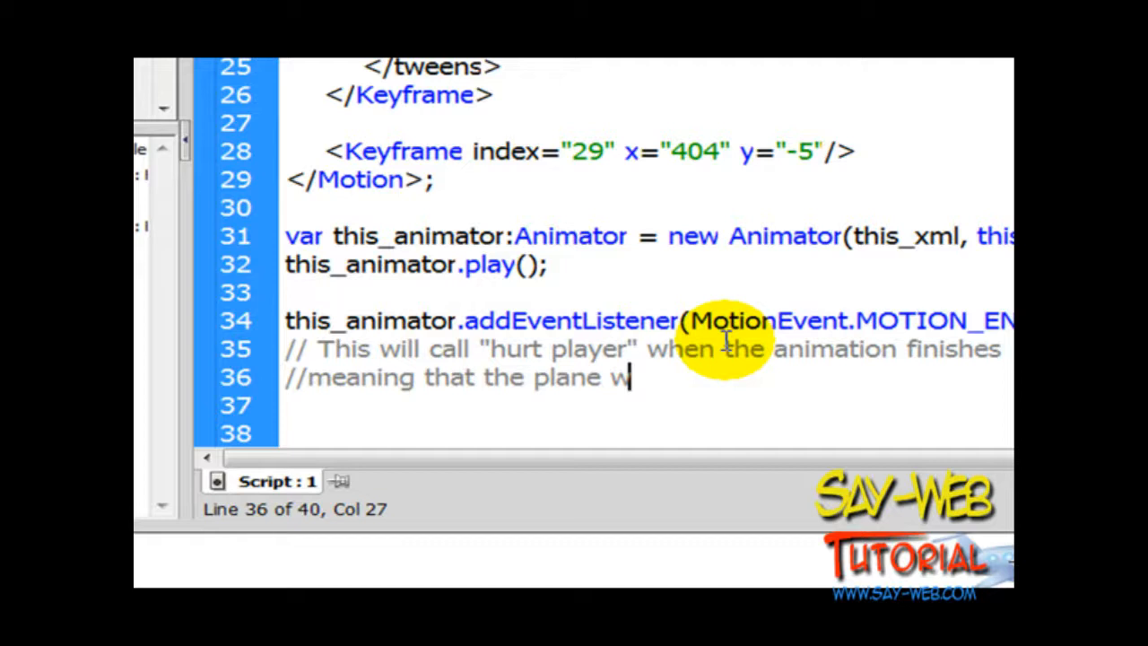
pyautogui.write('as not shot //')
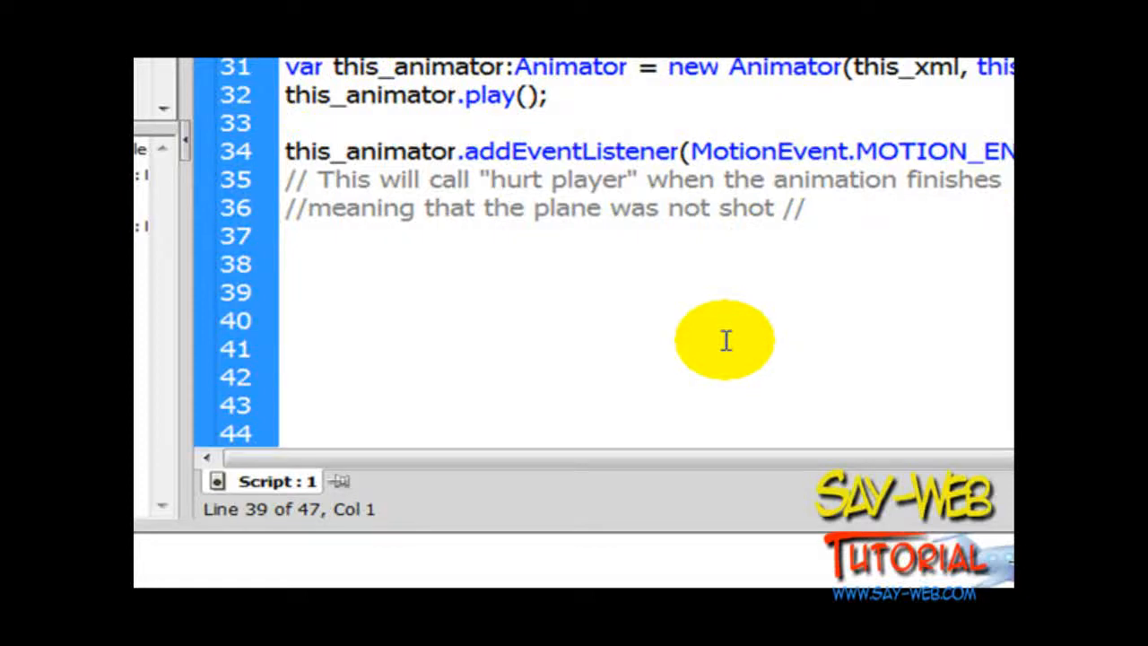
# Step: Declare function hurtPlayer(event:MotionEvent):void with empty braces
pyautogui.write('function')
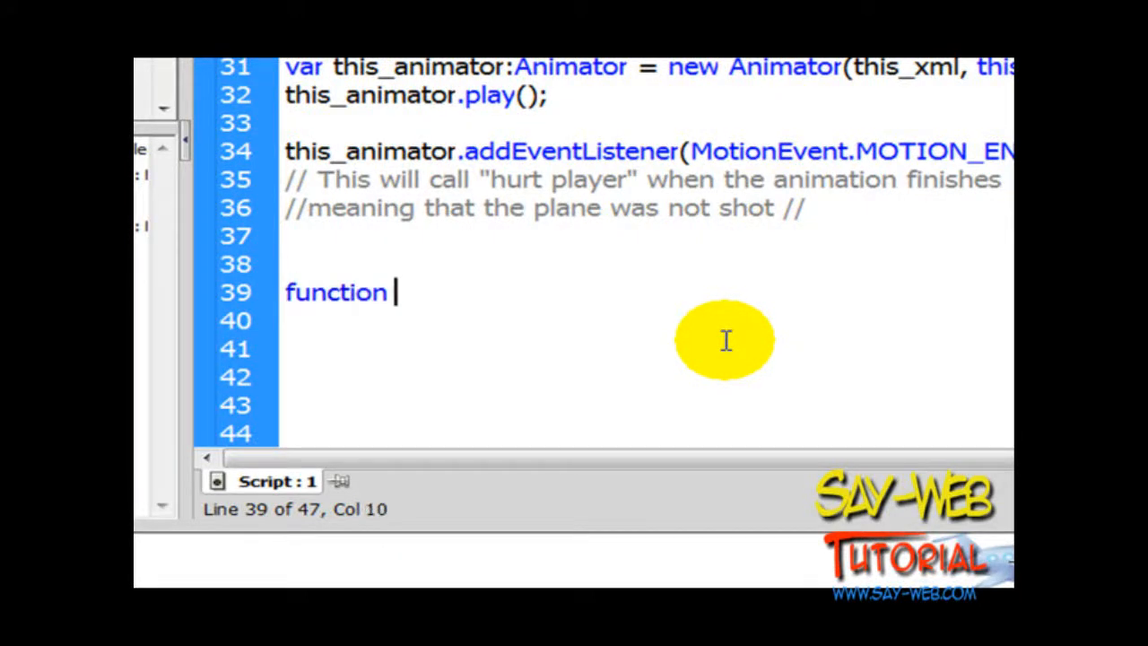
pyautogui.write('hurt')
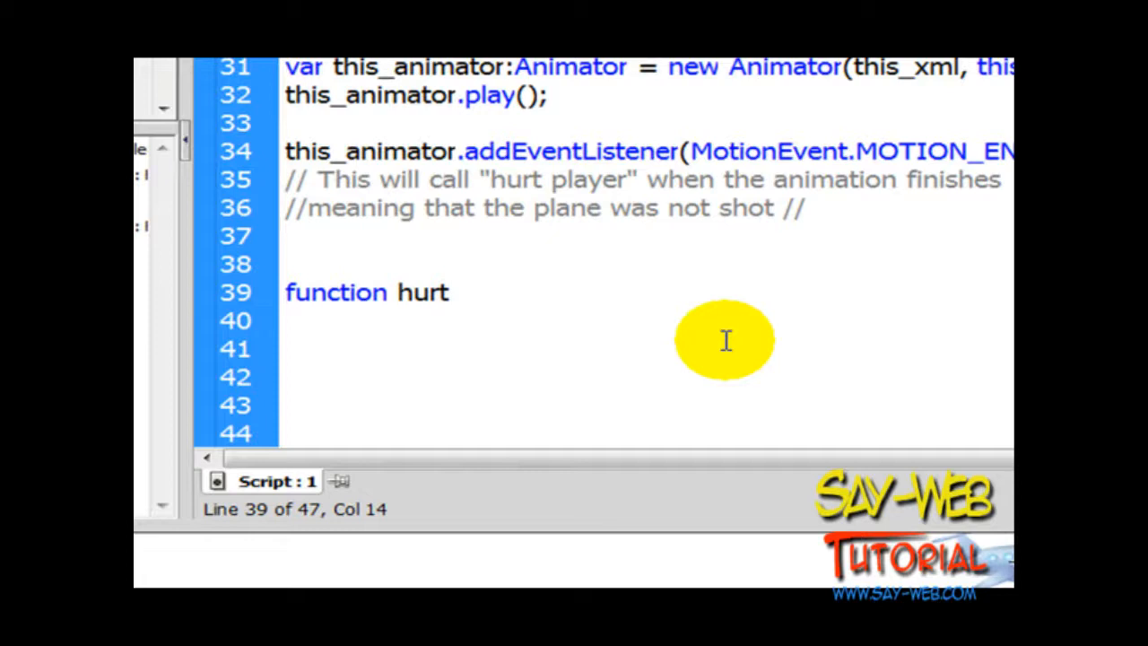
pyautogui.write('Player')
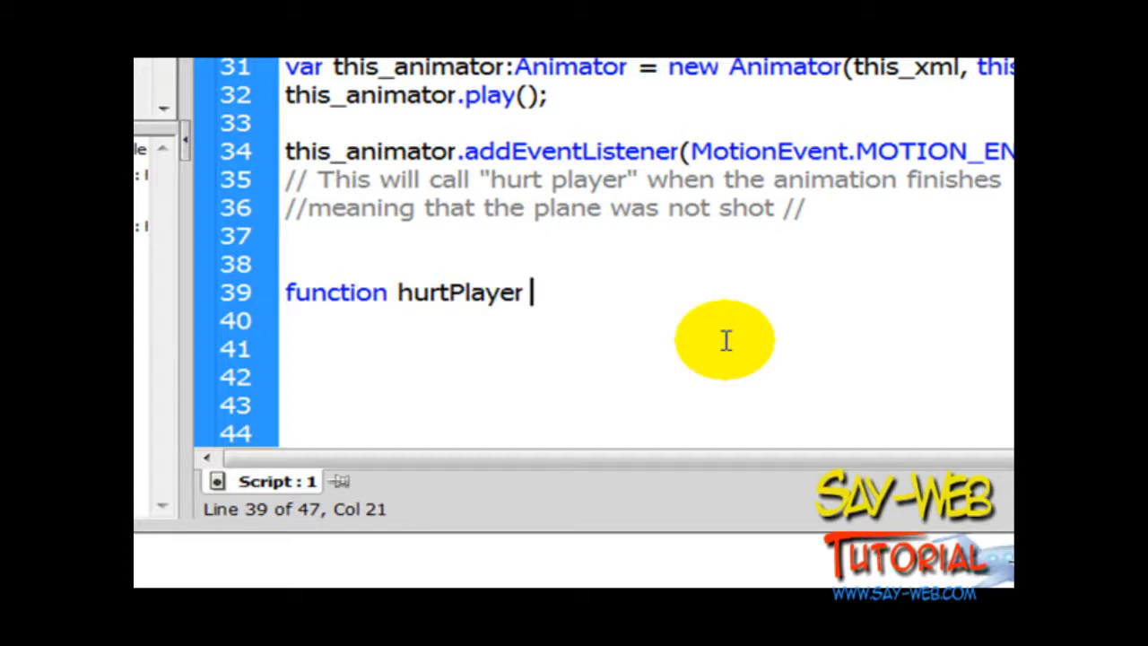
pyautogui.write('(event')
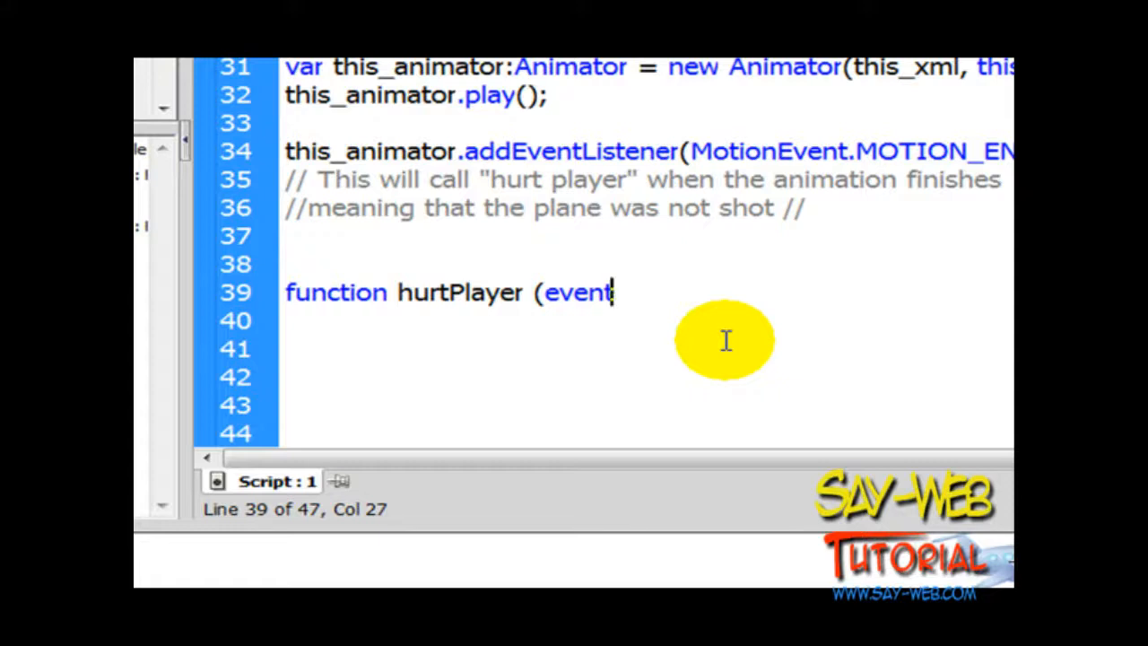
pyautogui.write(':motion')
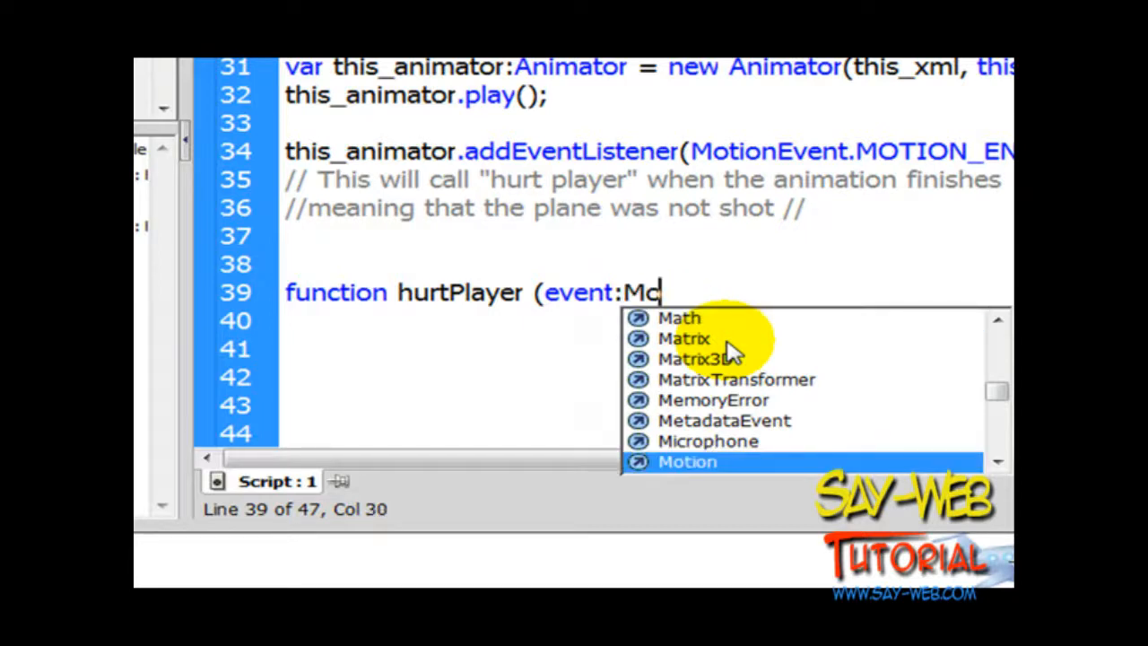
pyautogui.write('tionEve')
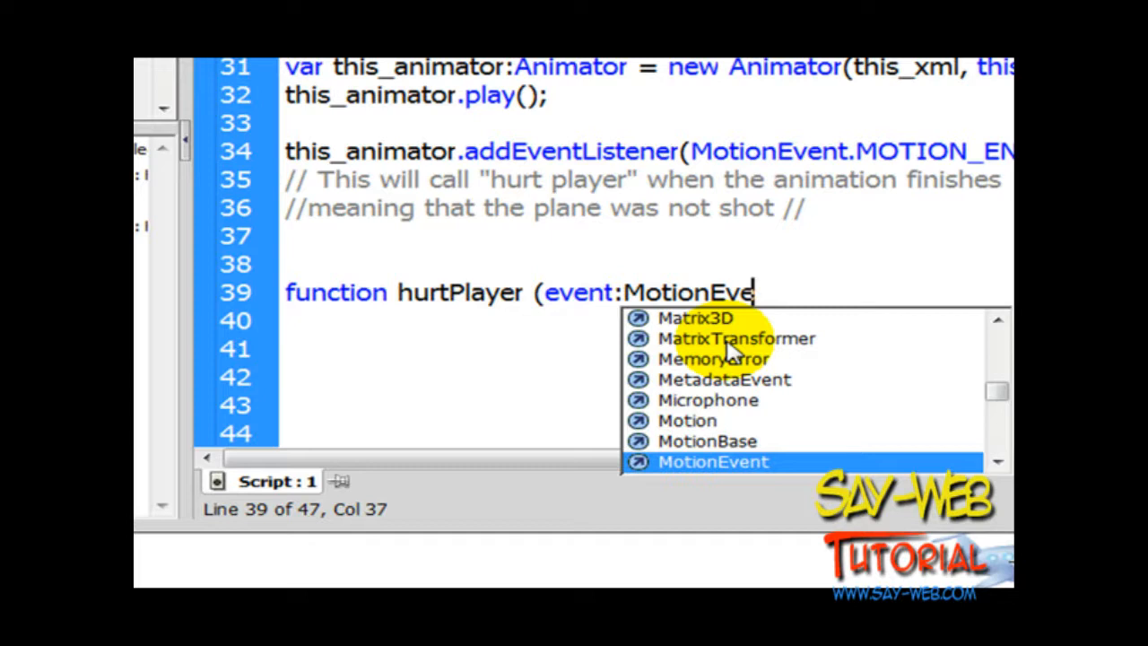
pyautogui.doubleClick(712, 461)
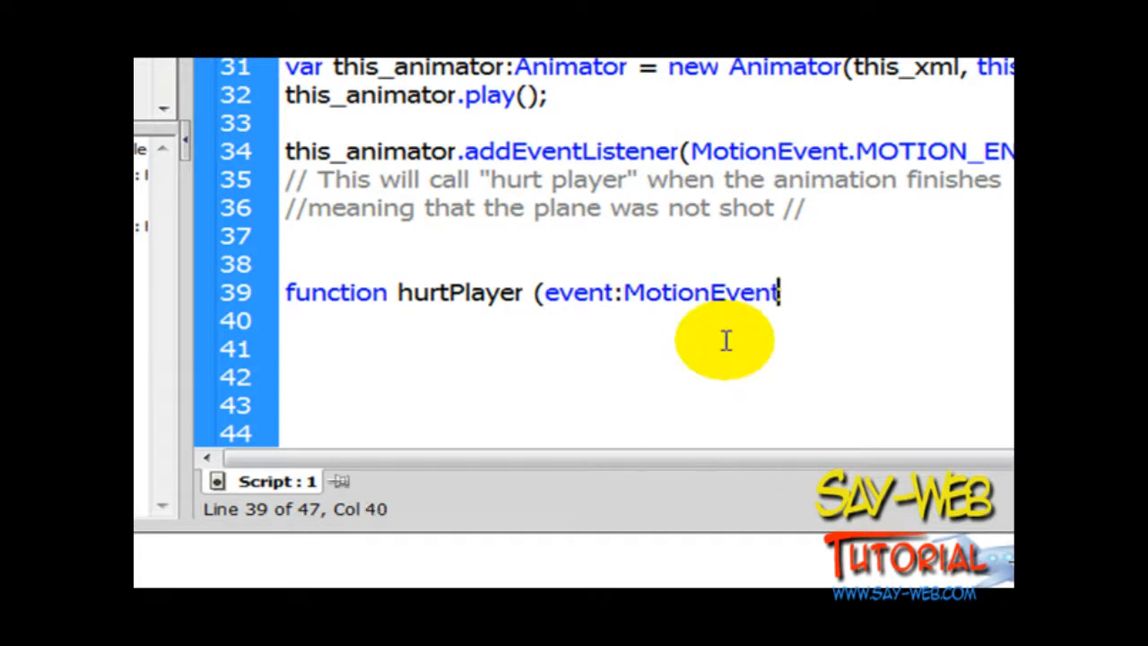
pyautogui.write(')')
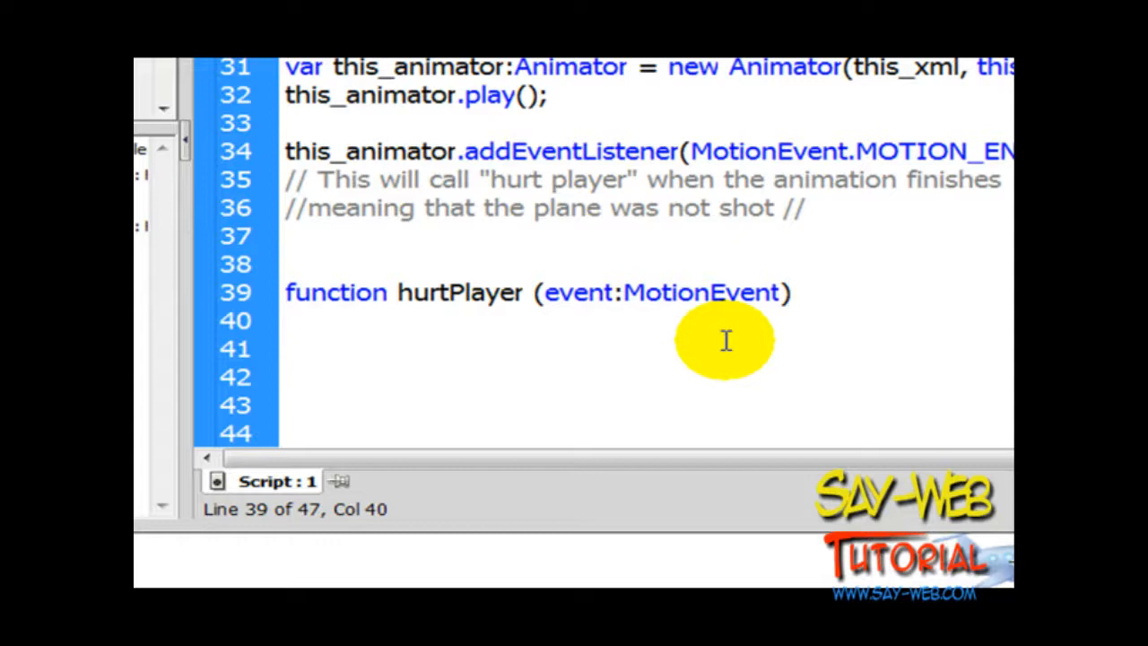
pyautogui.write(':void')
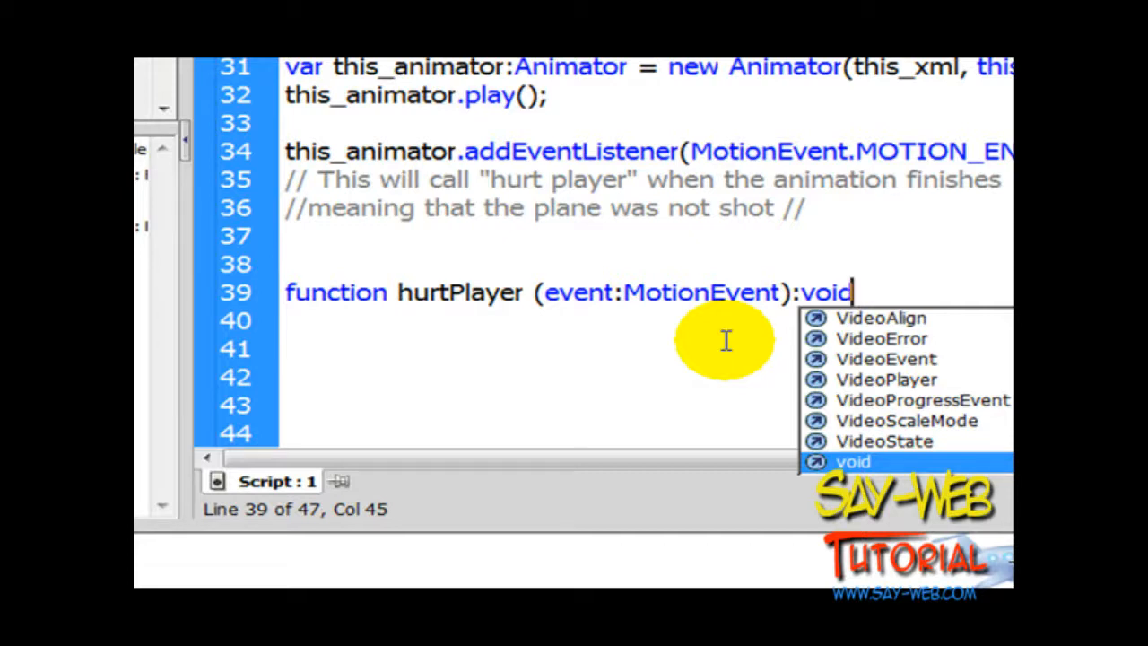
pyautogui.write('{}')
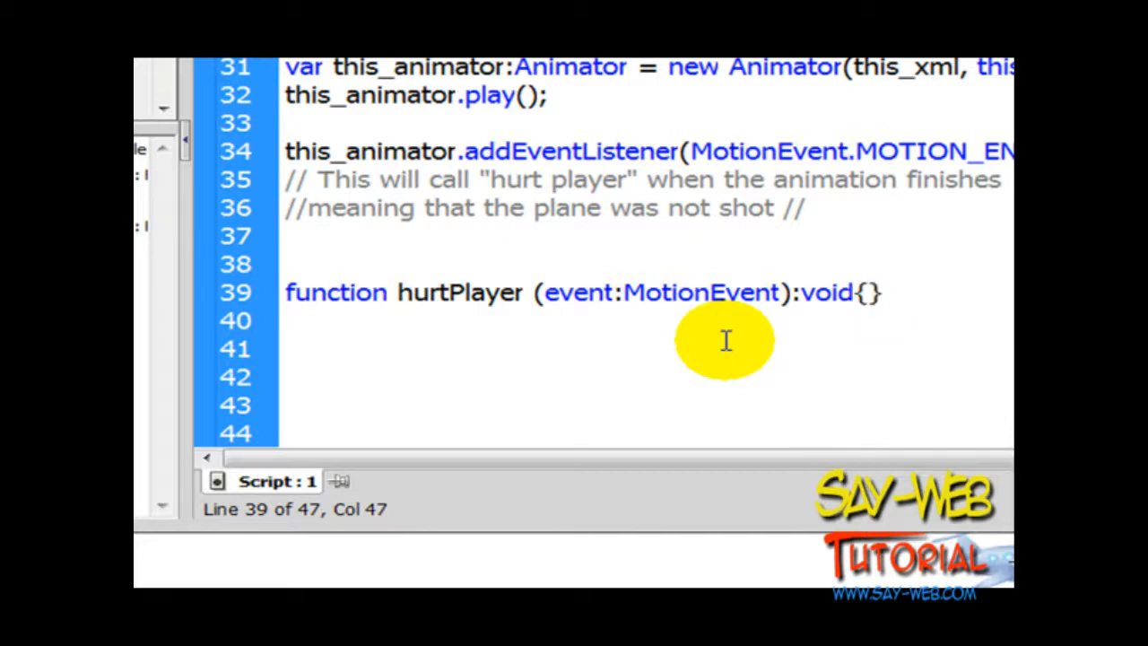
# Step: Put this.parent.removeChild(this); inside the hurtPlayer body
pyautogui.press('Enter')
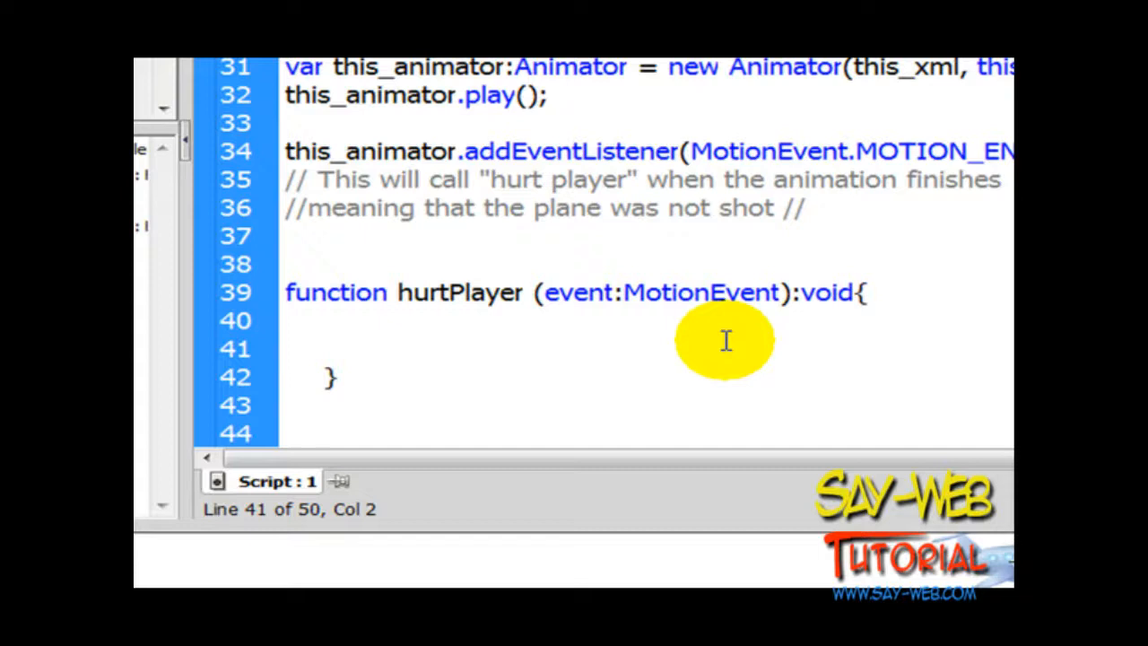
pyautogui.write('this.')
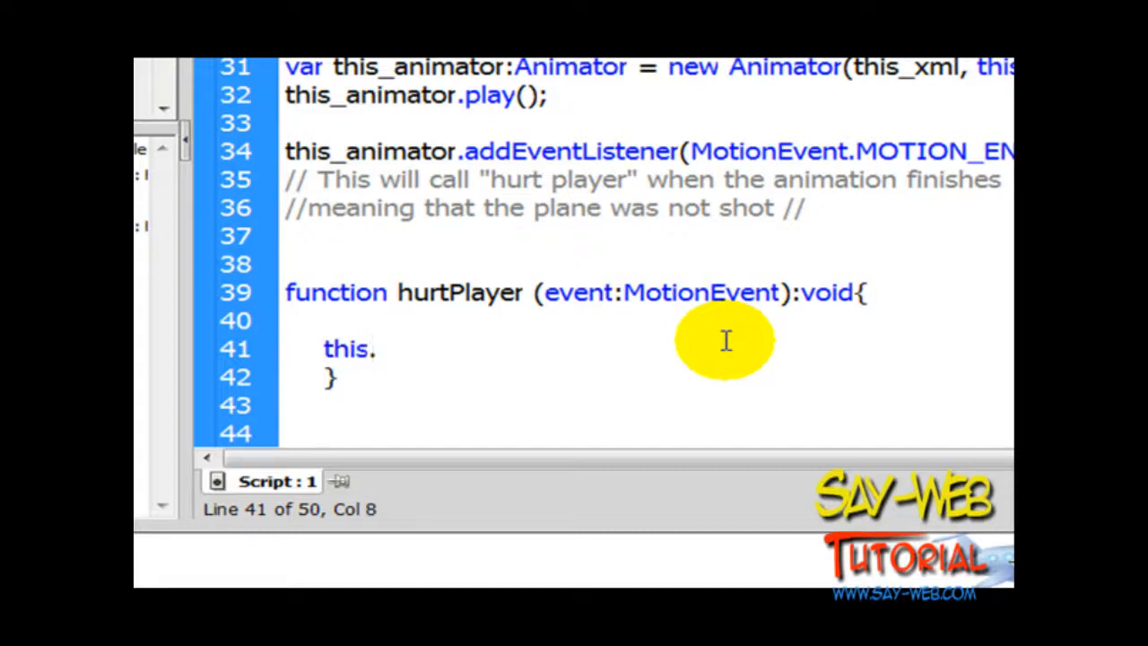
pyautogui.write('parent')
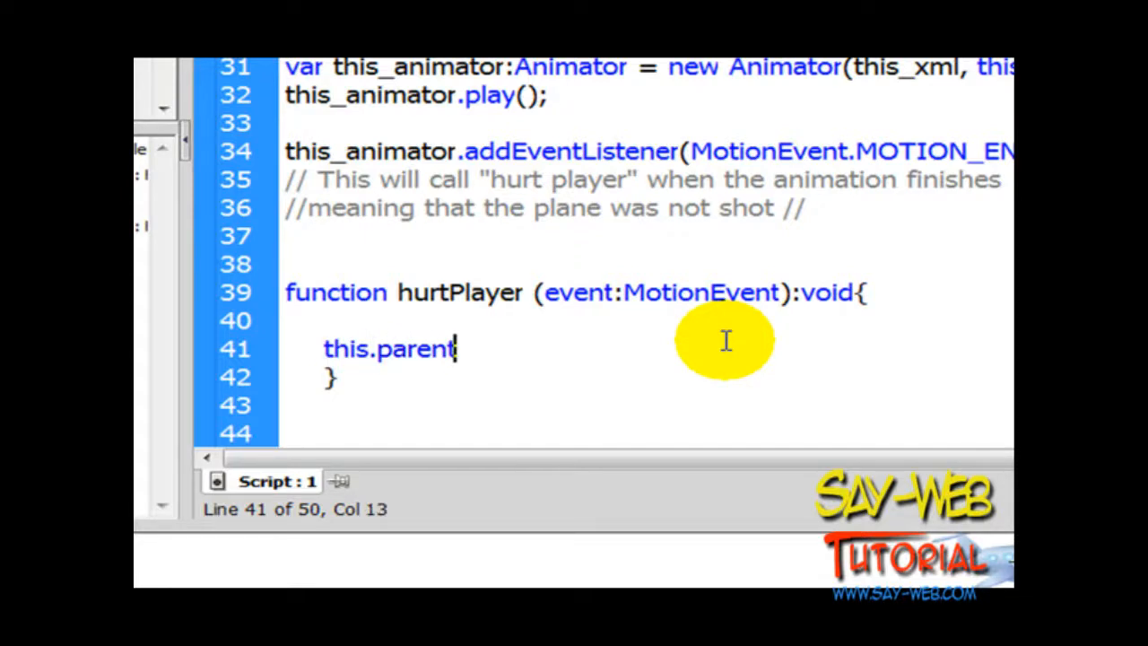
pyautogui.write('.remove')
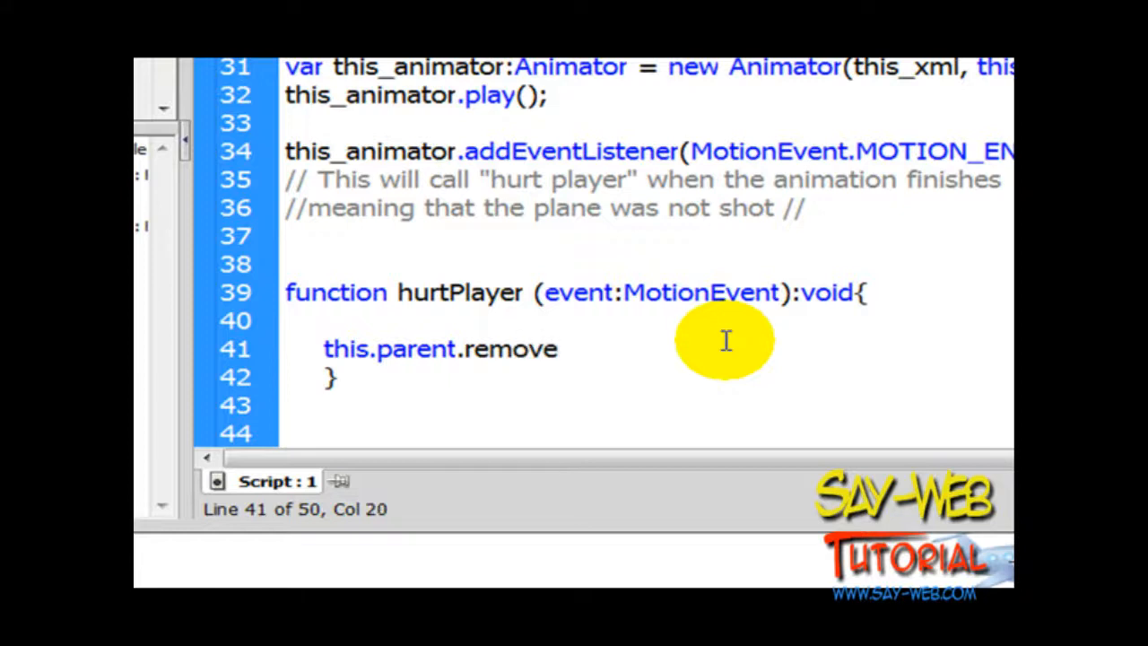
pyautogui.write('Child')
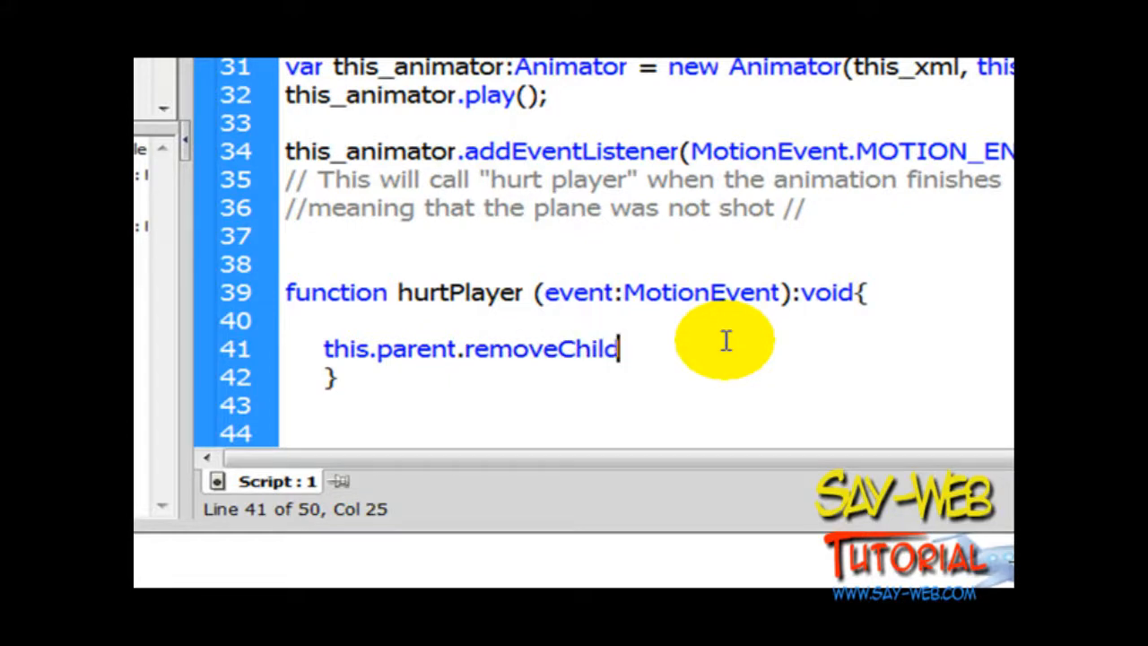
pyautogui.write('(th')
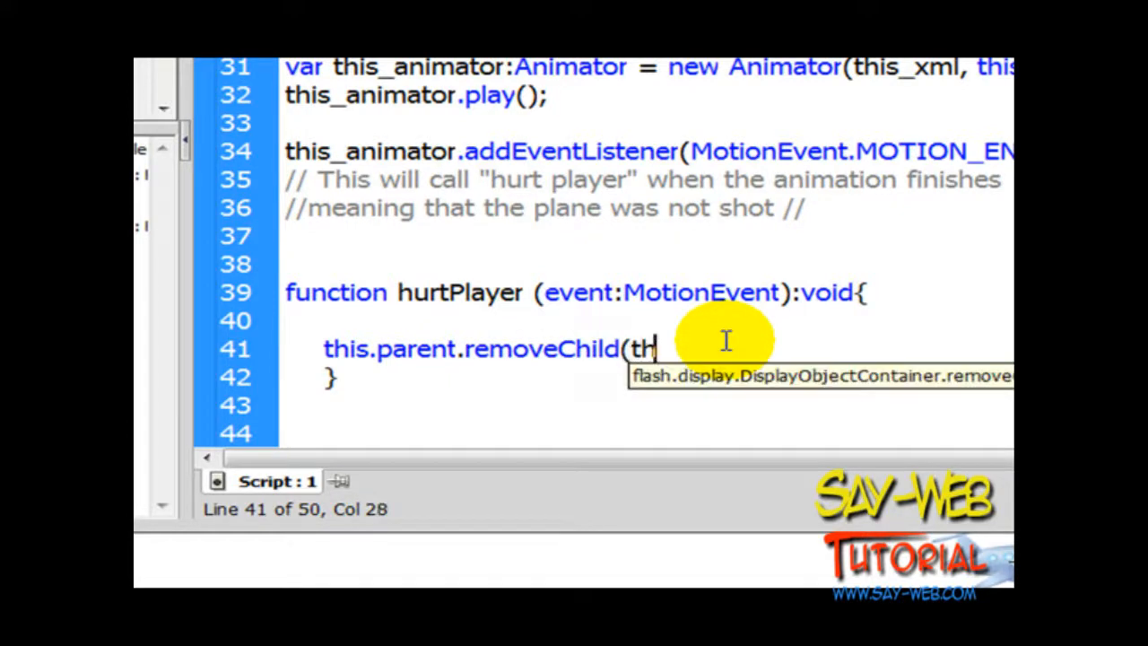
pyautogui.write('is);')
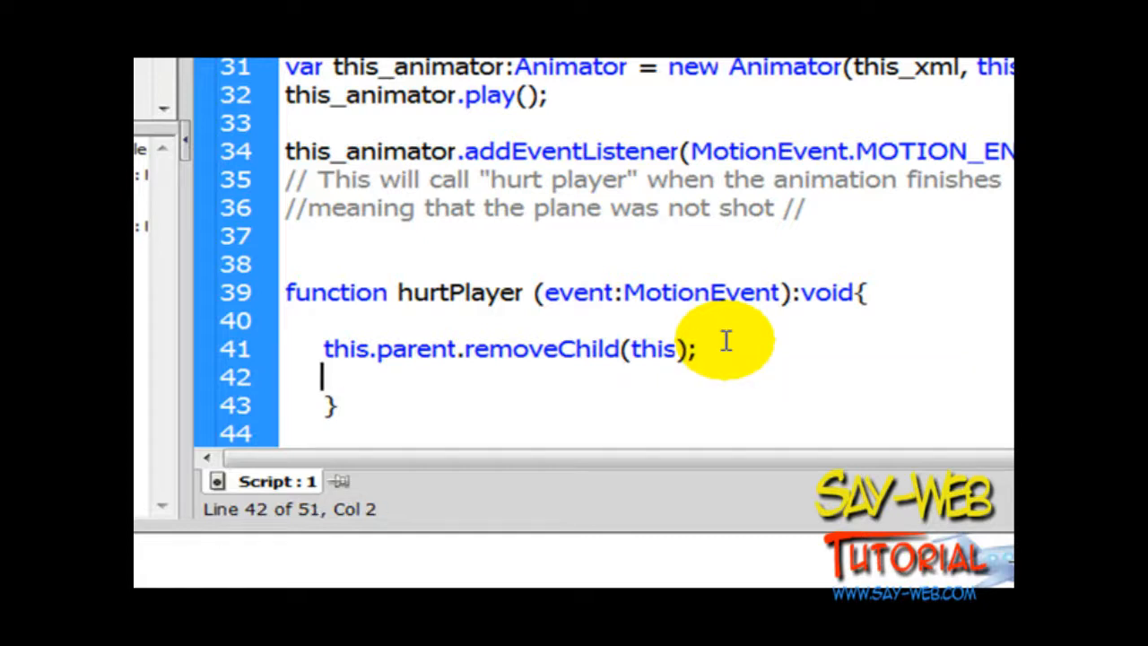
pyautogui.write('thi')
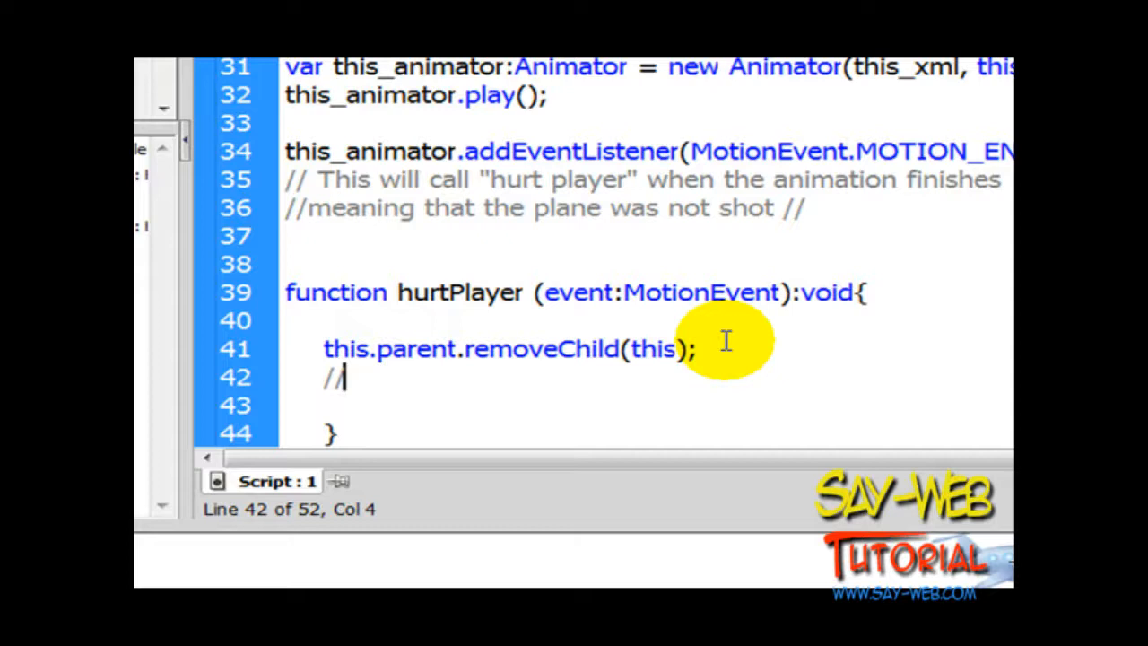
# Step: Comment that the clip is removed from stage and an explosion may be added here
pyautogui.write('will remove the clip from stage')
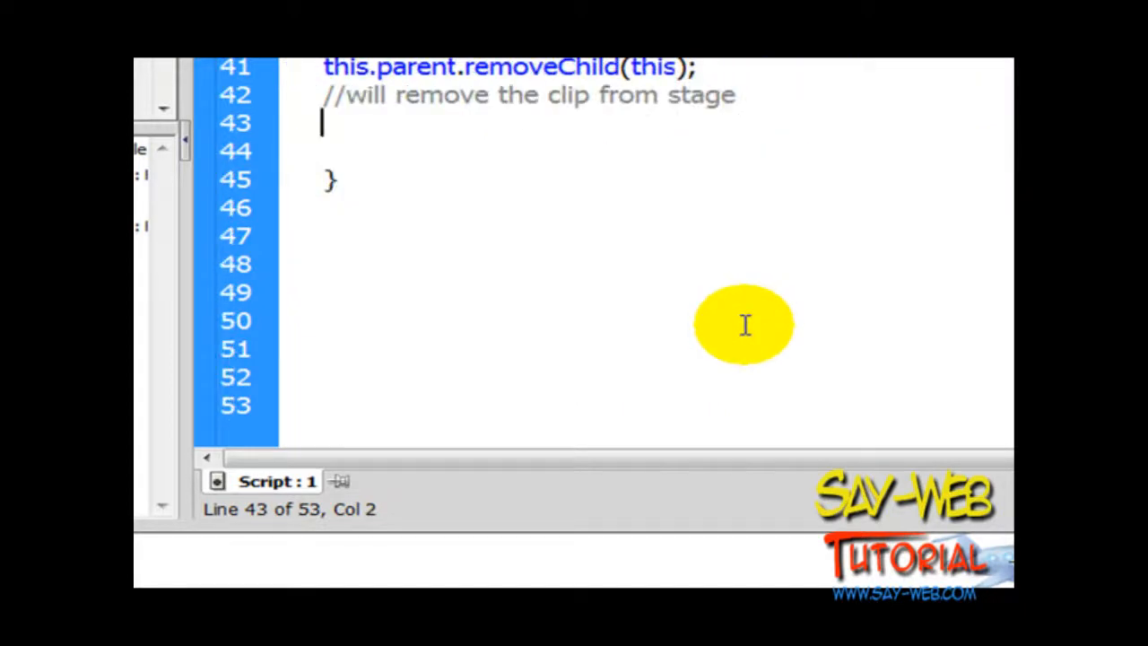
pyautogui.write('// I')
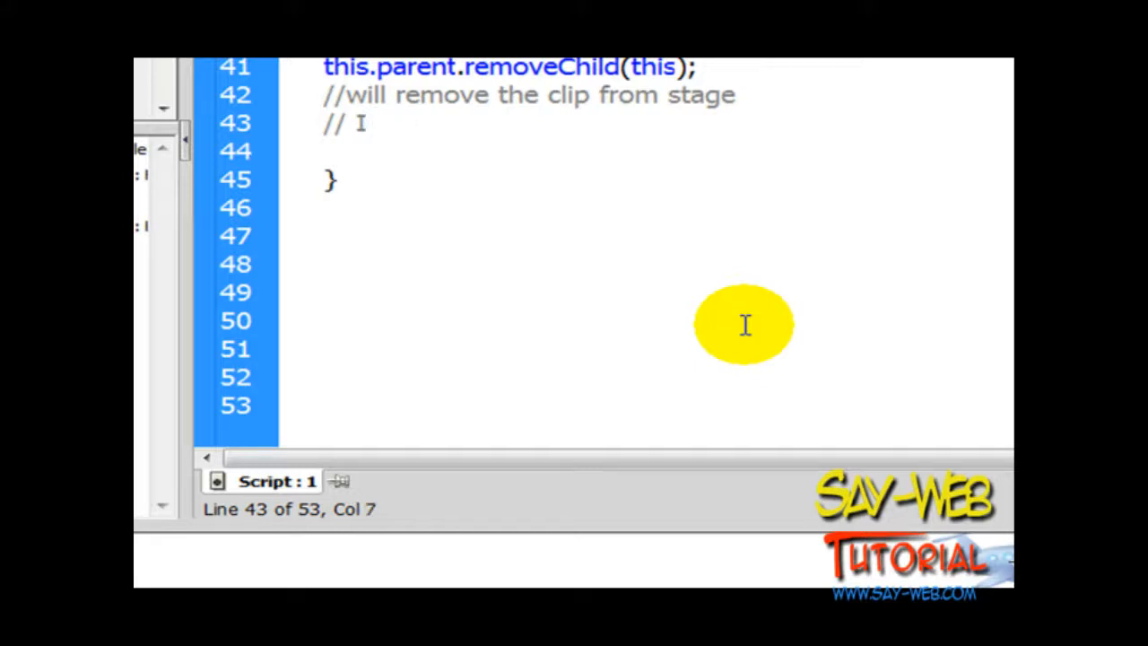
pyautogui.write('may add an e')
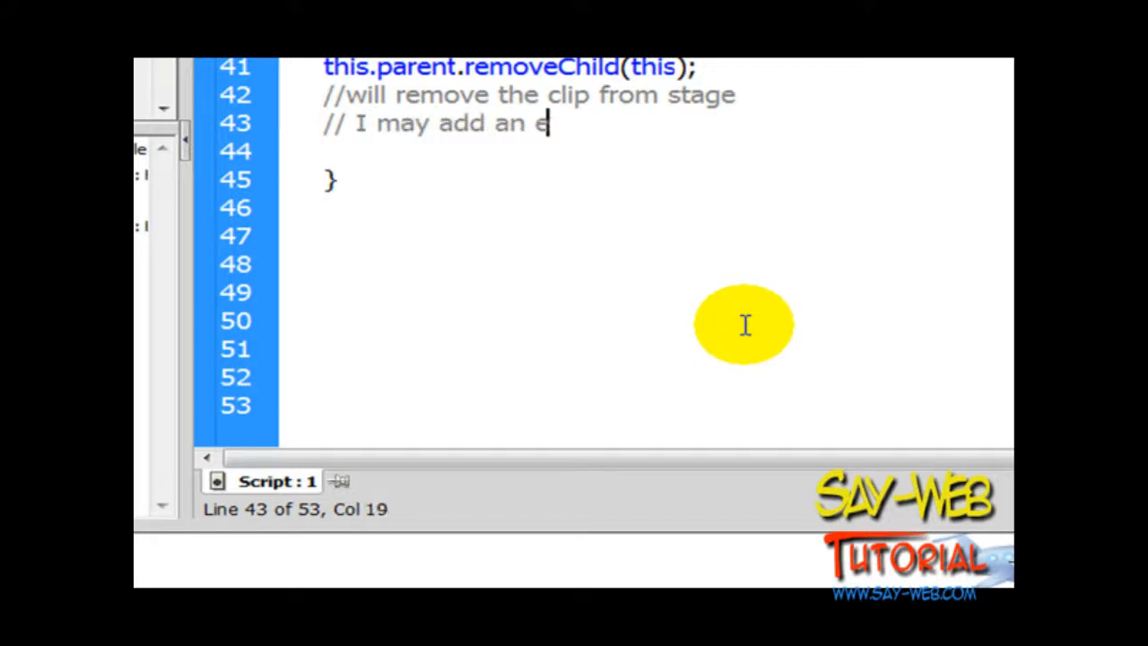
pyautogui.write('xplosion here and')
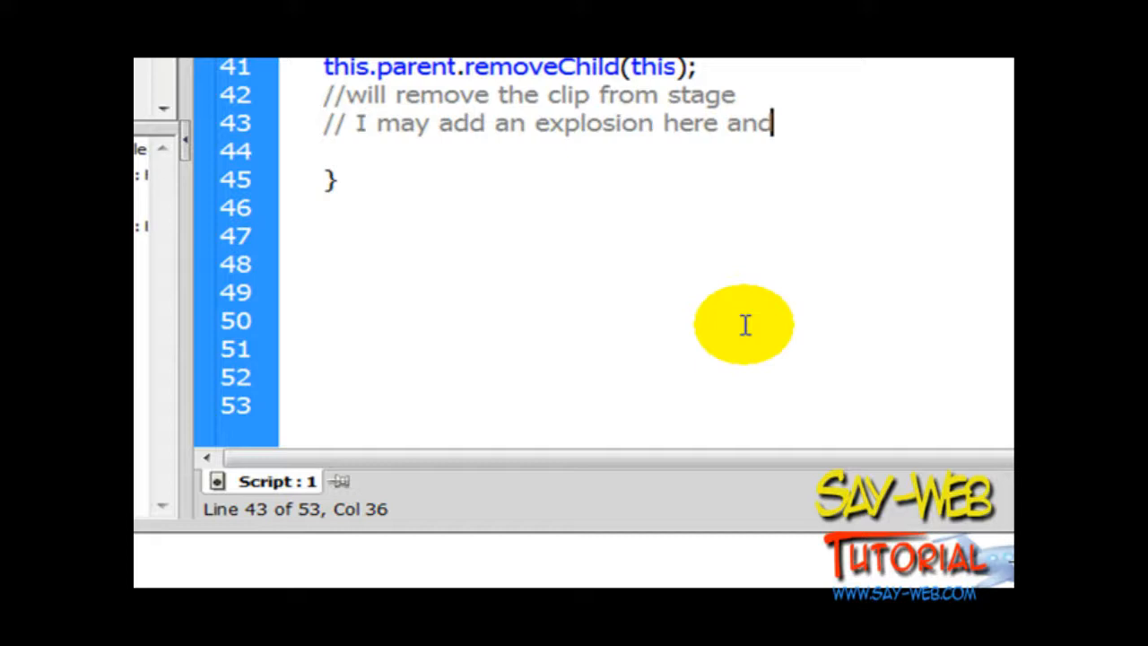
pyautogui.write('some')
pyautogui.click(659, 153)
pyautogui.write('//')
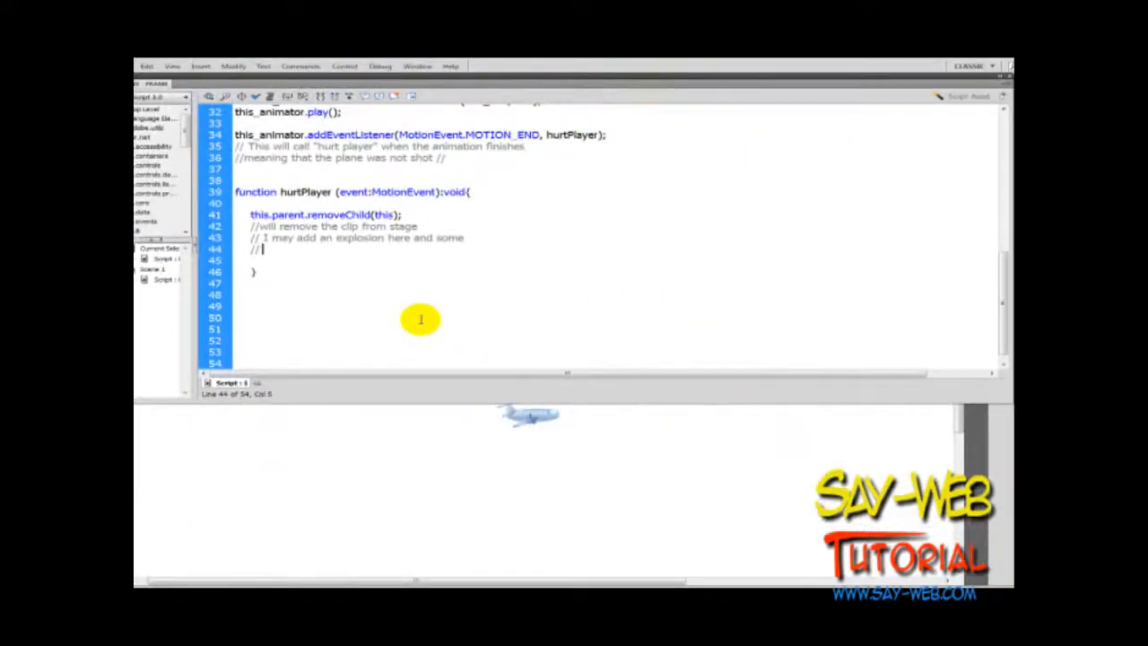
# Step: Add a 'message' comment line and dismiss the no-errors syntax check result
pyautogui.write('message')
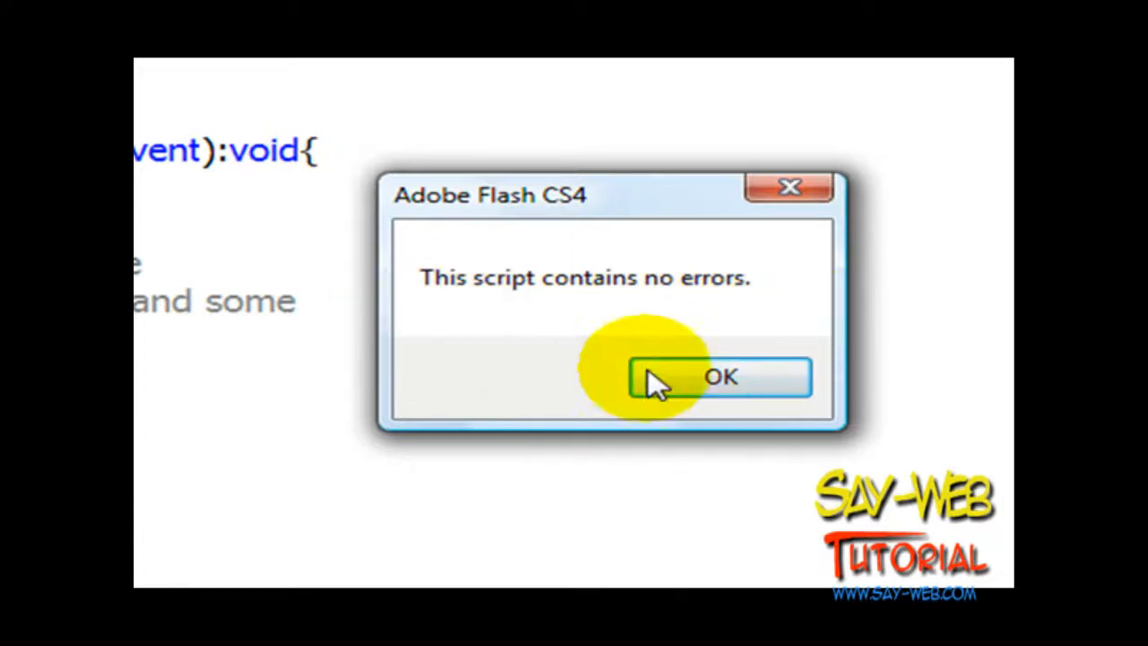
pyautogui.click(726, 377)
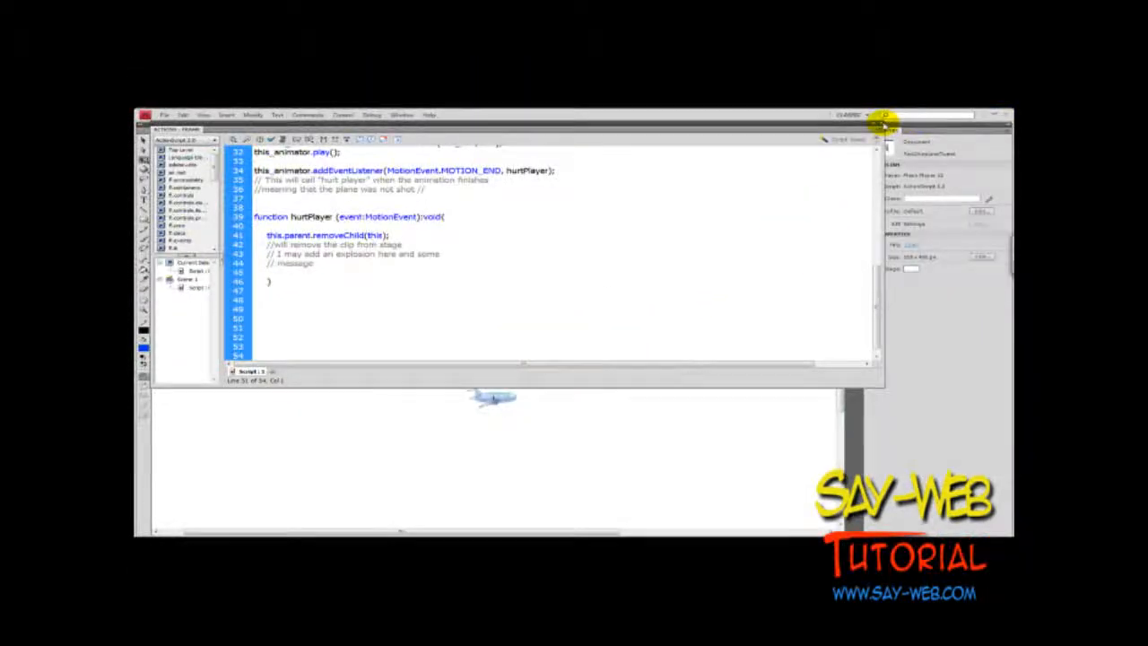